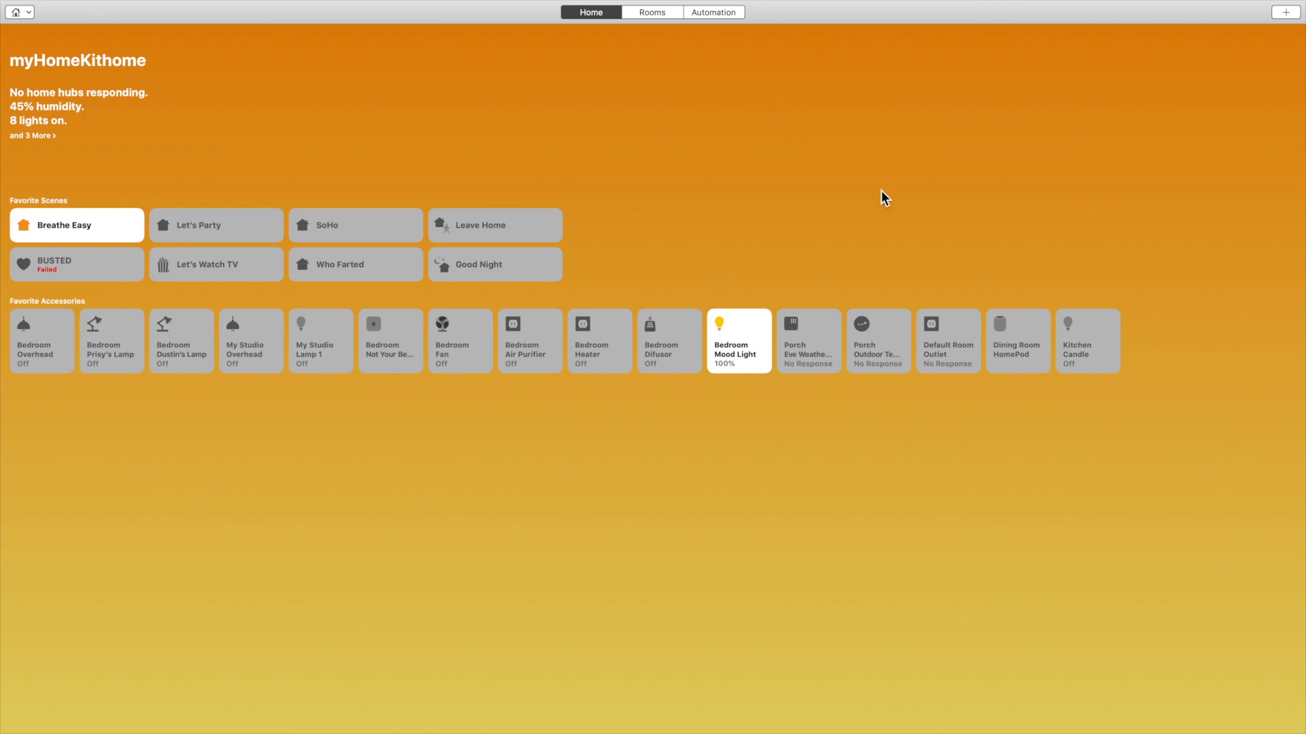
{"action": "mouse_move", "coordinate": [748, 179]}
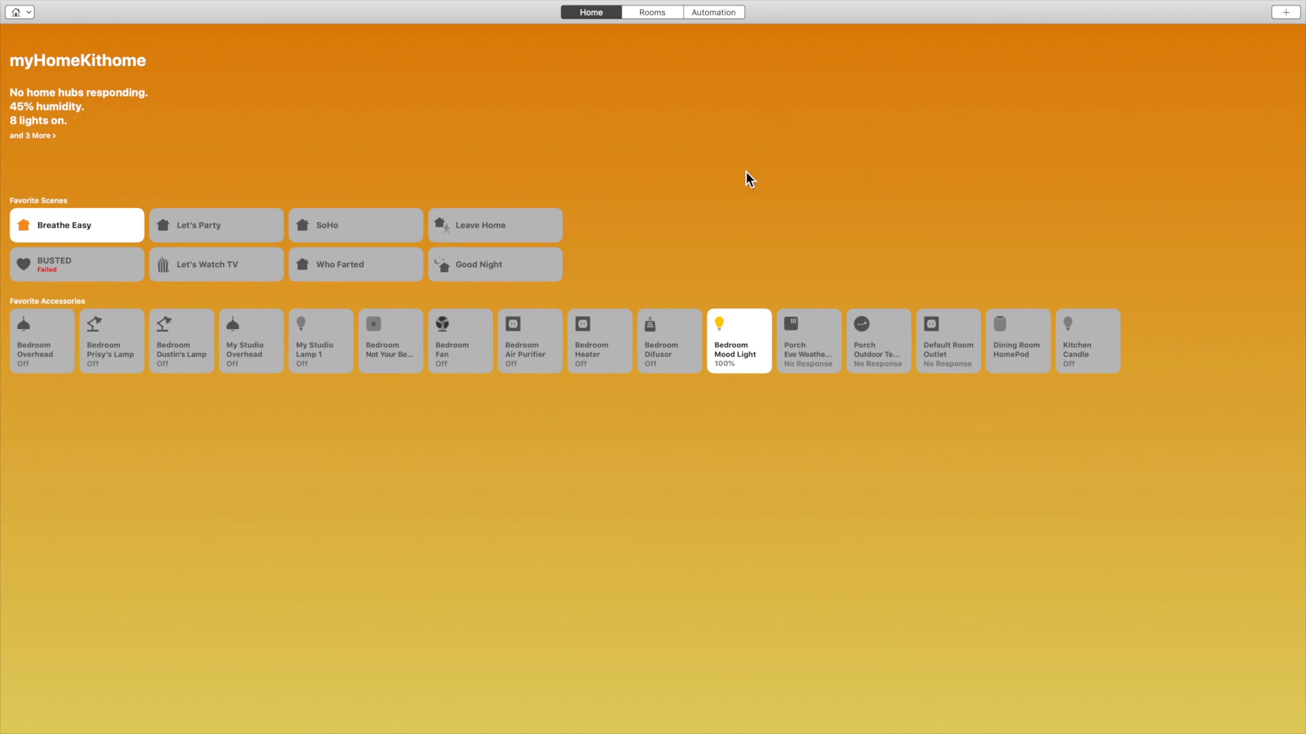
{"action": "mouse_move", "coordinate": [796, 181]}
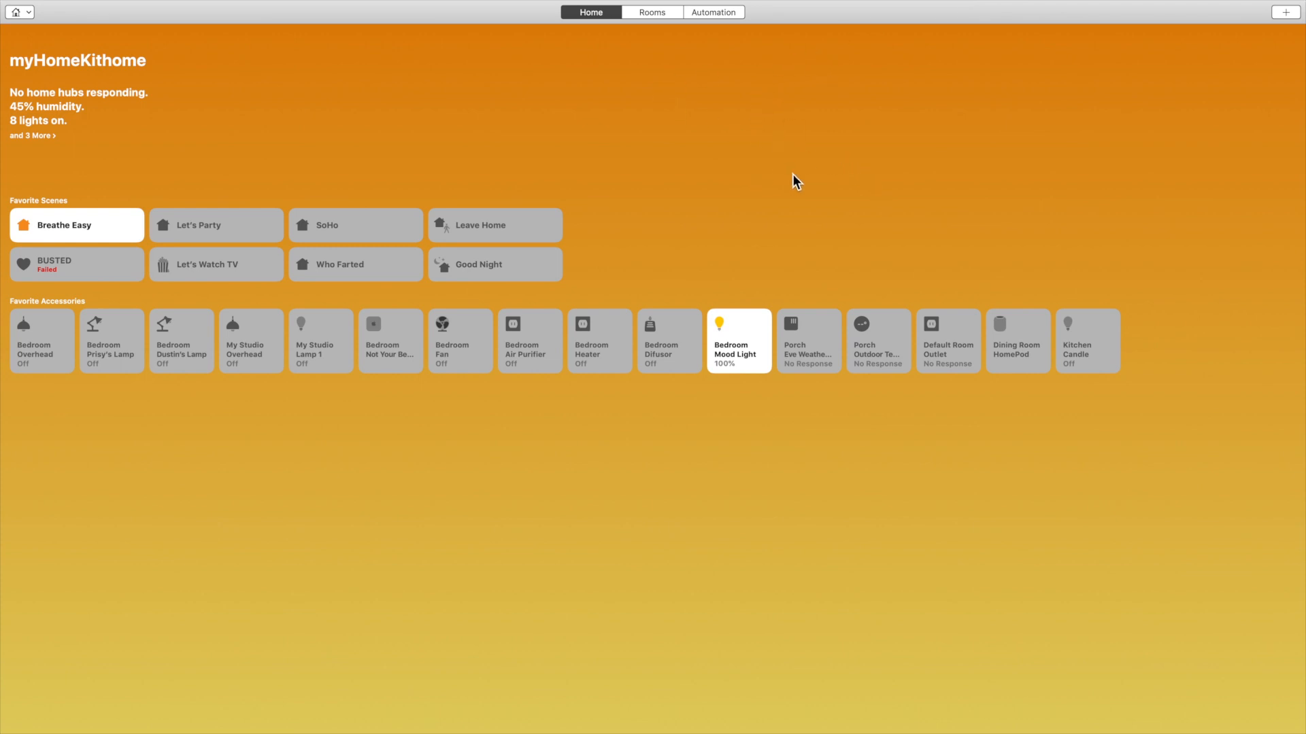
{"action": "mouse_move", "coordinate": [620, 187]}
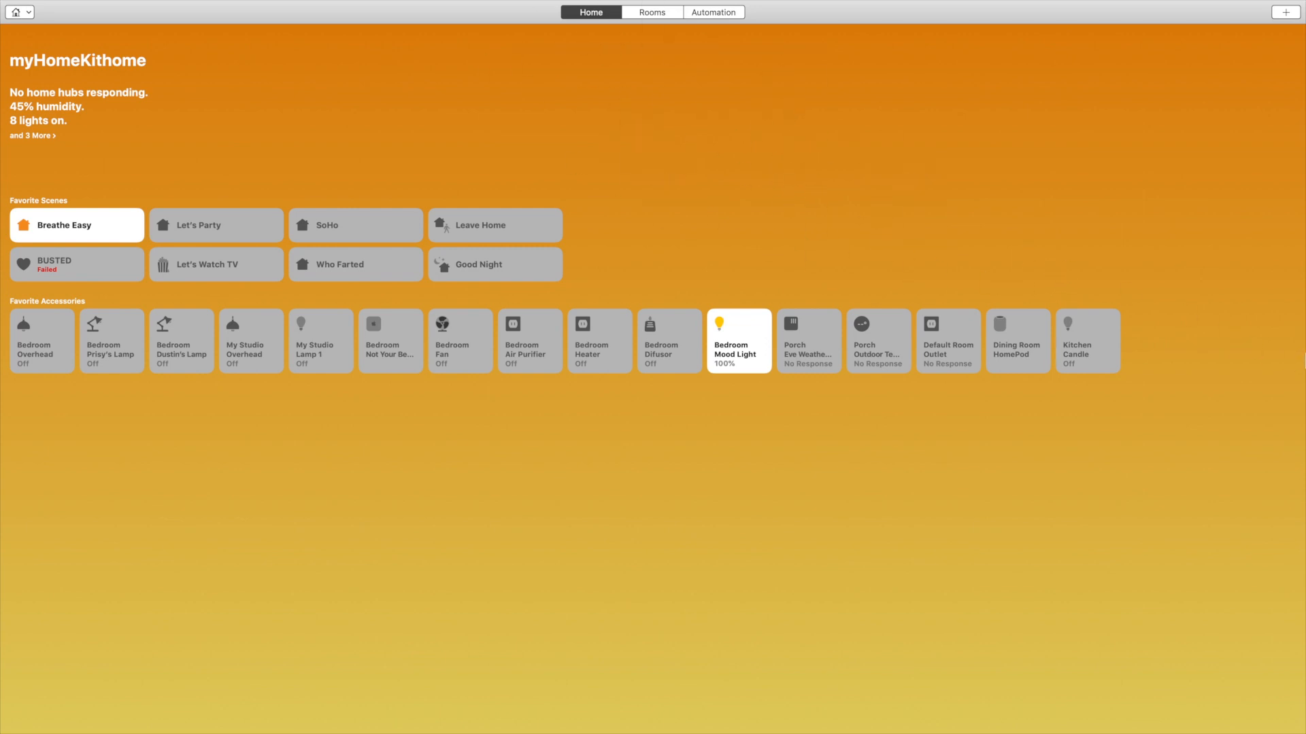
{"action": "mouse_move", "coordinate": [1151, 430]}
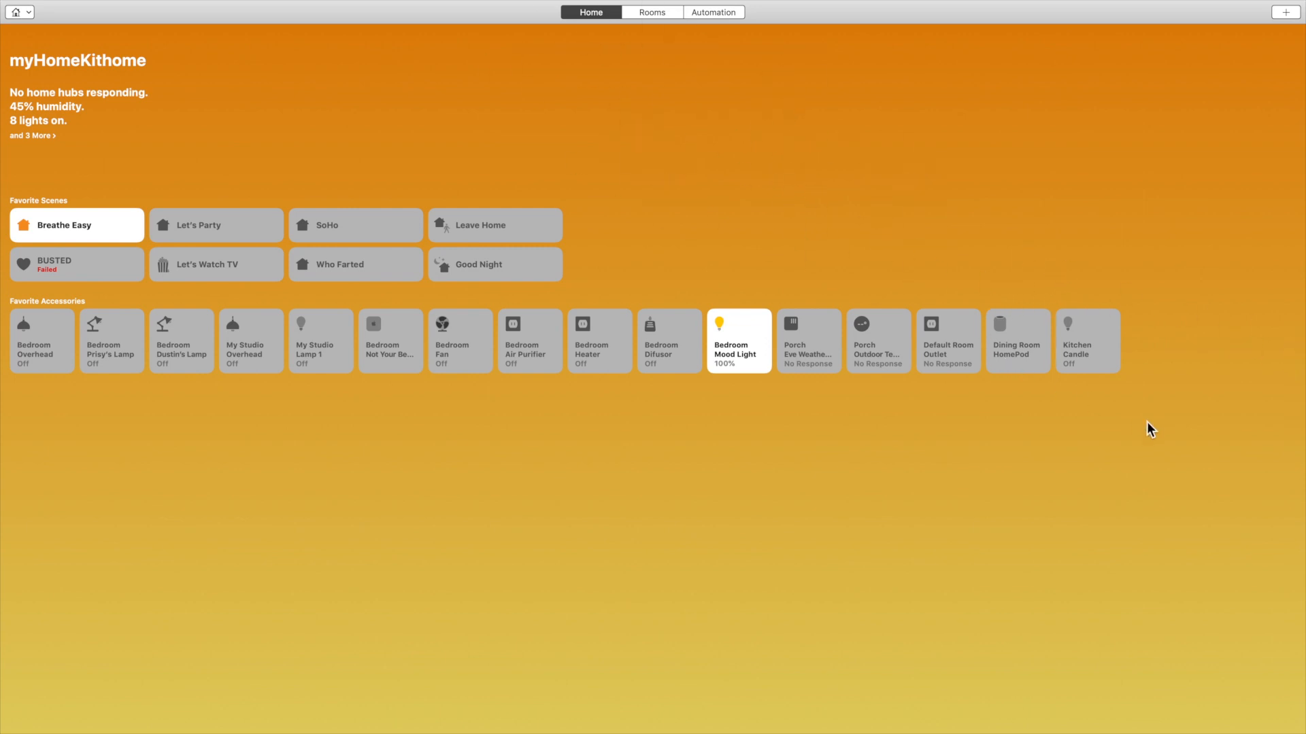
{"action": "mouse_move", "coordinate": [1123, 432]}
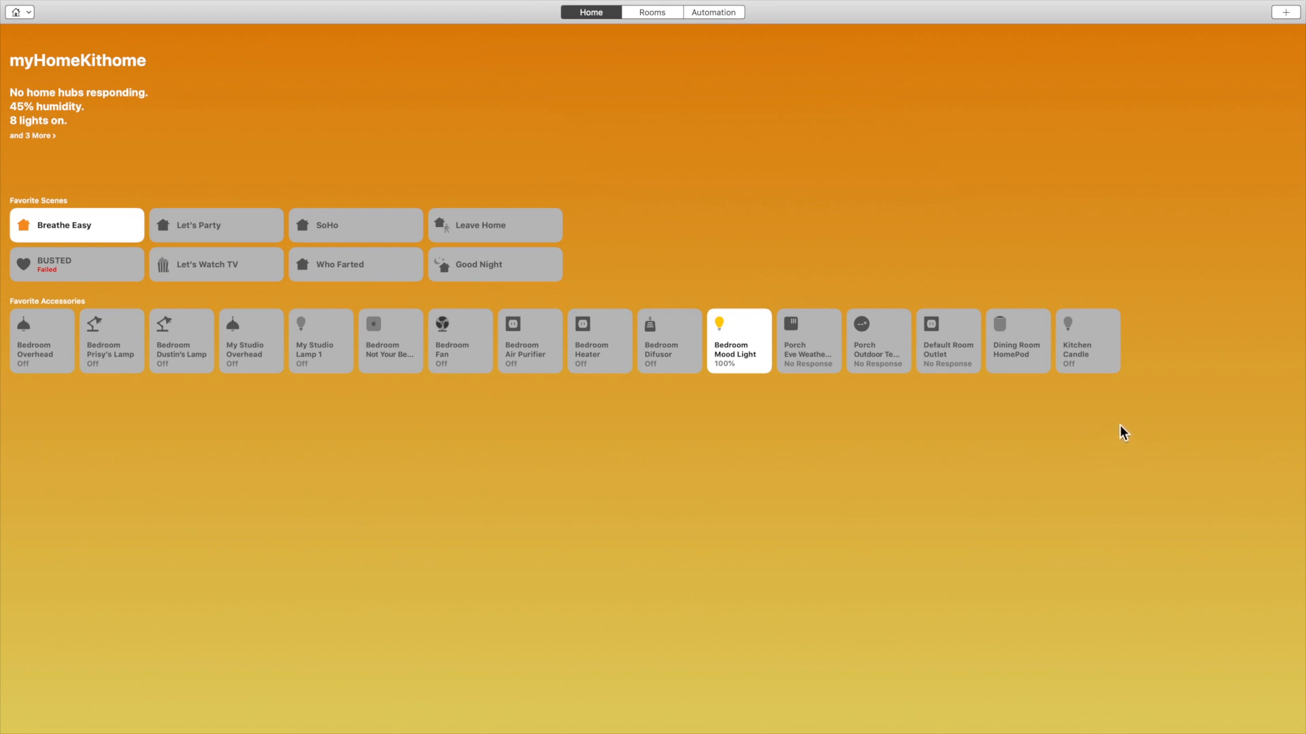
{"action": "mouse_move", "coordinate": [776, 483]}
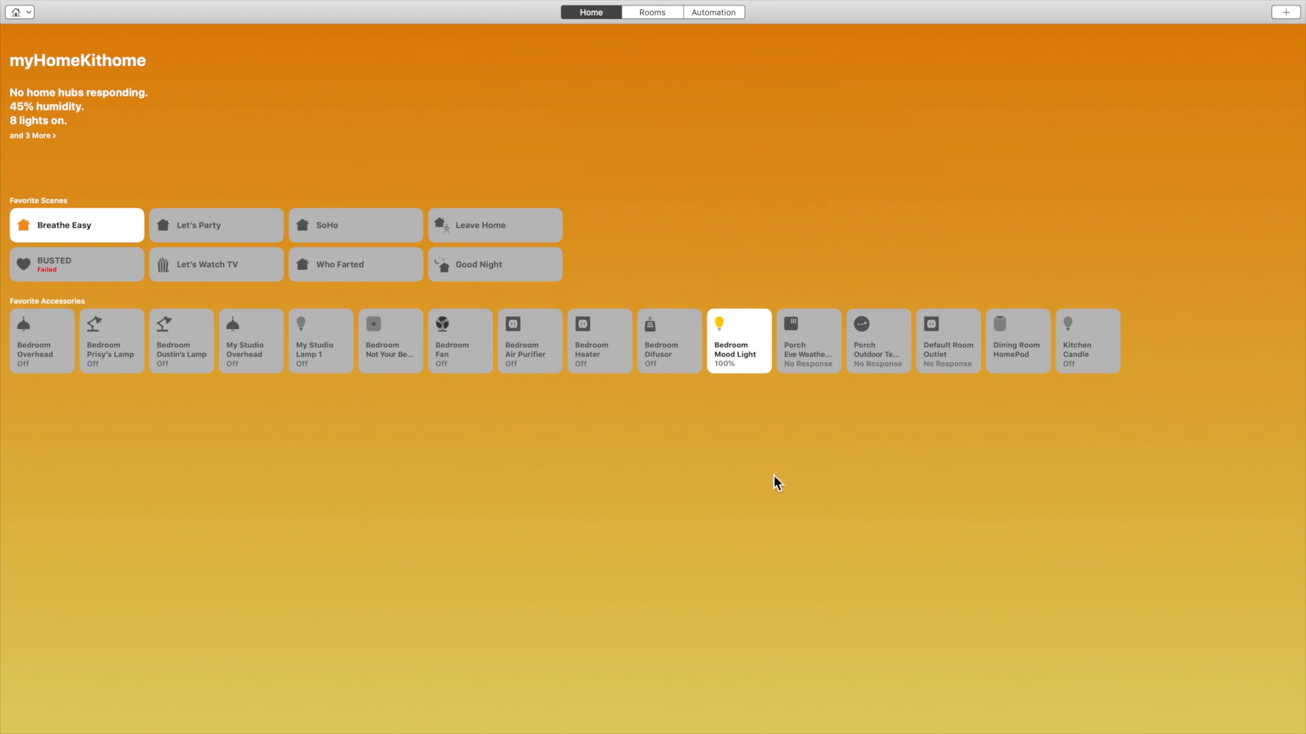
{"action": "mouse_move", "coordinate": [525, 509]}
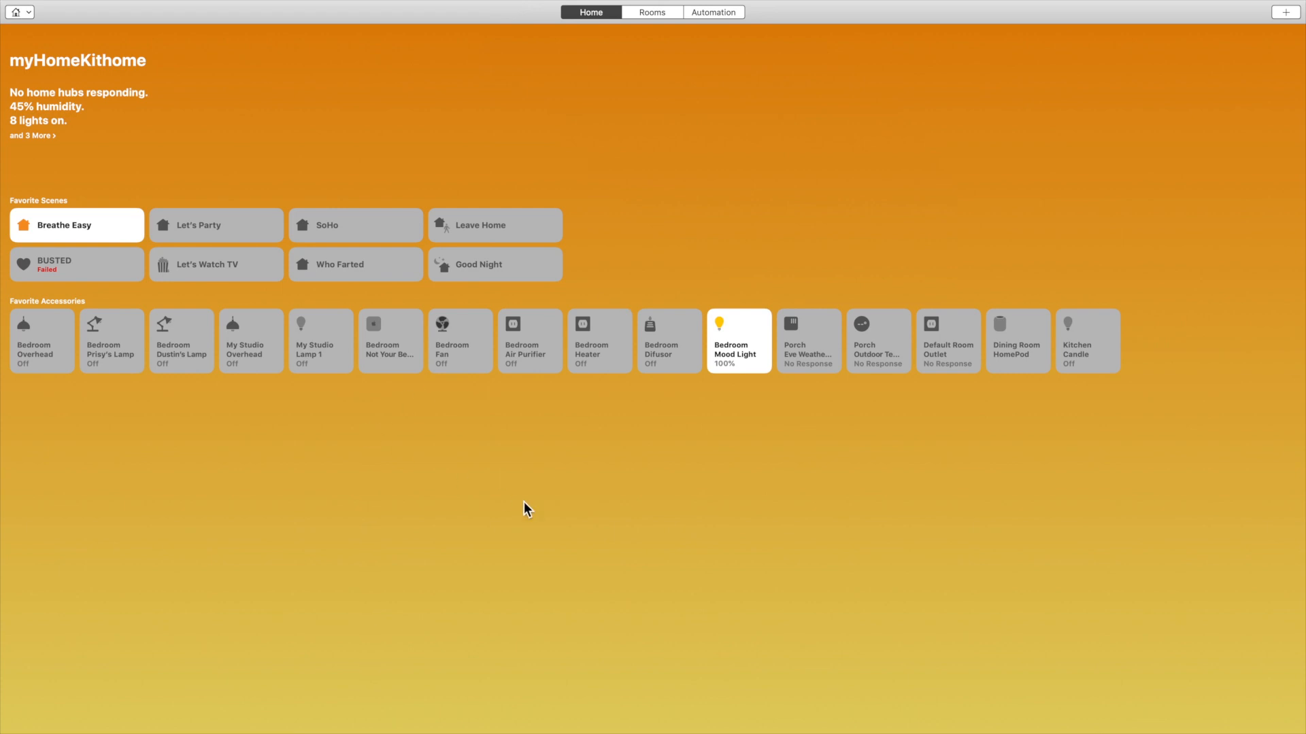
{"action": "mouse_move", "coordinate": [895, 270]}
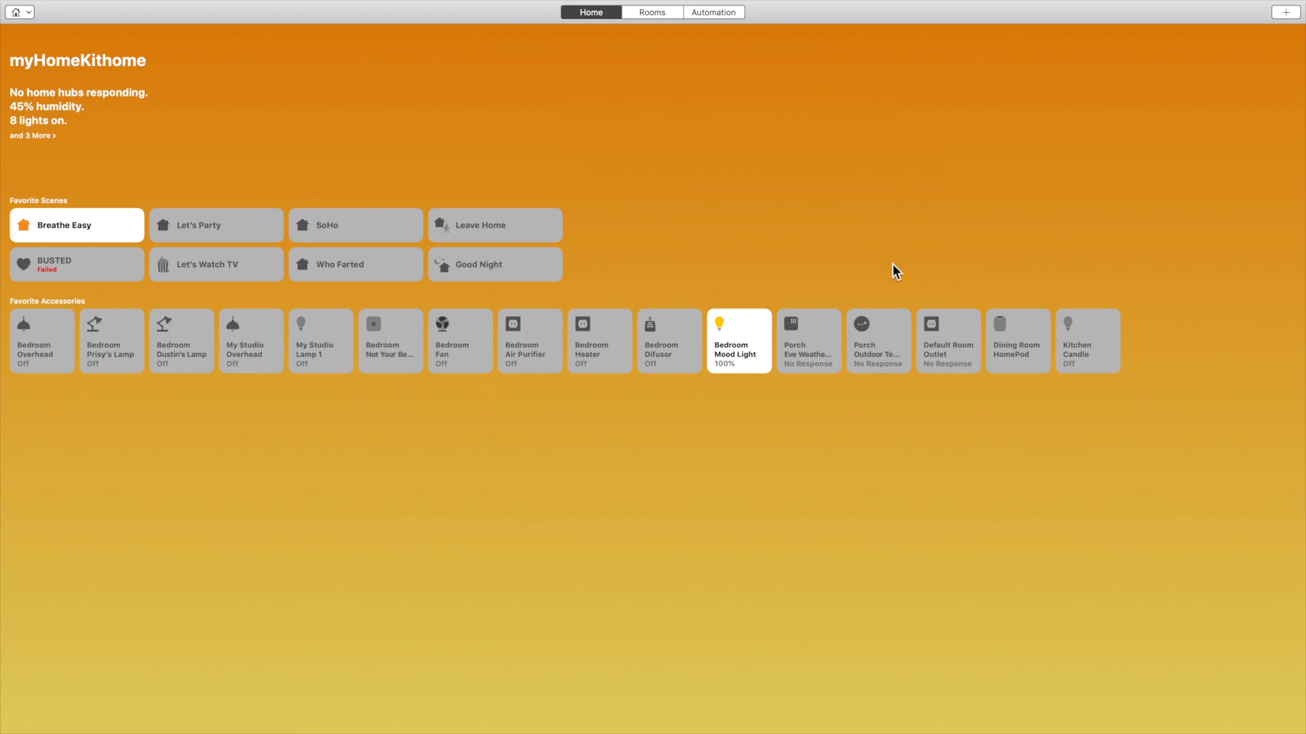
{"action": "mouse_move", "coordinate": [612, 300]}
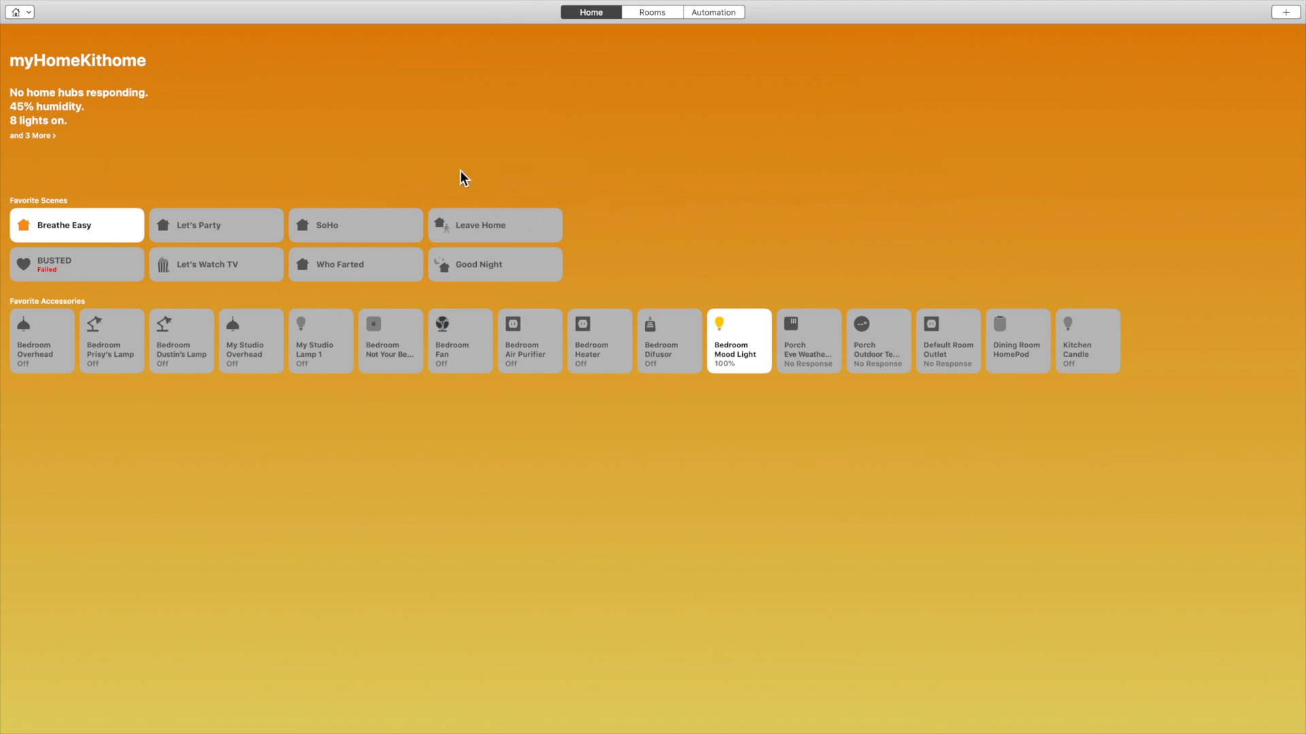
{"action": "mouse_move", "coordinate": [468, 140]}
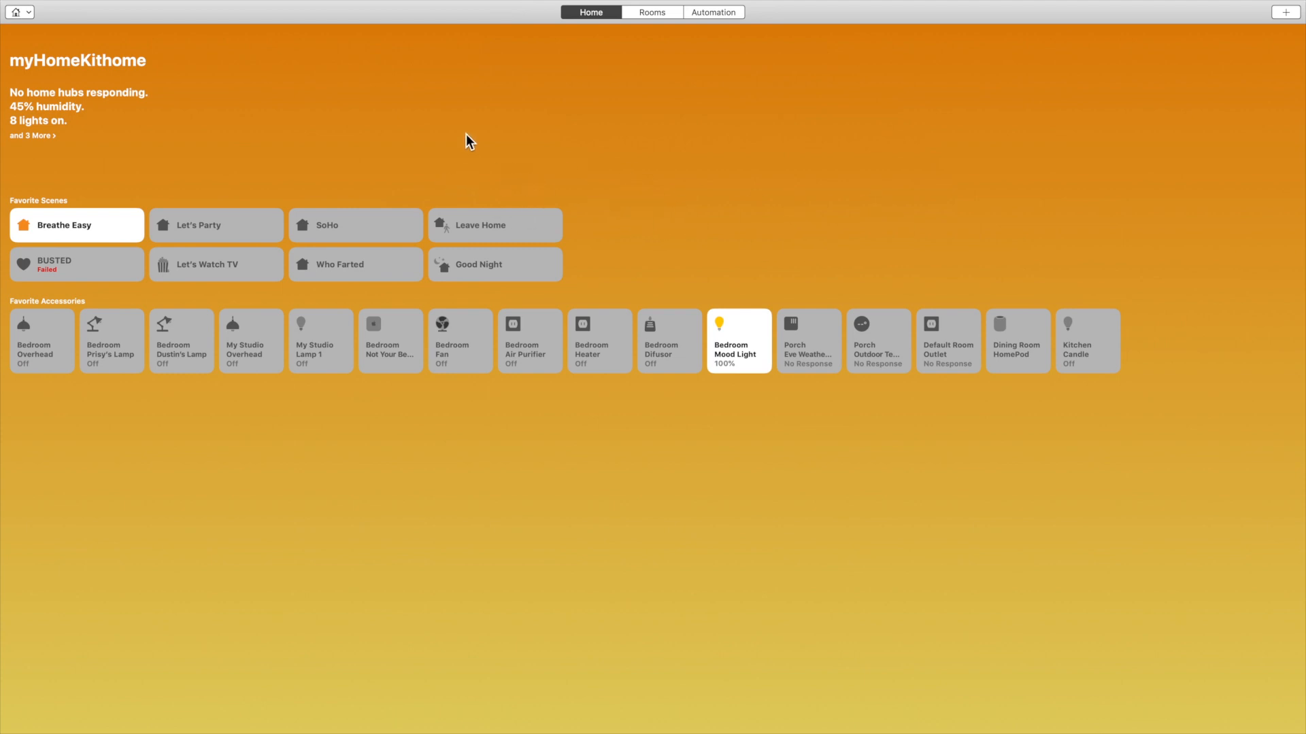
{"action": "mouse_move", "coordinate": [40, 100]}
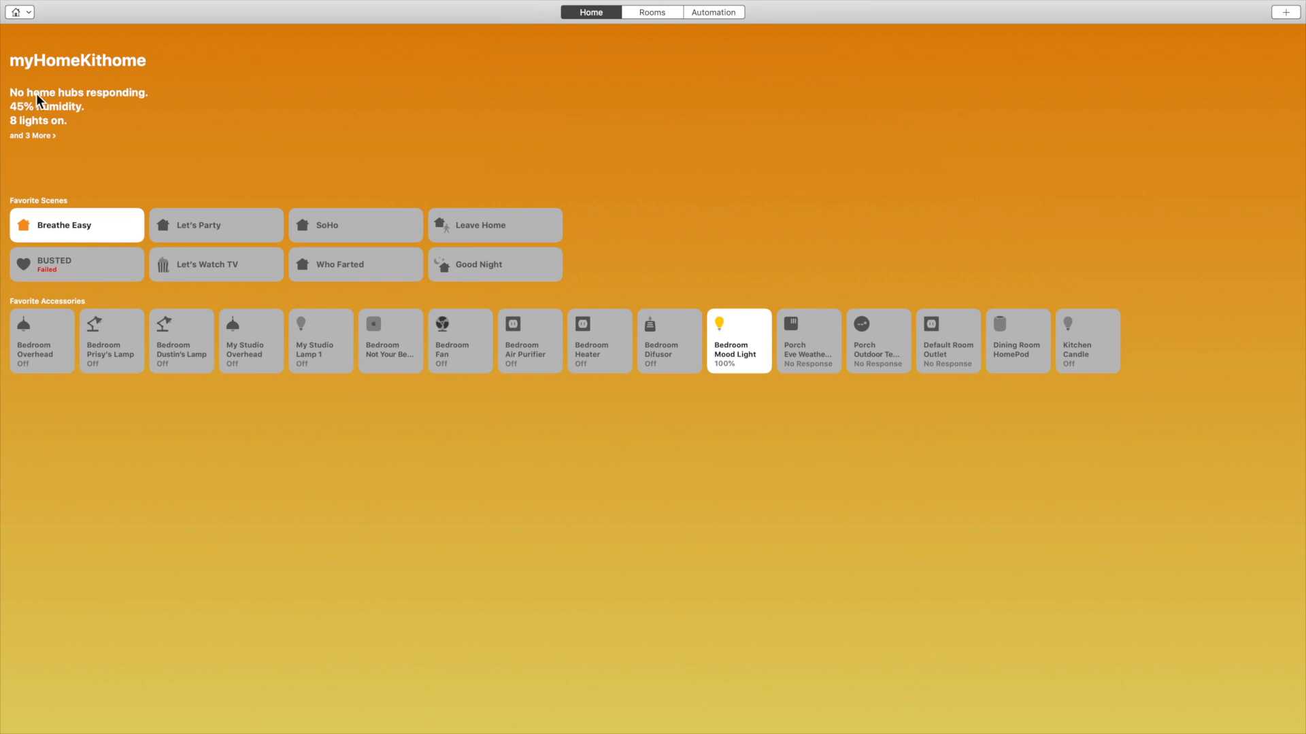
{"action": "mouse_move", "coordinate": [57, 102]}
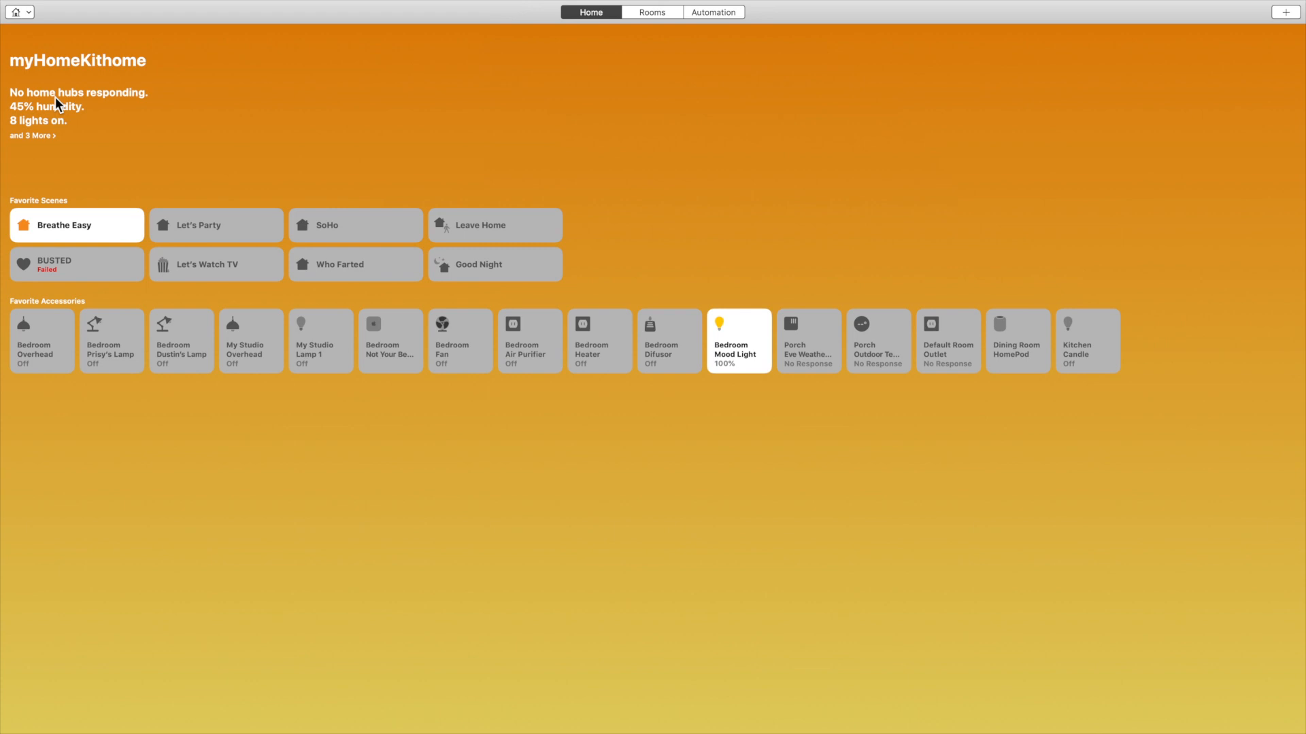
{"action": "mouse_move", "coordinate": [61, 102]}
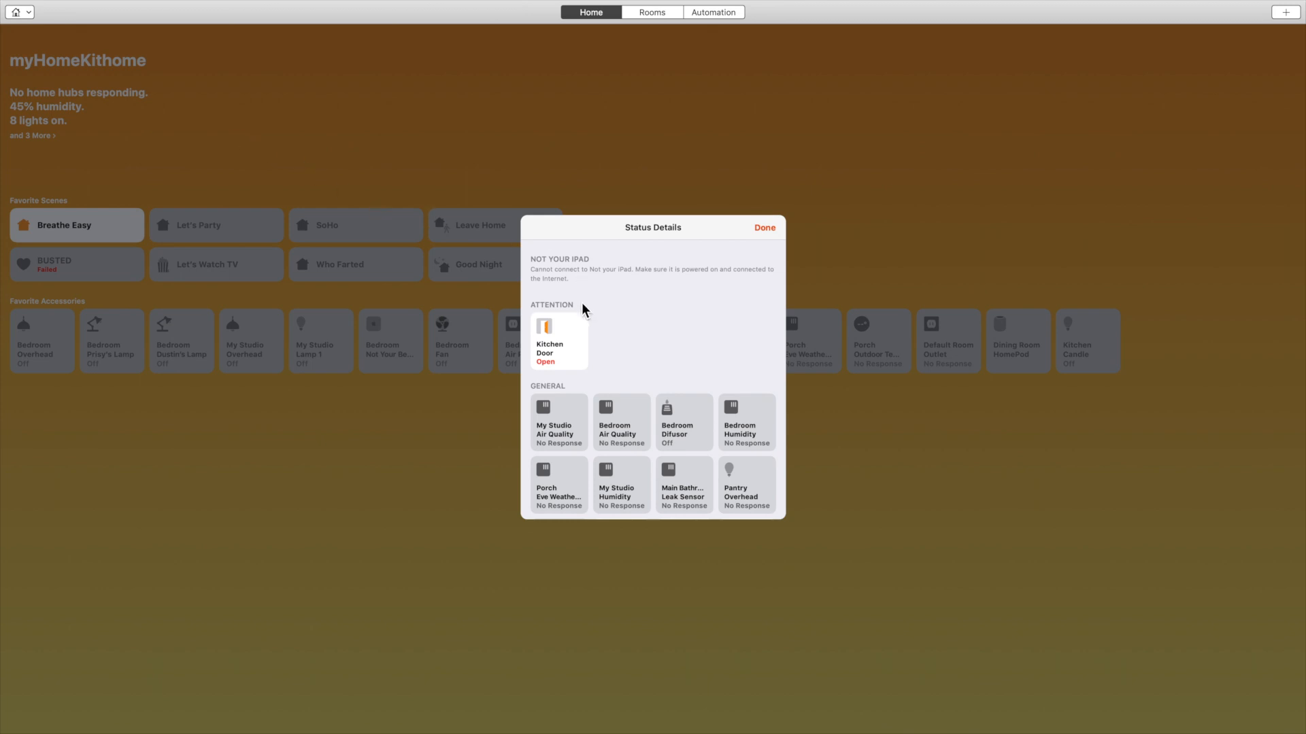
Scroll the Status Details list to the end, past patio overhead, outlets and temperature sensors.
{"action": "scroll", "scroll_direction": "down", "scroll_amount": 3}
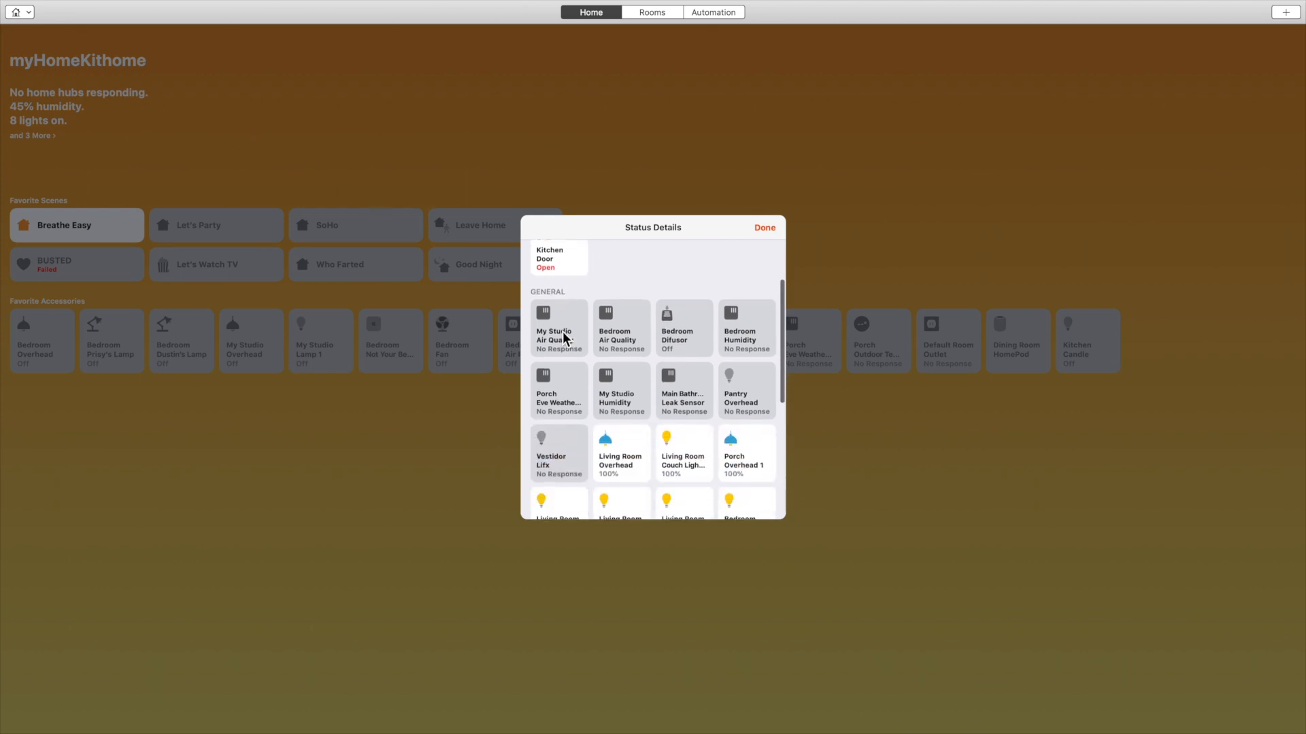
{"action": "scroll", "scroll_direction": "down", "scroll_amount": 3}
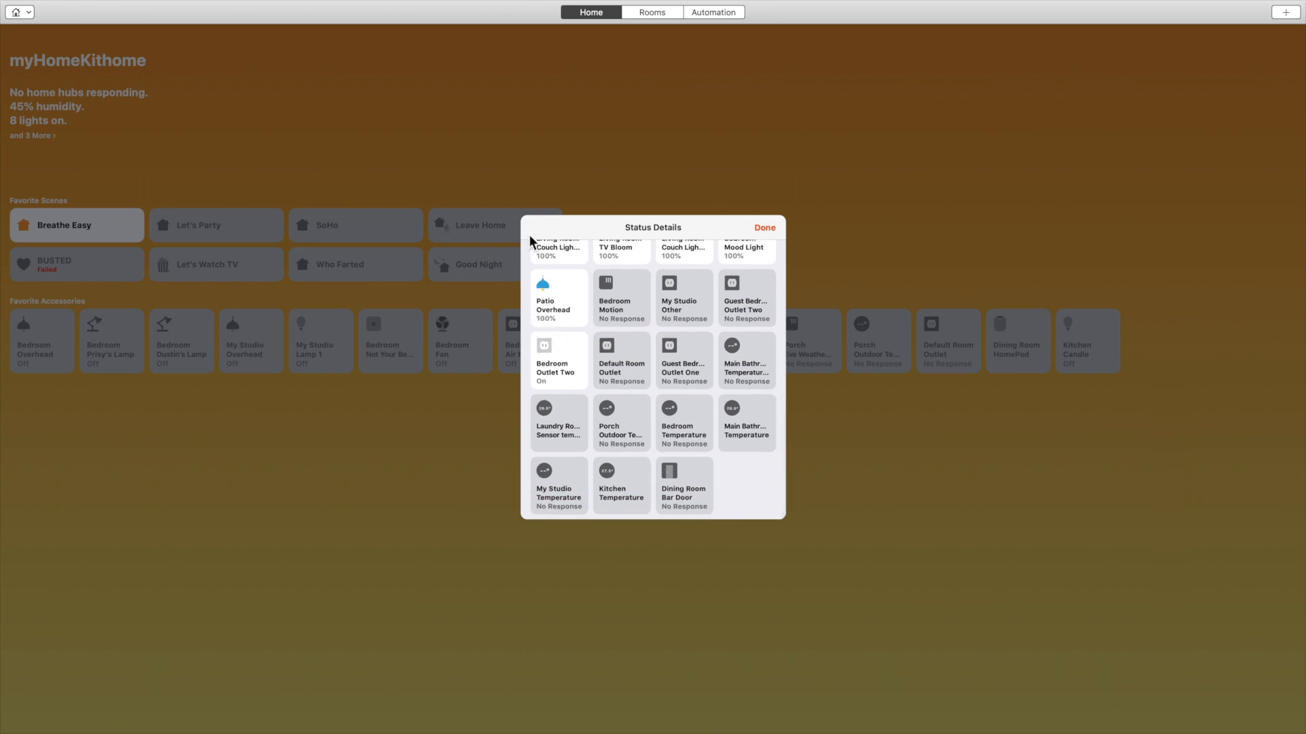
Dismiss Status Details and switch the Bedroom Mood Light favourite tile off, leaving 7 lights on.
{"action": "left_click", "coordinate": [763, 227]}
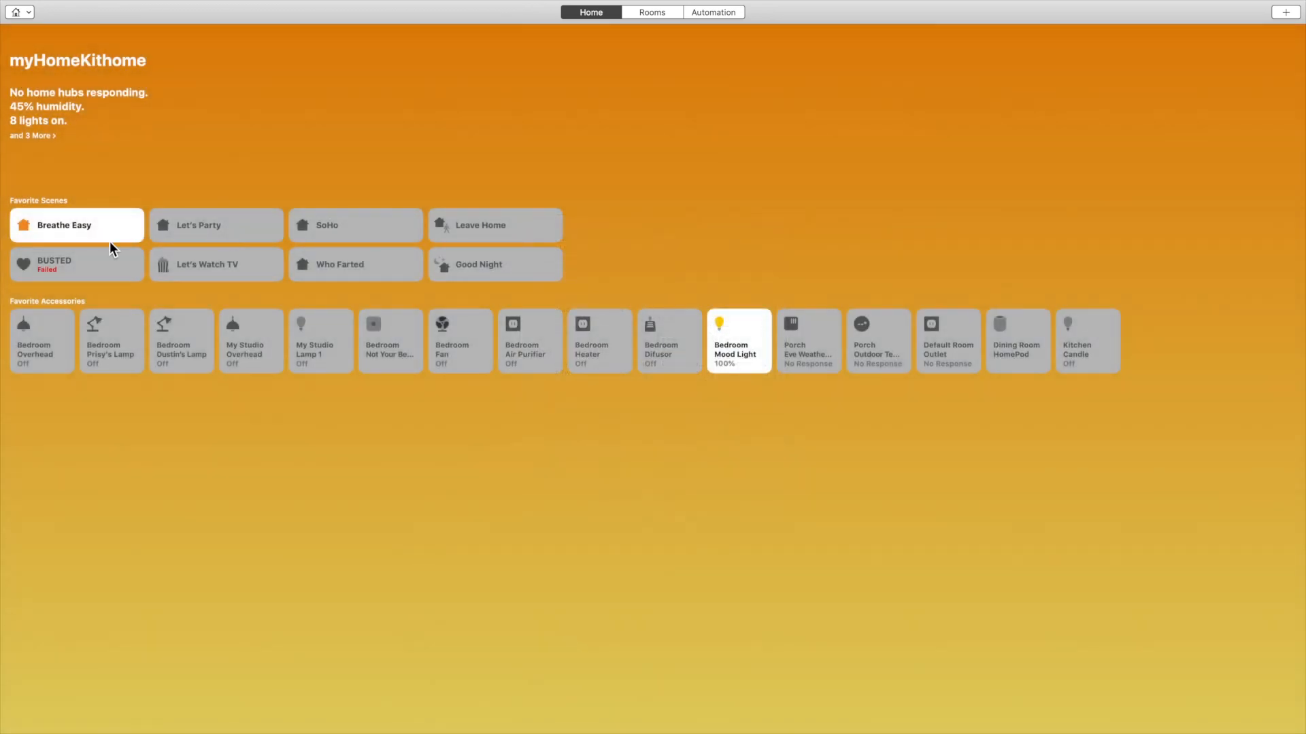
{"action": "mouse_move", "coordinate": [23, 160]}
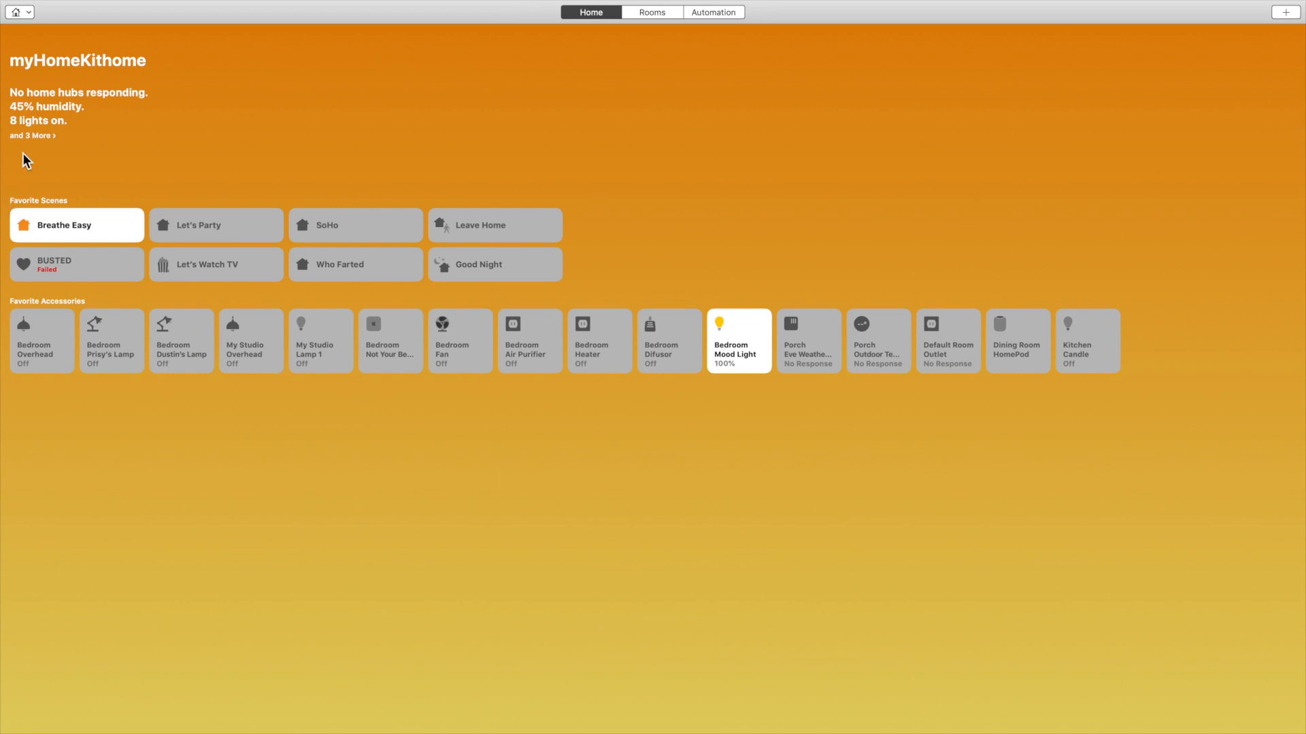
{"action": "mouse_move", "coordinate": [27, 146]}
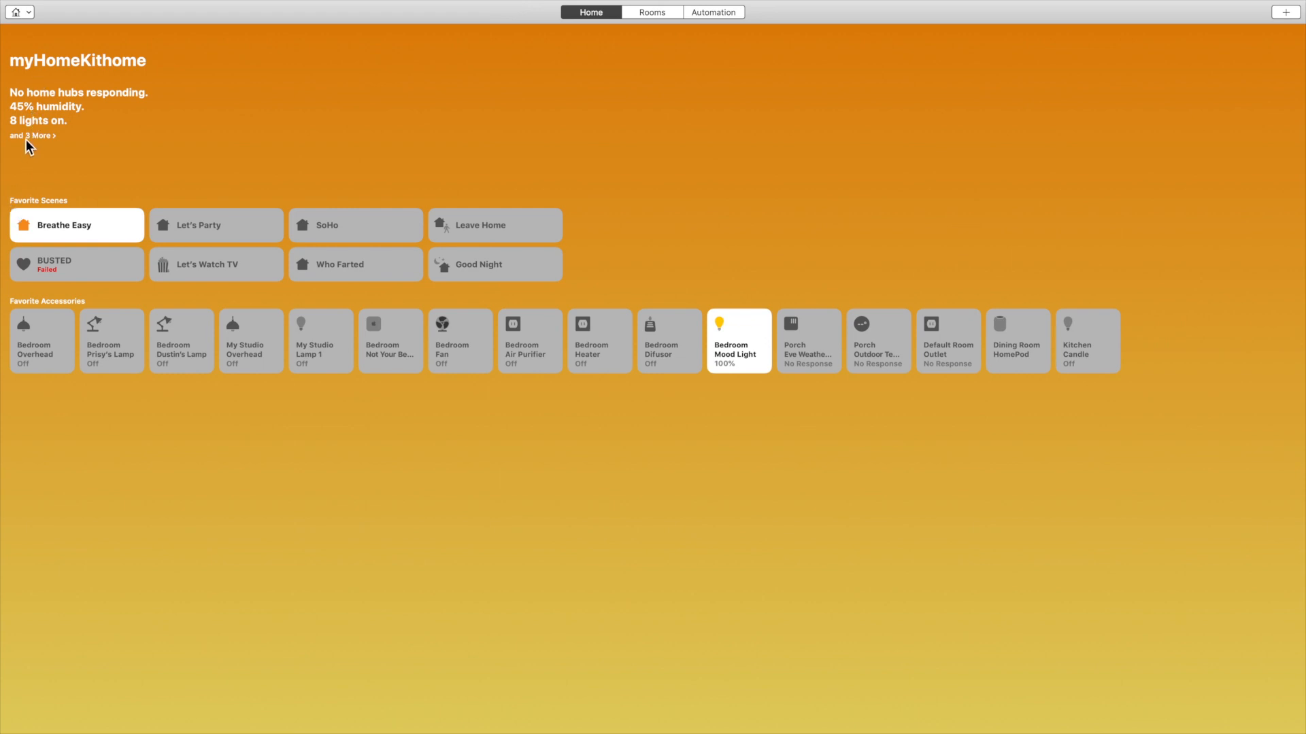
{"action": "mouse_move", "coordinate": [80, 260]}
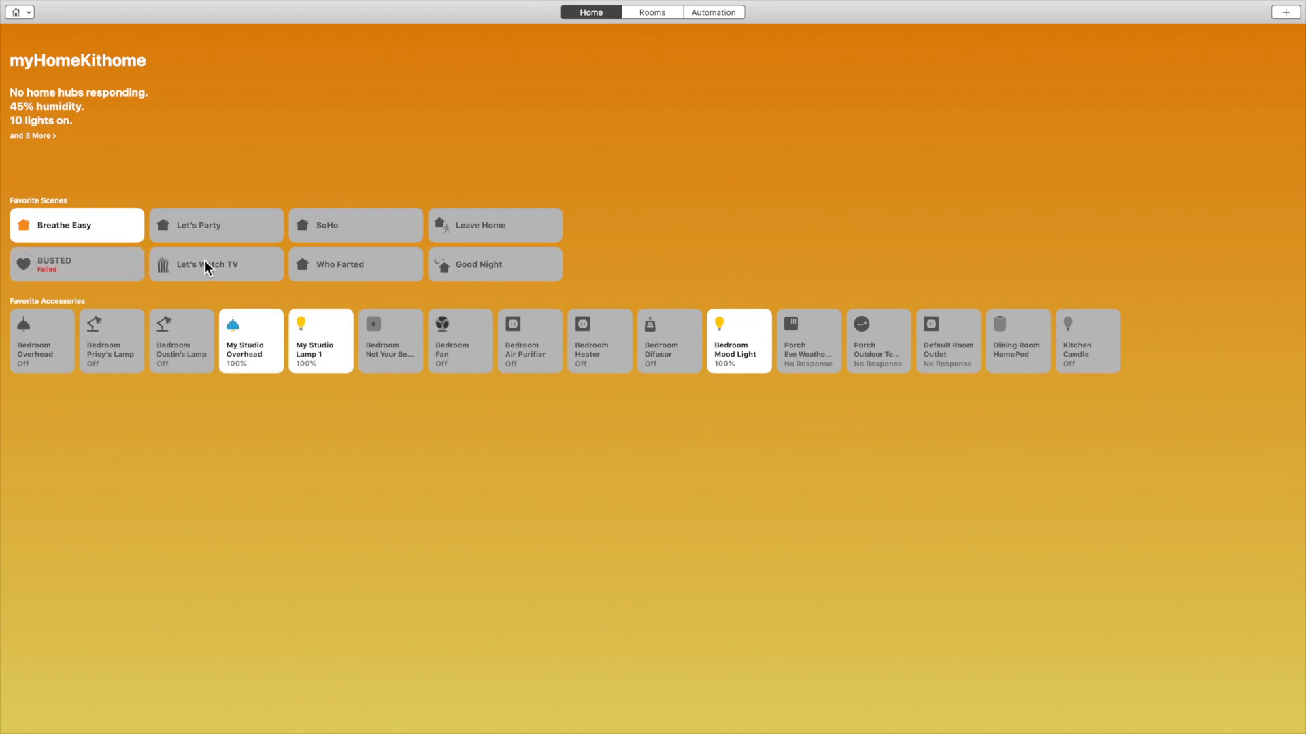
{"action": "left_click", "coordinate": [217, 265]}
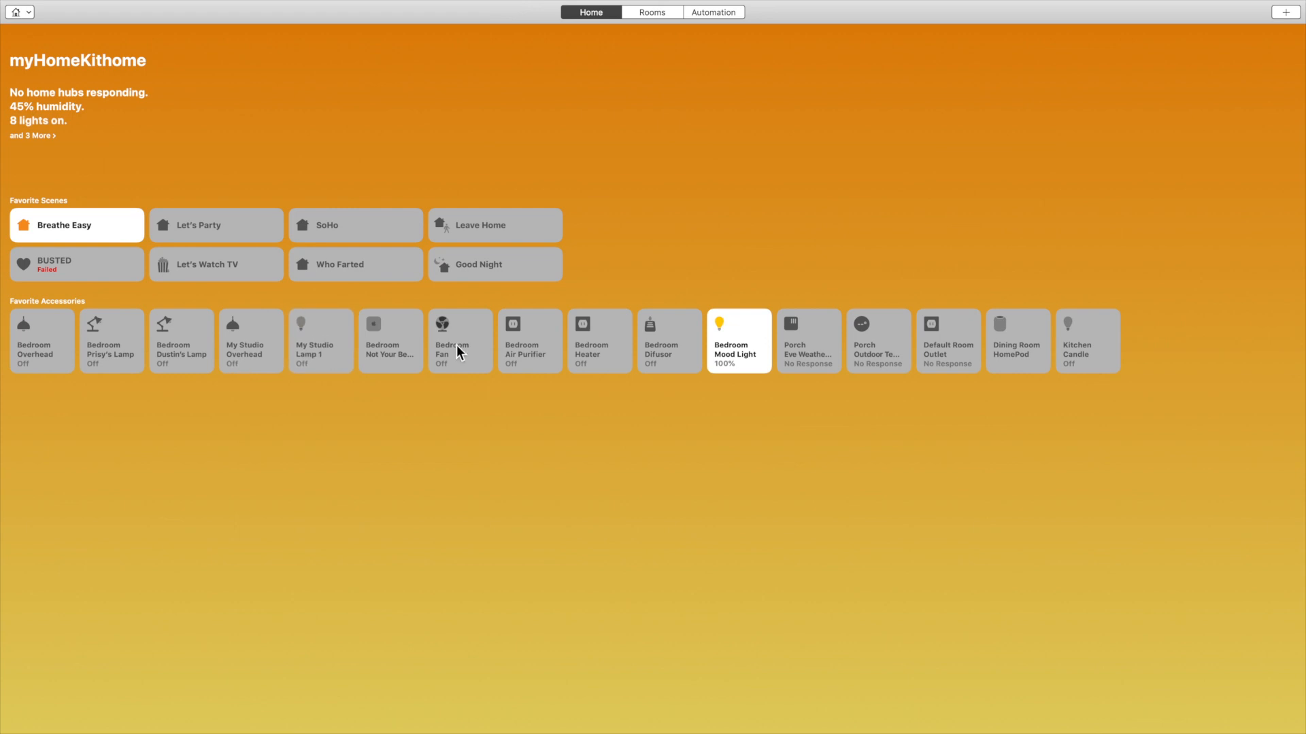
{"action": "left_click", "coordinate": [736, 341]}
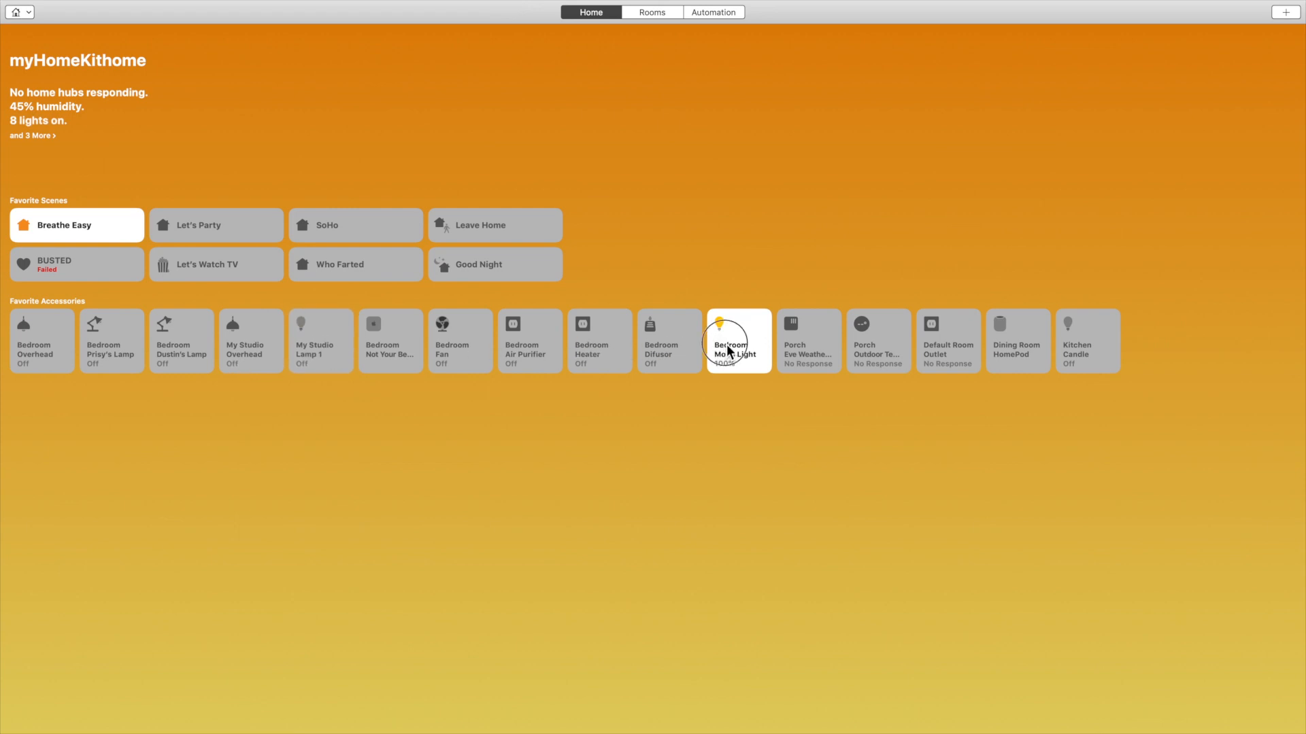
{"action": "left_click", "coordinate": [737, 340]}
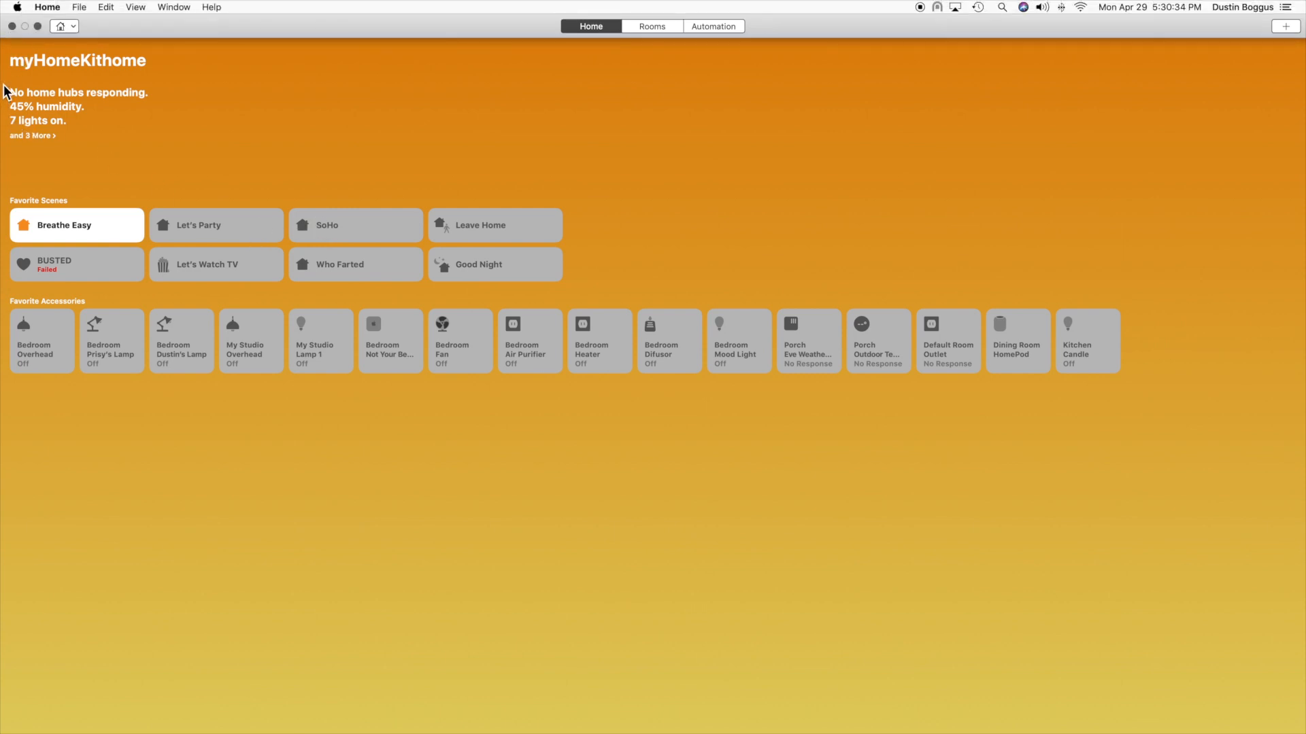
{"action": "left_click", "coordinate": [68, 25]}
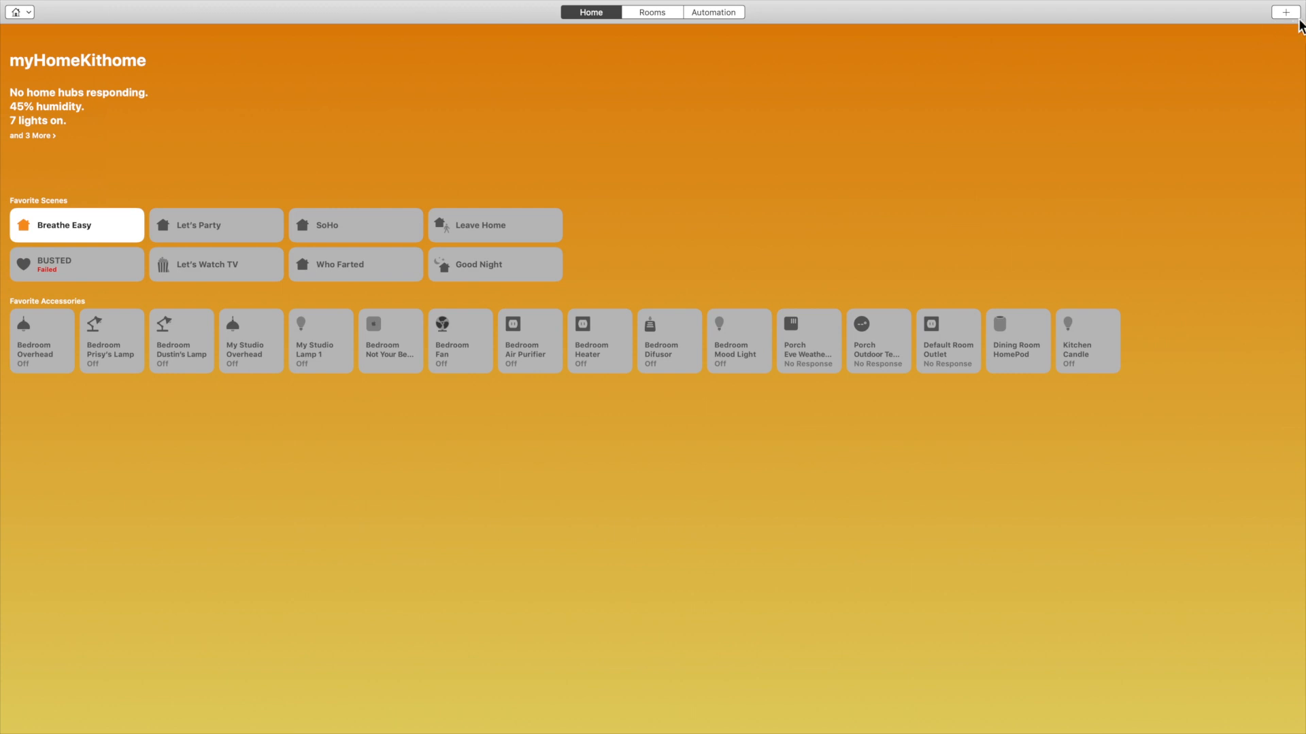
{"action": "left_click", "coordinate": [1284, 12]}
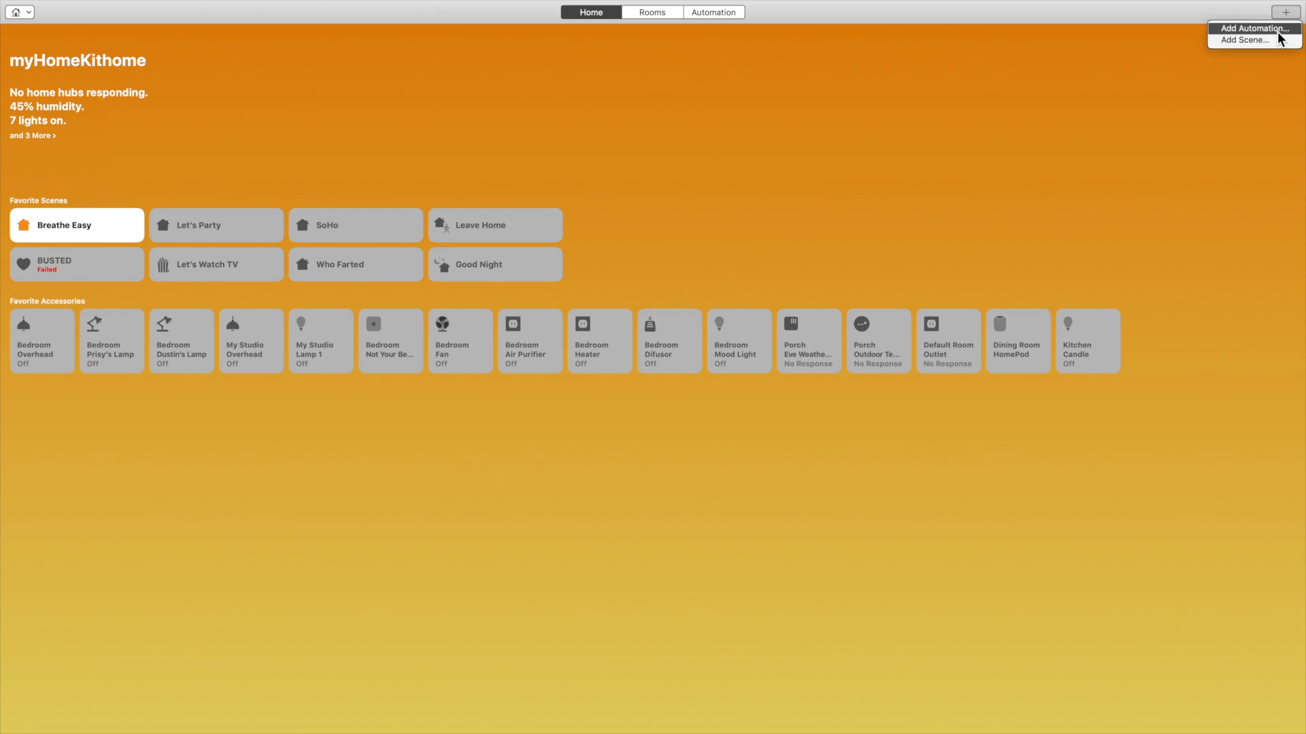
{"action": "mouse_move", "coordinate": [1254, 39]}
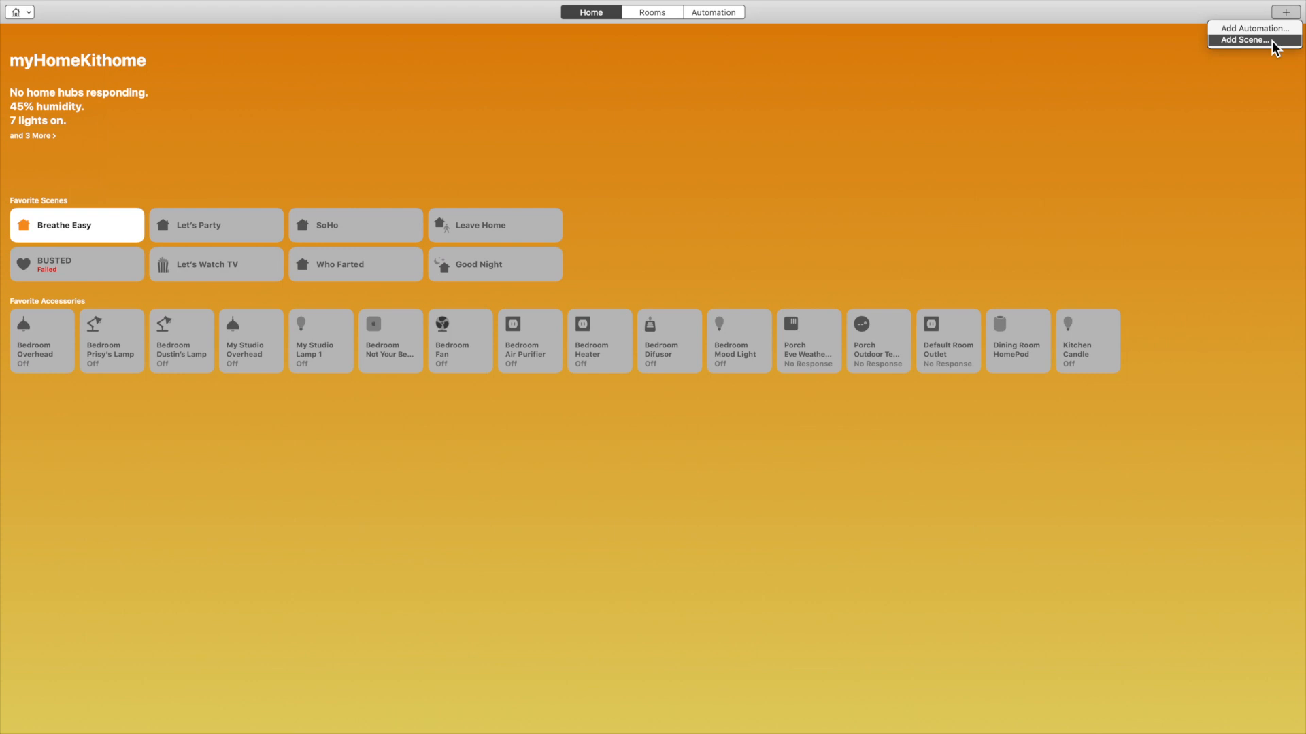
{"action": "left_click", "coordinate": [1245, 40]}
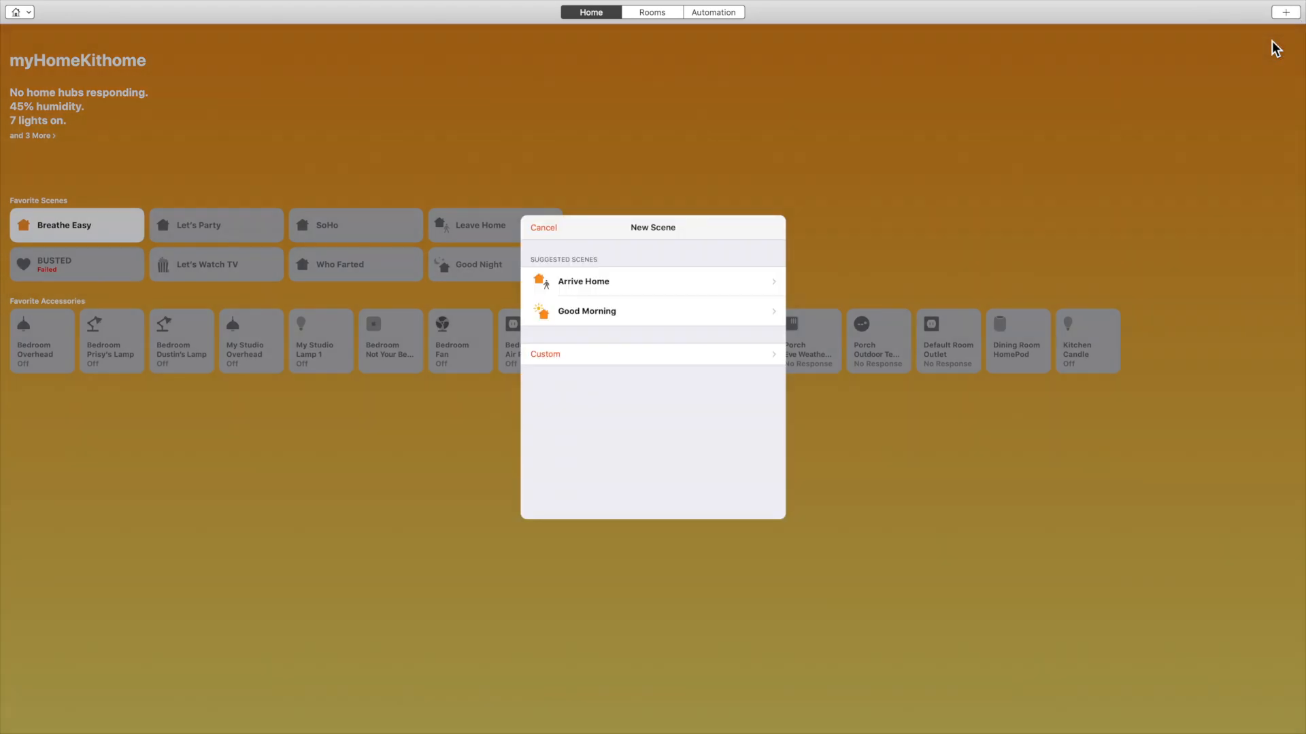
{"action": "mouse_move", "coordinate": [1098, 347]}
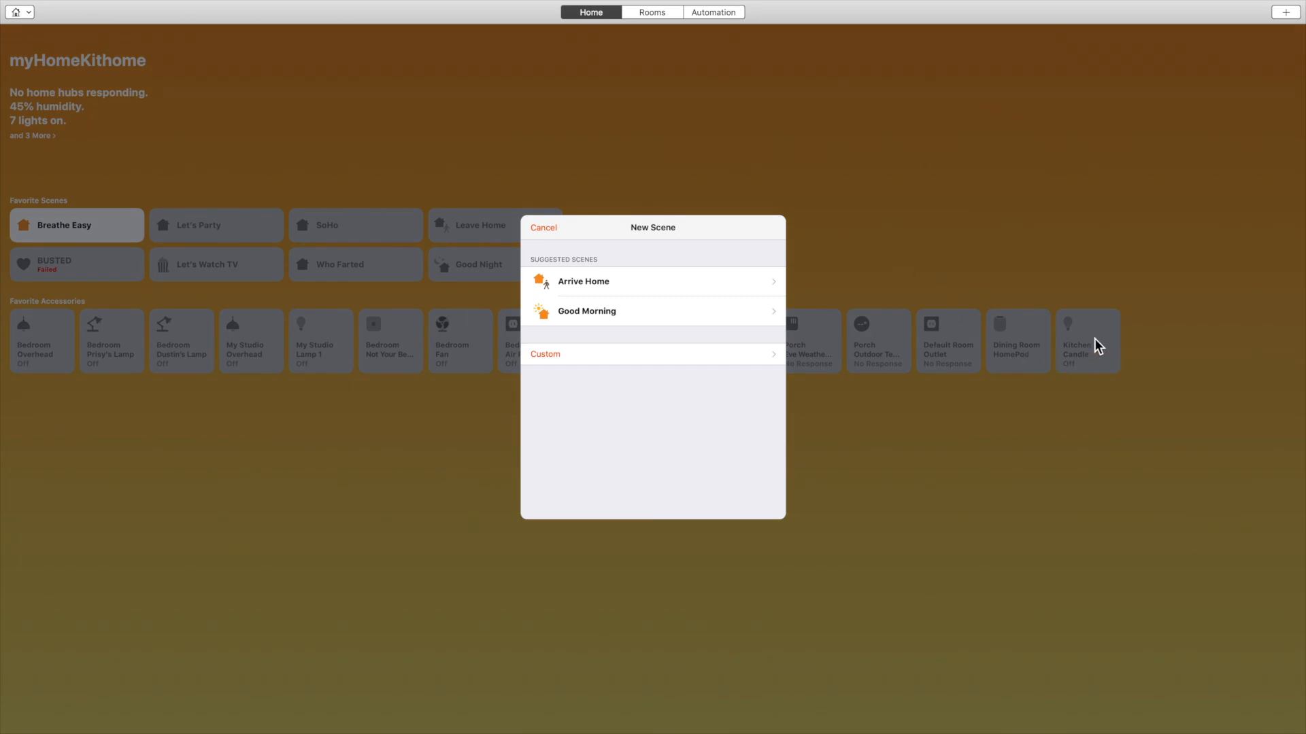
{"action": "mouse_move", "coordinate": [732, 347]}
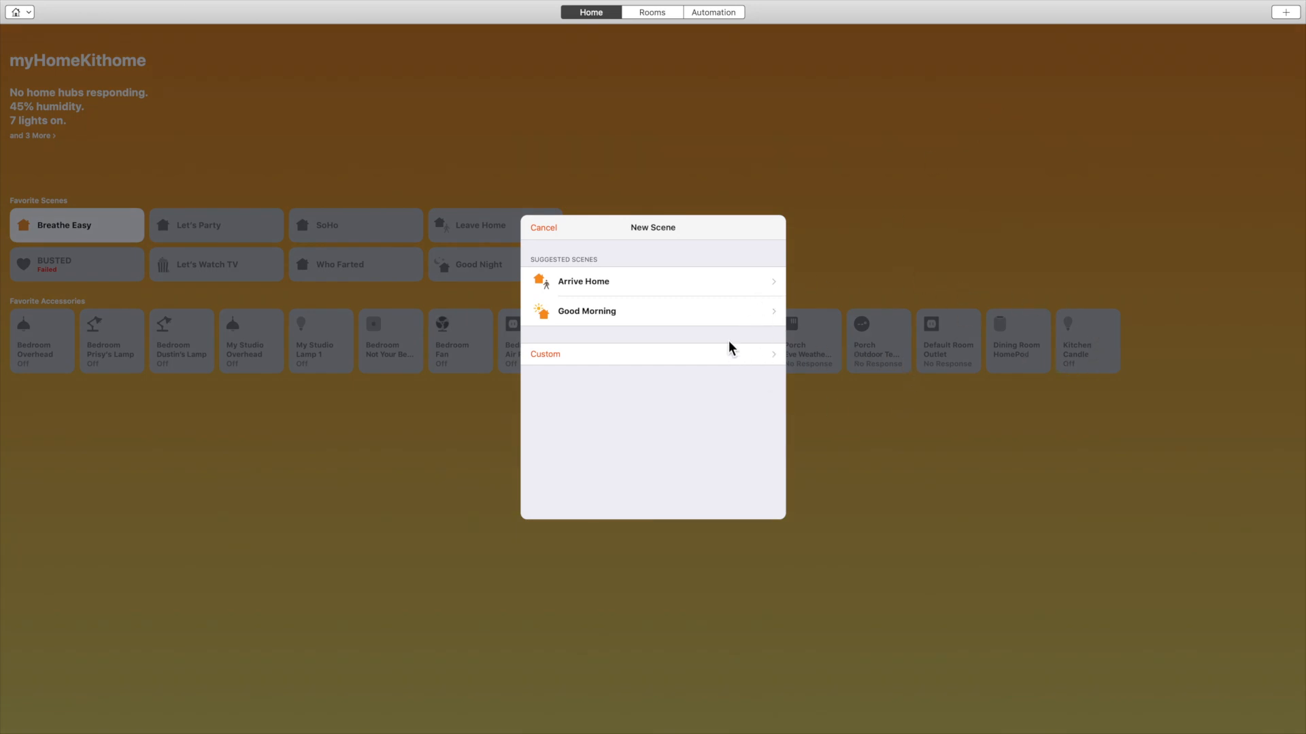
{"action": "mouse_move", "coordinate": [722, 350]}
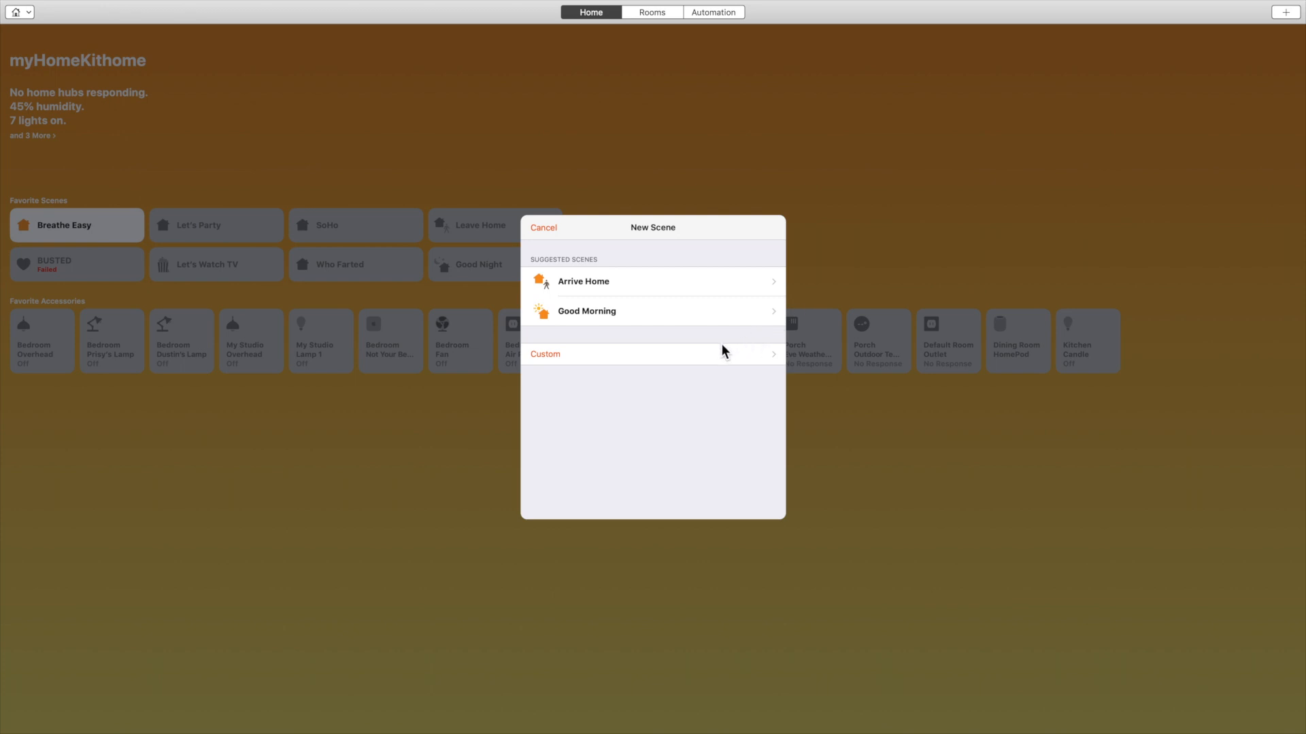
{"action": "left_click", "coordinate": [544, 354]}
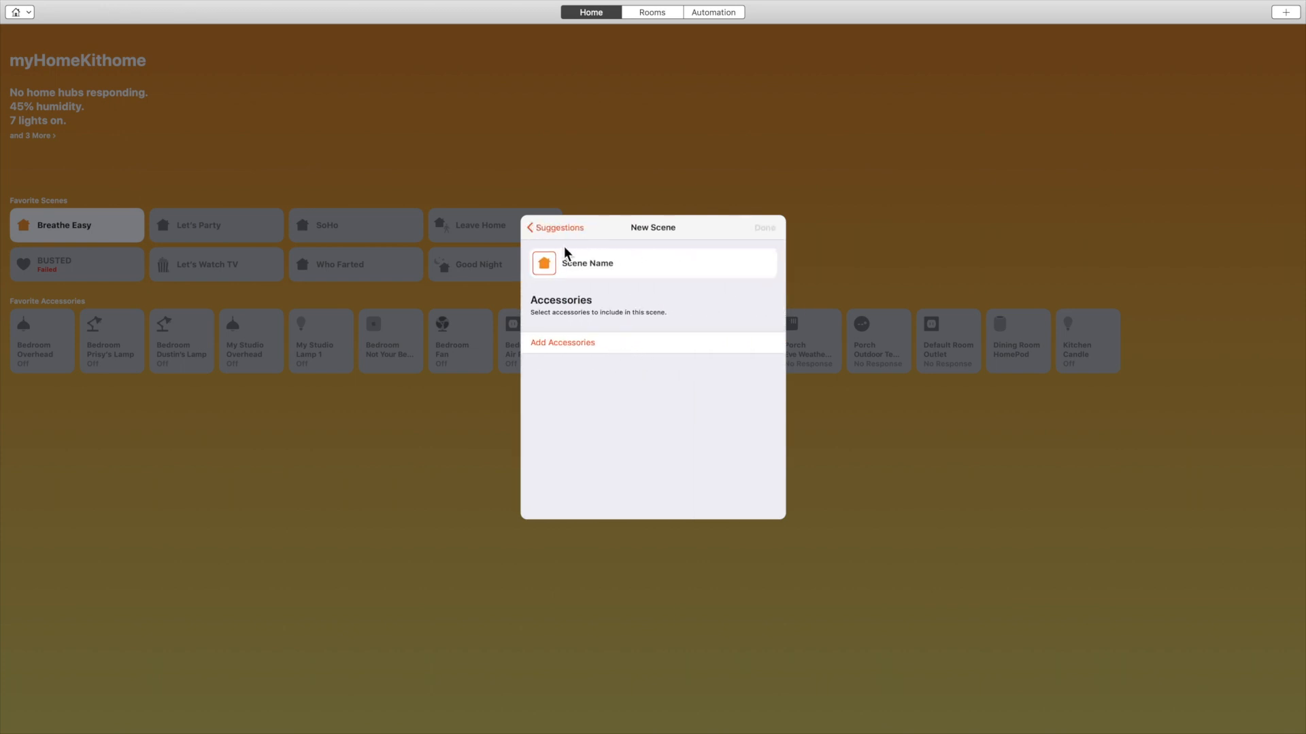
{"action": "left_click", "coordinate": [557, 227]}
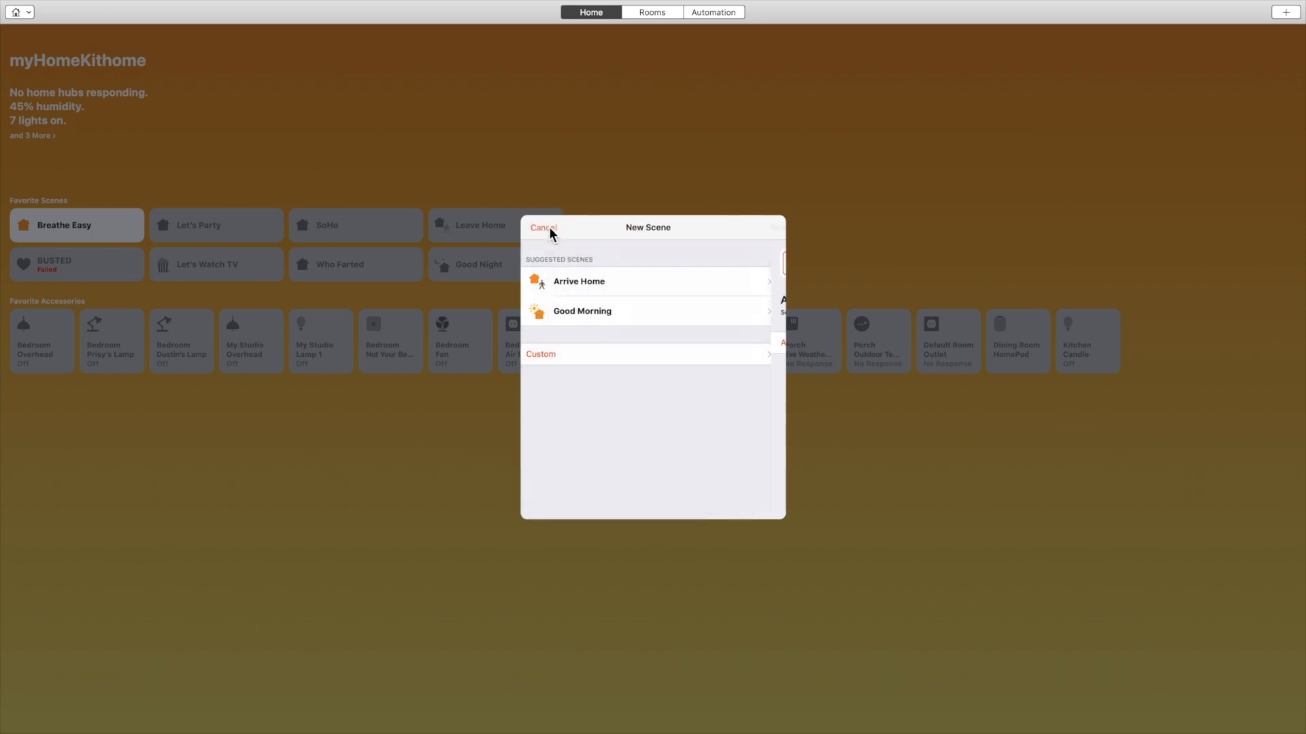
{"action": "left_click", "coordinate": [543, 227]}
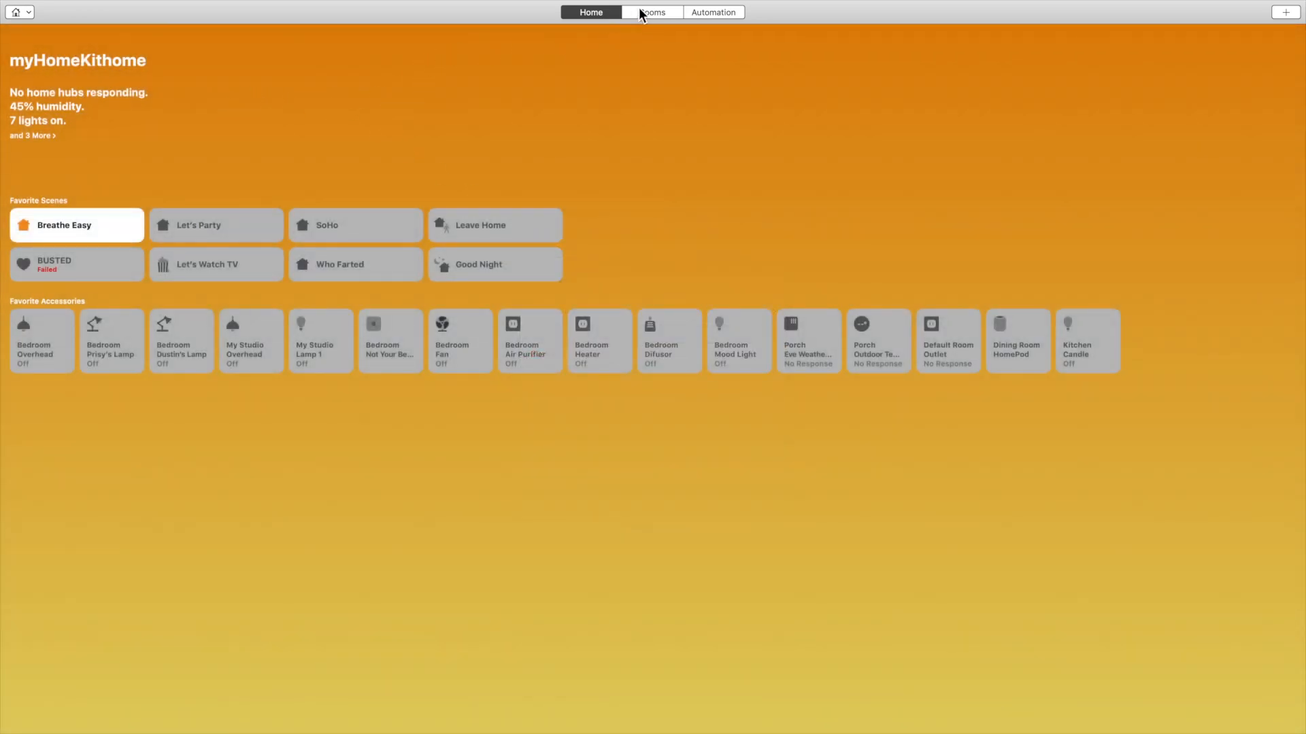
Browse rooms in the Rooms view, switch off Porch's Overhead 1, and pick Bedroom from the room list.
{"action": "left_click", "coordinate": [651, 13]}
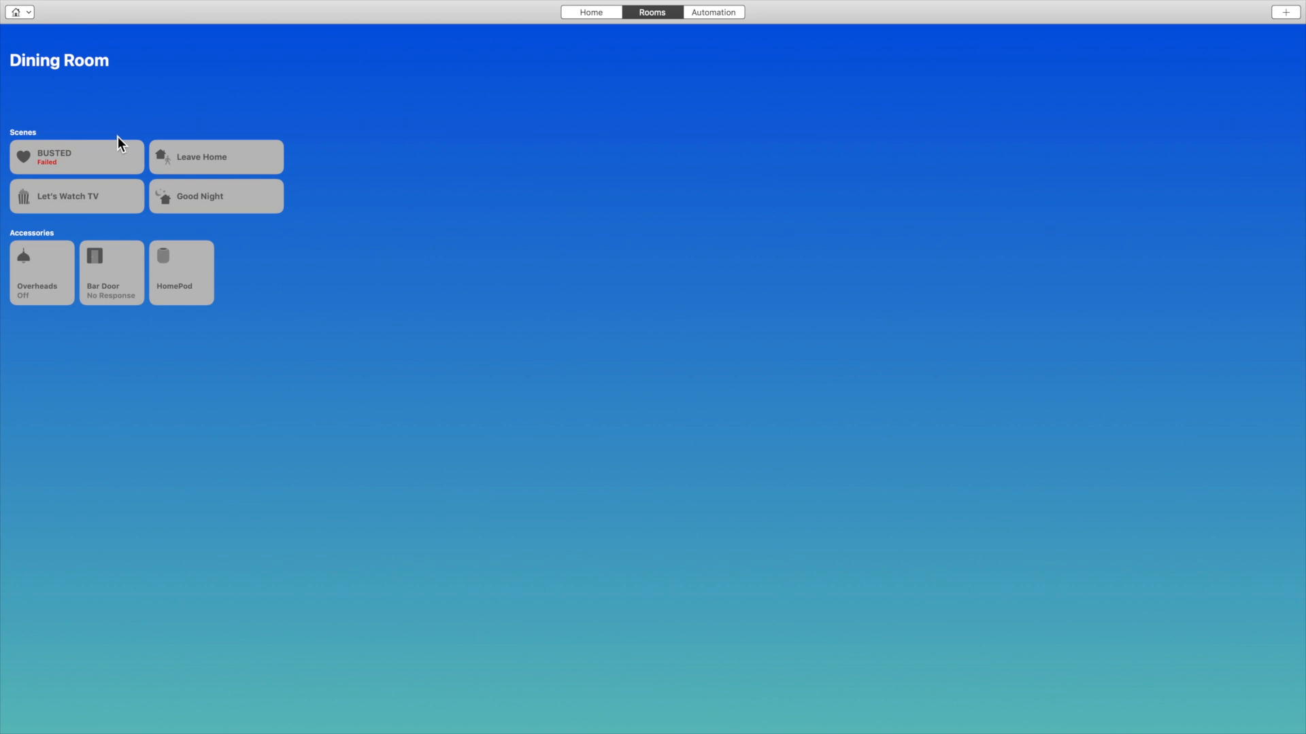
{"action": "mouse_move", "coordinate": [125, 282]}
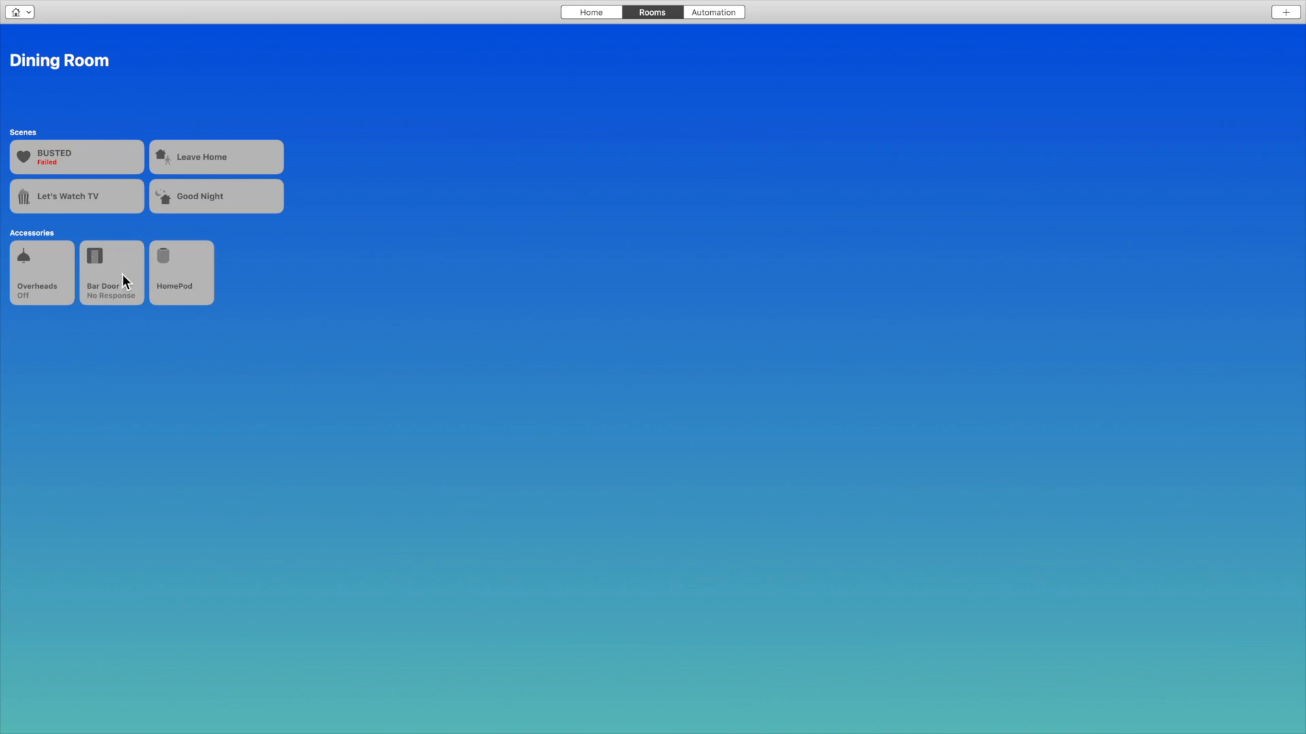
{"action": "left_click", "coordinate": [181, 272]}
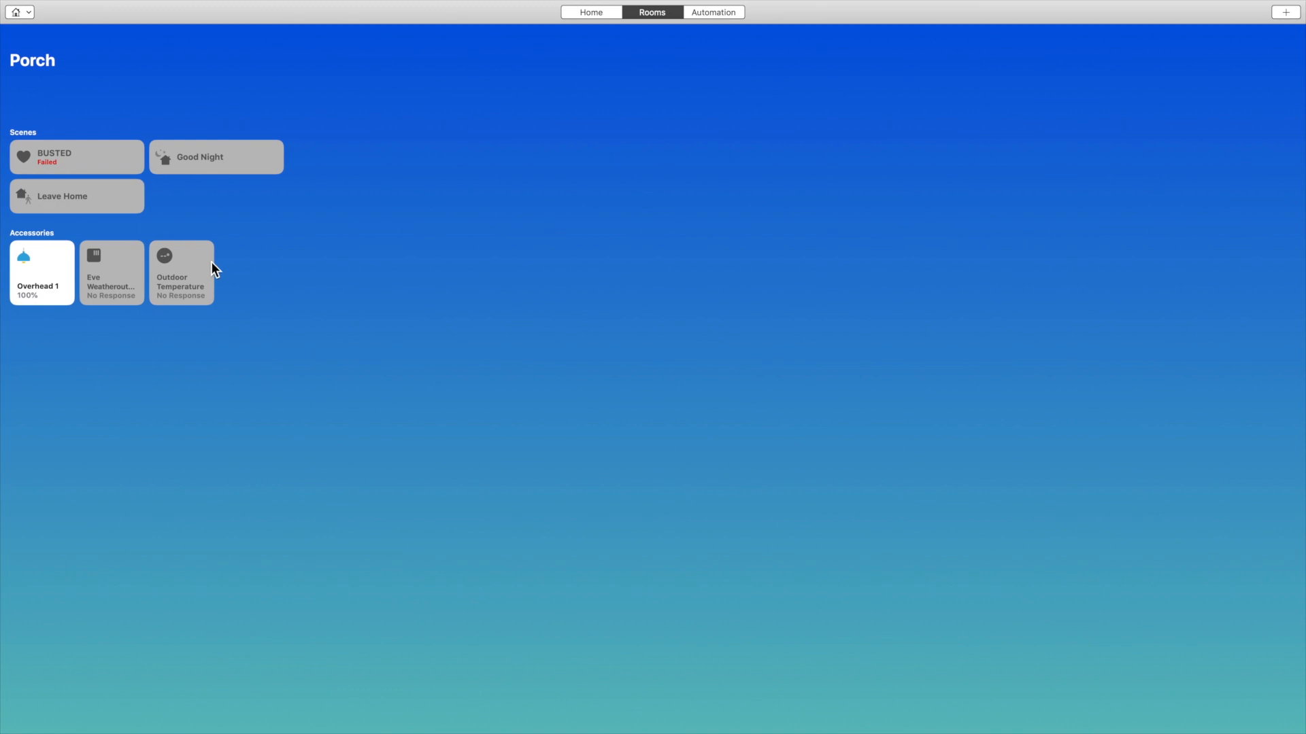
{"action": "left_click", "coordinate": [42, 272]}
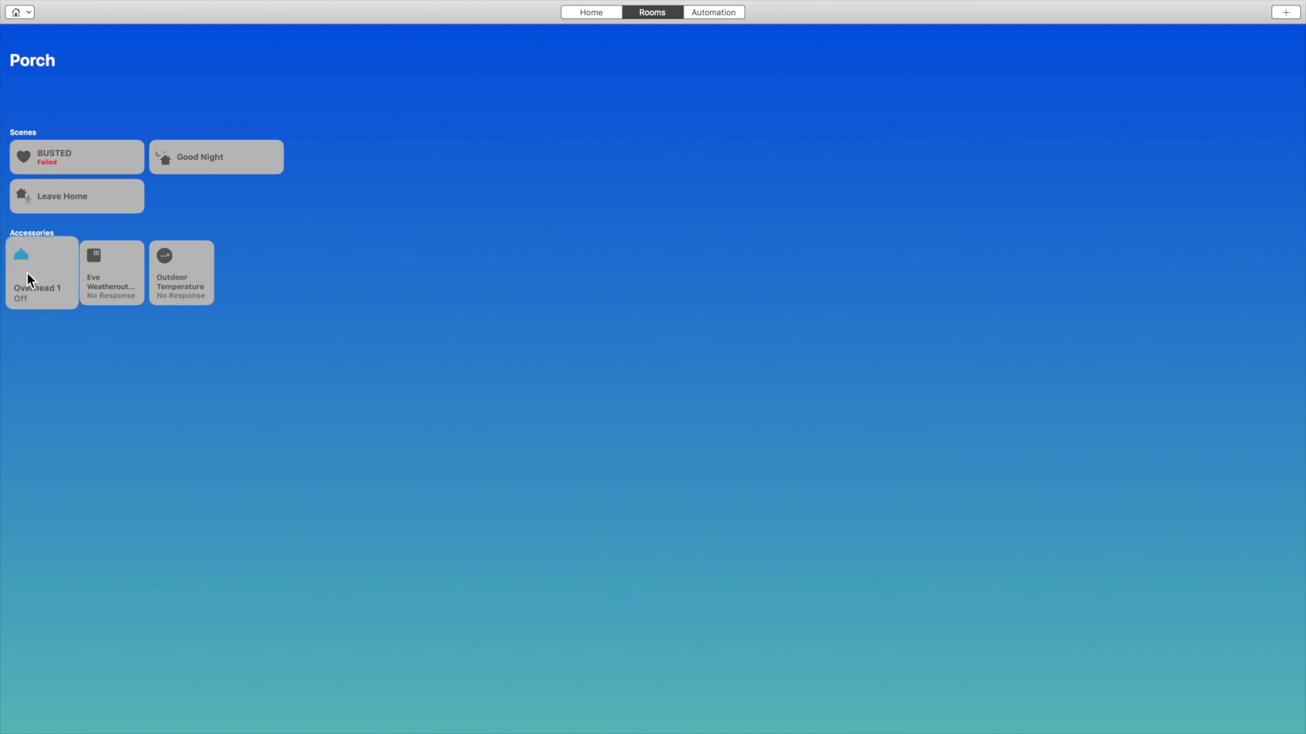
{"action": "left_click", "coordinate": [40, 272]}
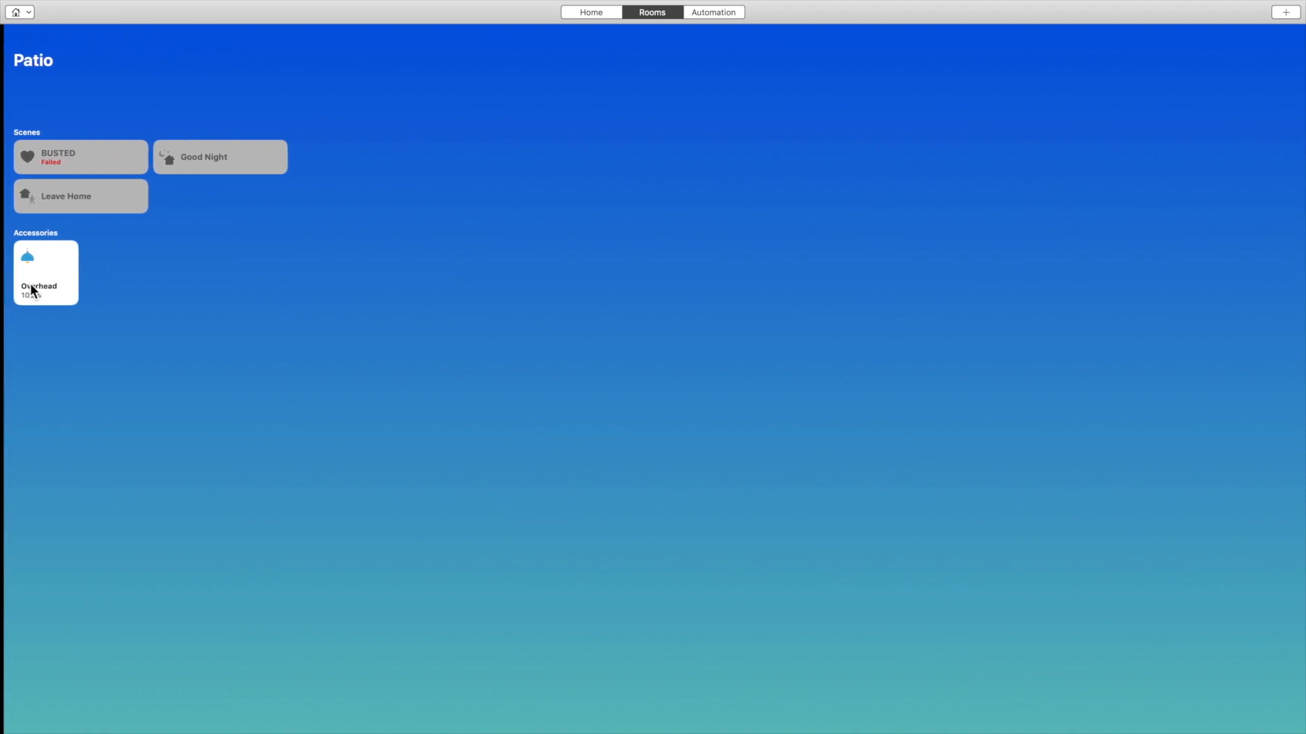
{"action": "left_click", "coordinate": [45, 272]}
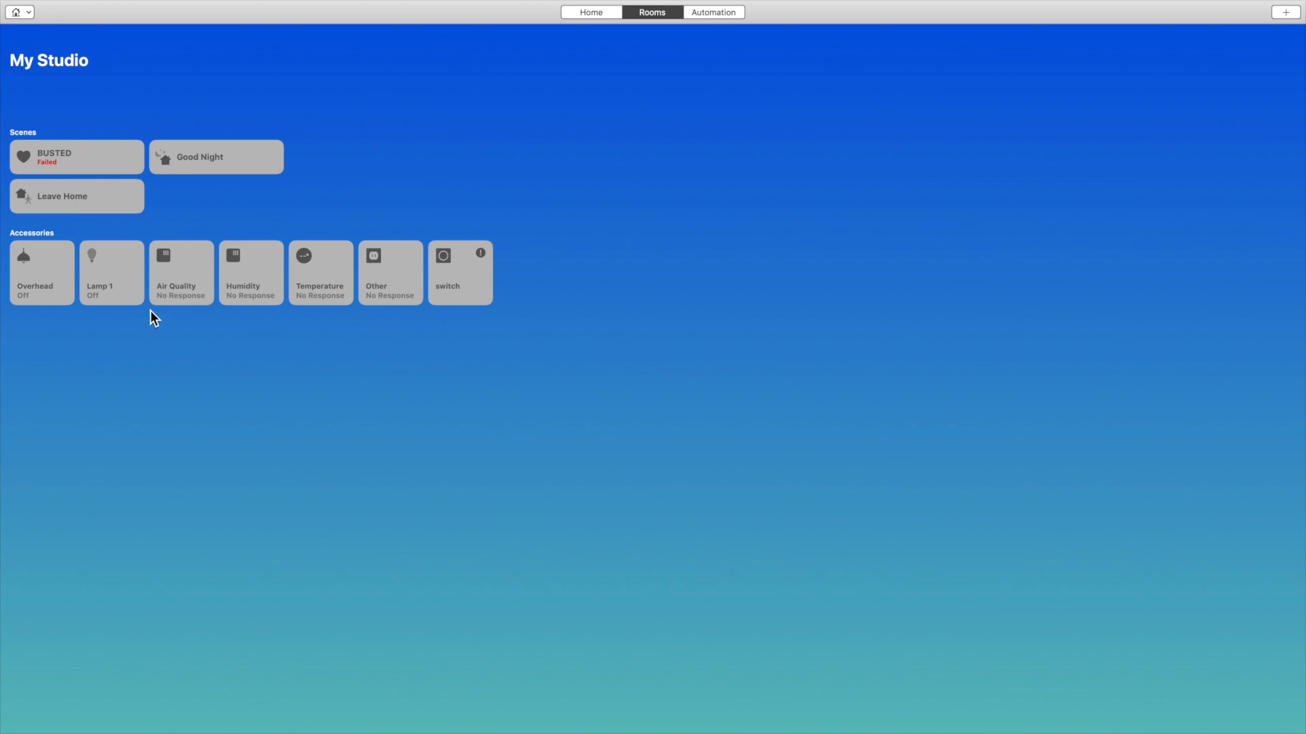
{"action": "mouse_move", "coordinate": [163, 310]}
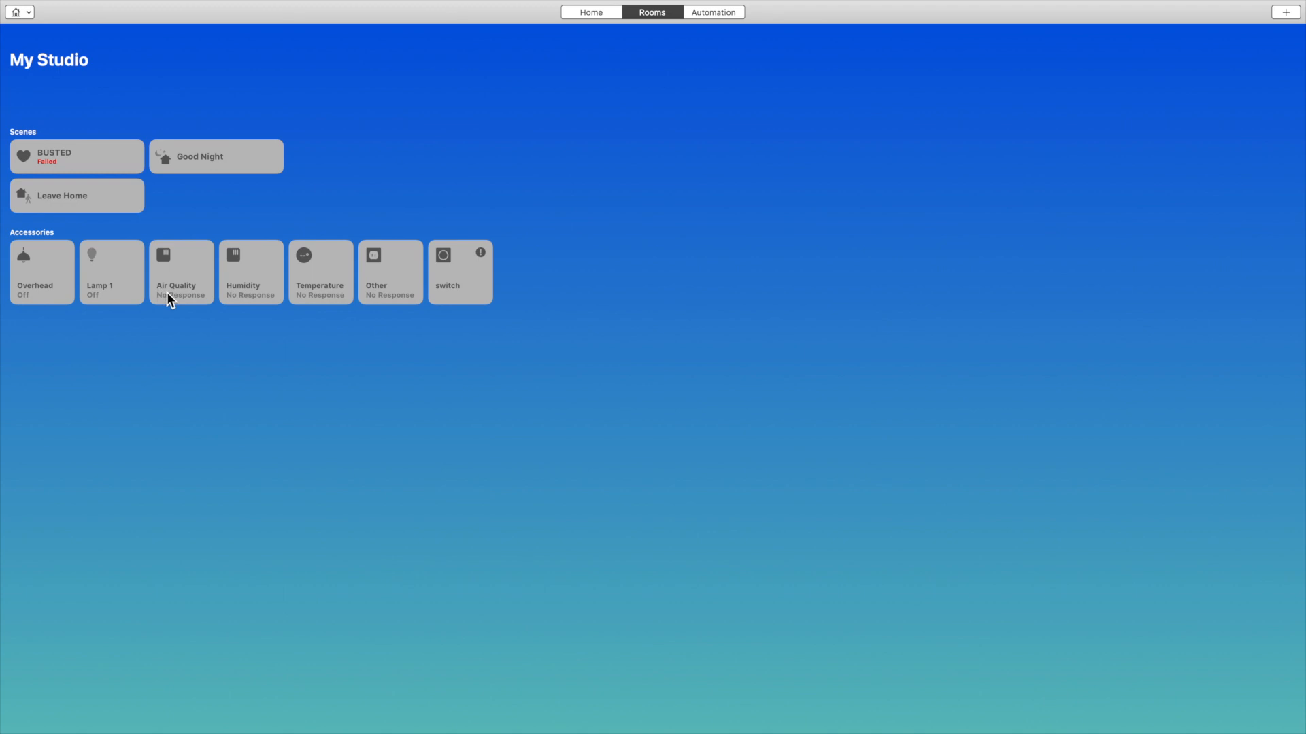
{"action": "left_click", "coordinate": [13, 12]}
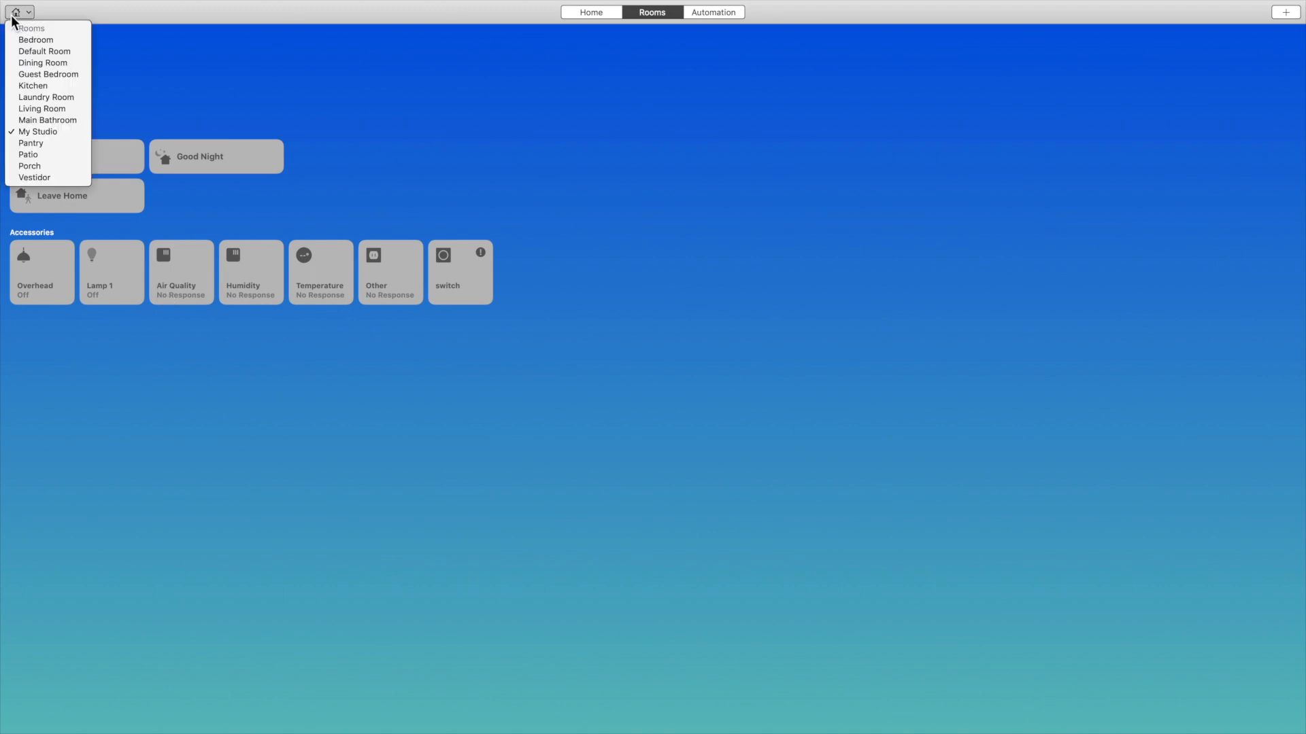
{"action": "mouse_move", "coordinate": [44, 63]}
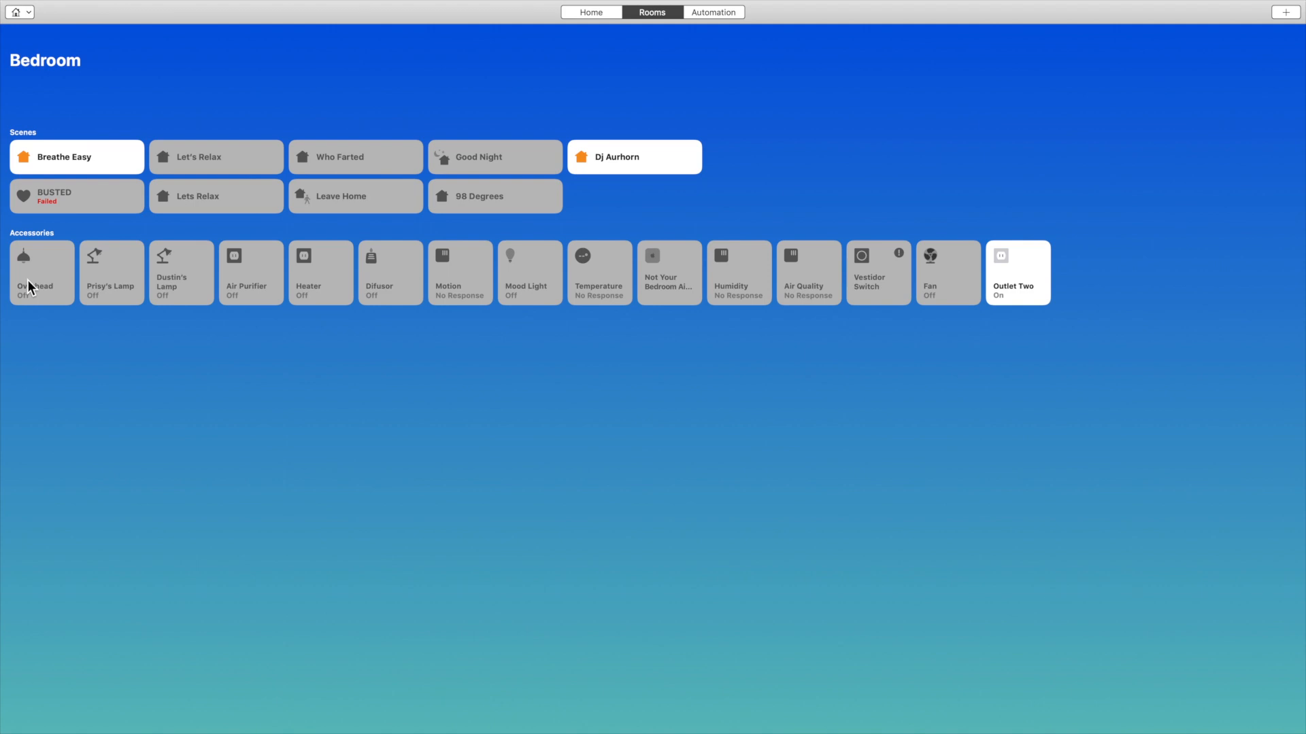
Show controls for the Bedroom Overhead light and bring its brightness to 100%.
{"action": "right_click", "coordinate": [33, 275]}
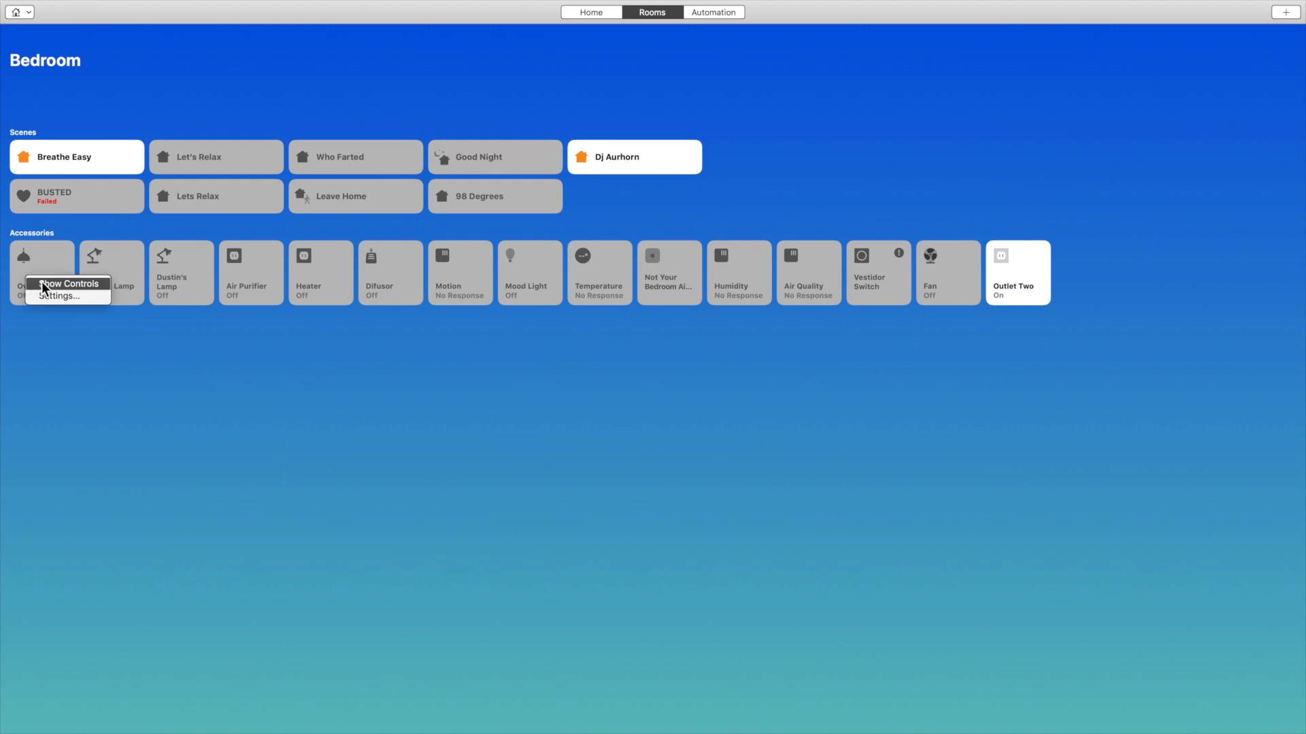
{"action": "left_click", "coordinate": [68, 284]}
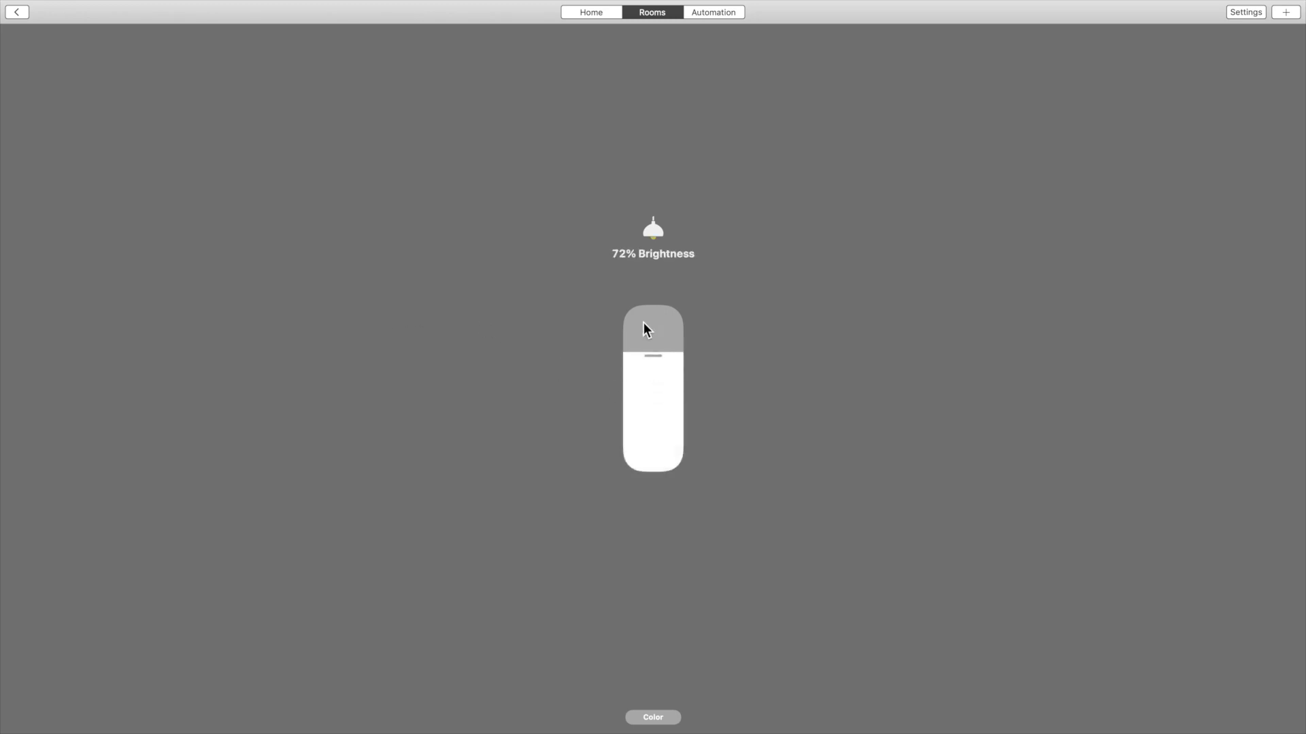
{"action": "left_click_drag", "start_coordinate": [651, 328], "coordinate": [651, 359]}
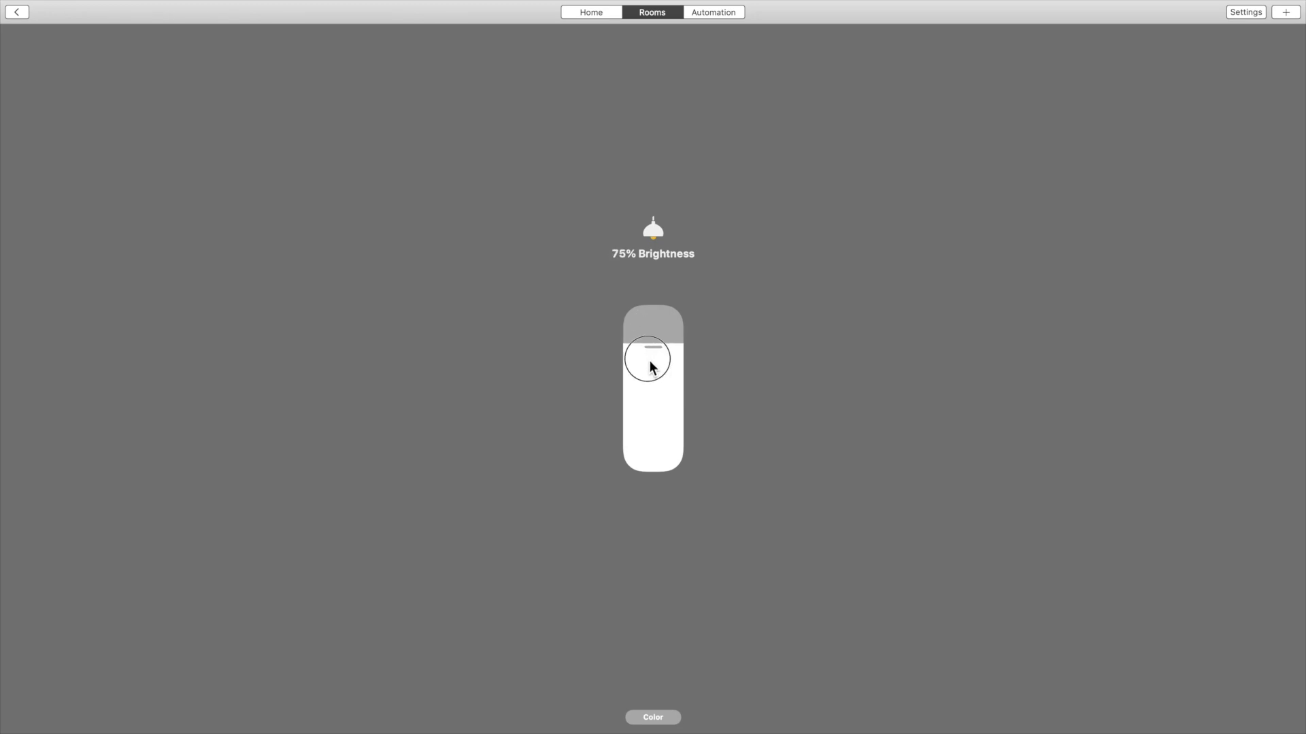
{"action": "left_click_drag", "start_coordinate": [650, 359], "coordinate": [644, 421]}
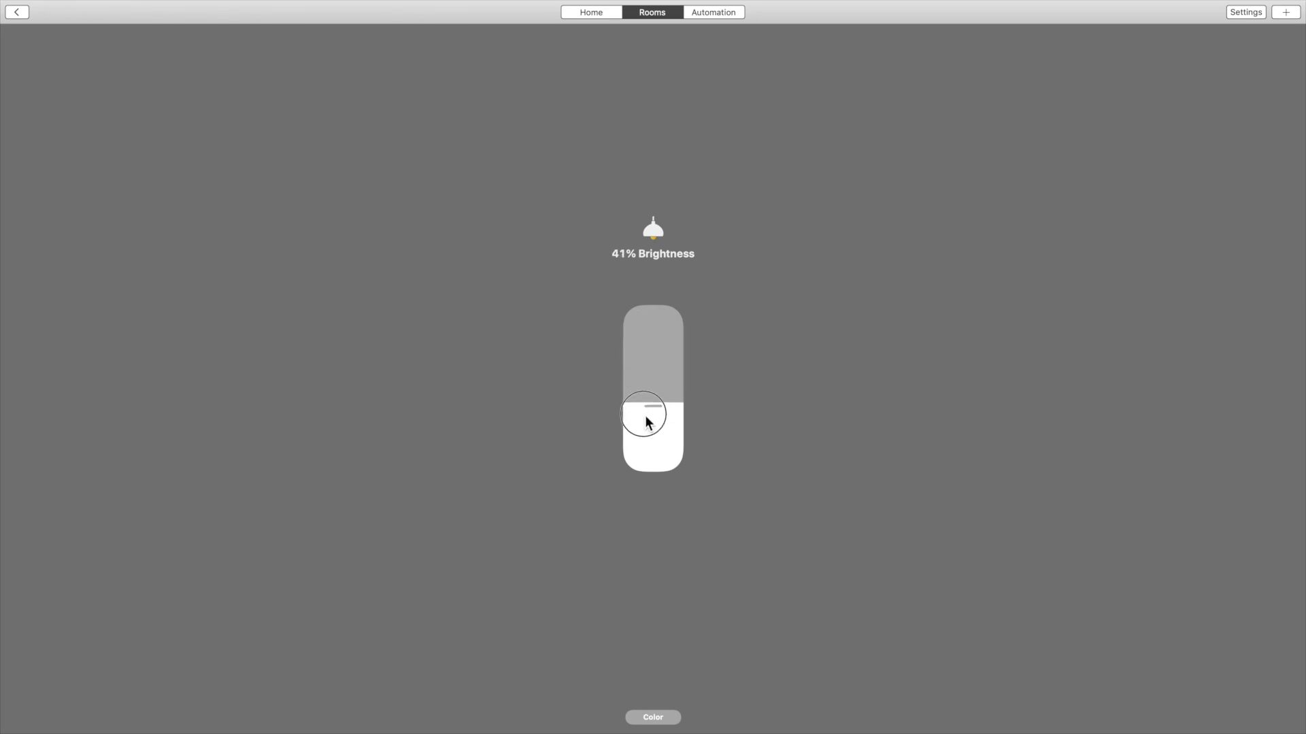
{"action": "left_click_drag", "start_coordinate": [643, 414], "coordinate": [652, 313]}
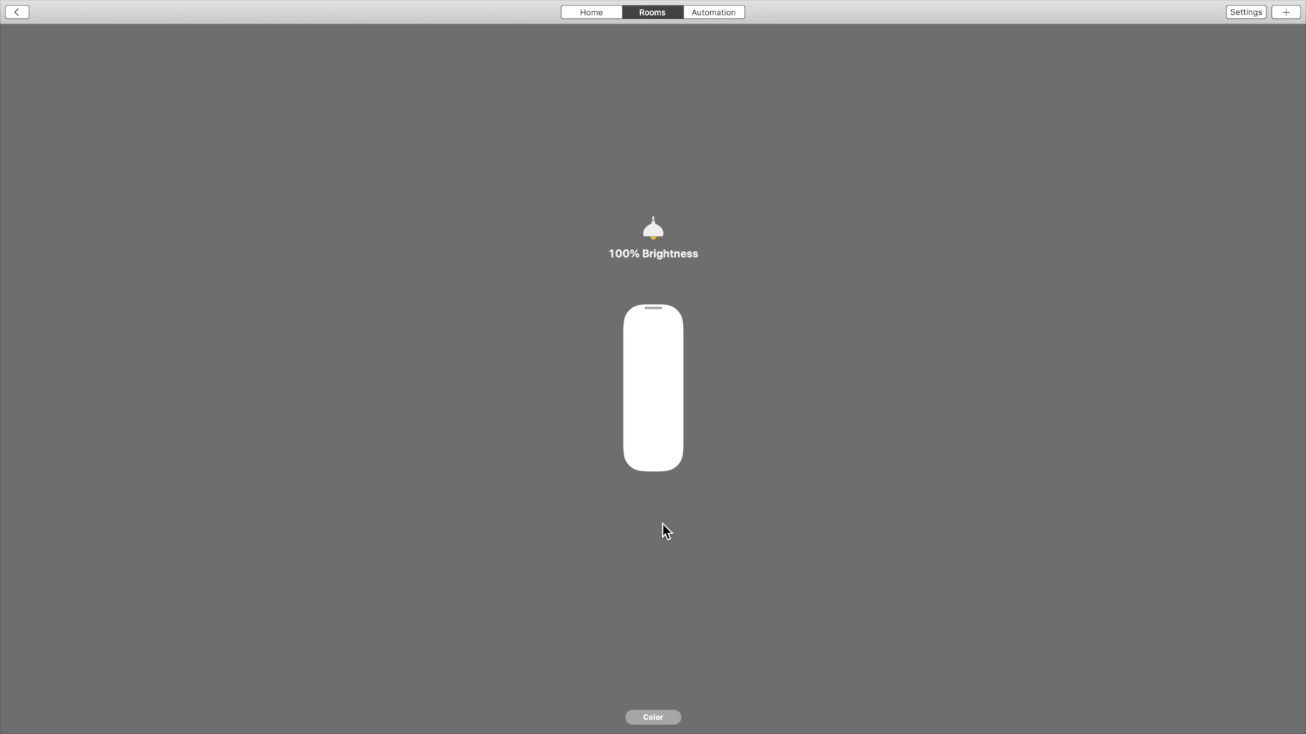
Give the Overhead light an orange colour from the wheel and return to Bedroom.
{"action": "left_click", "coordinate": [652, 717]}
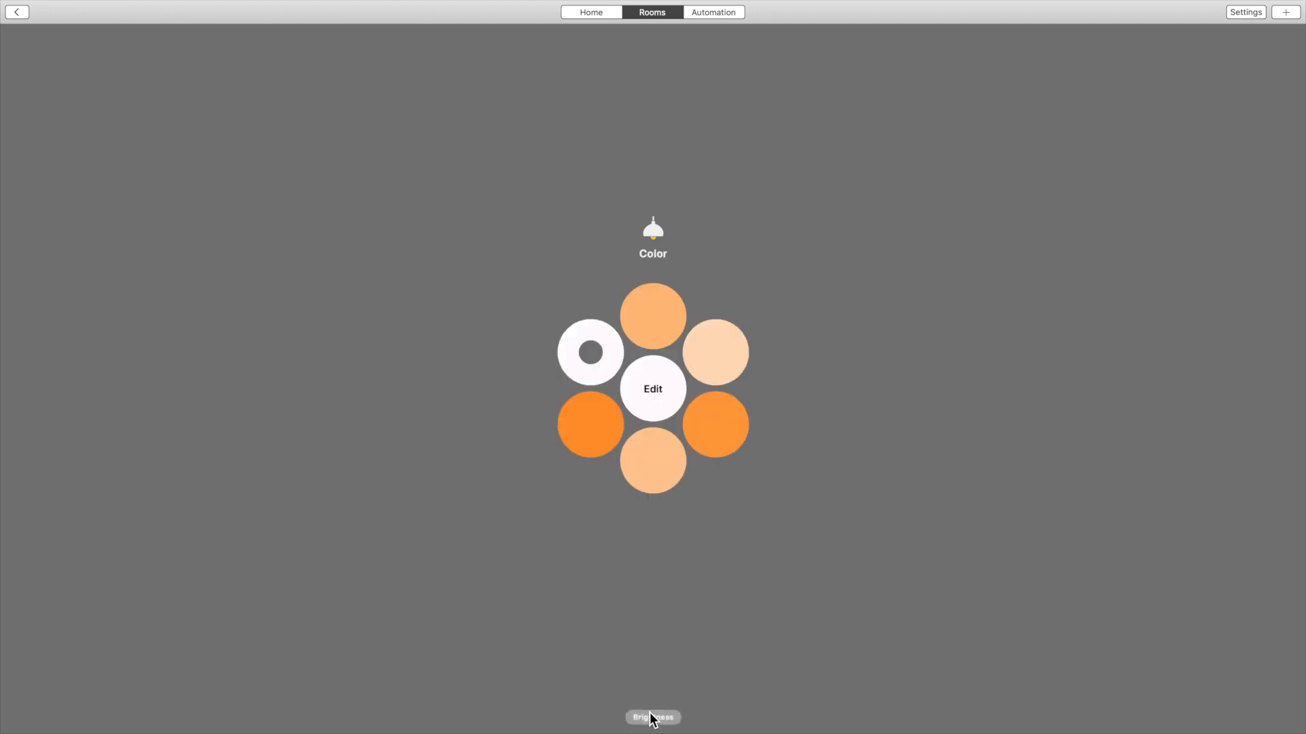
{"action": "mouse_move", "coordinate": [618, 456]}
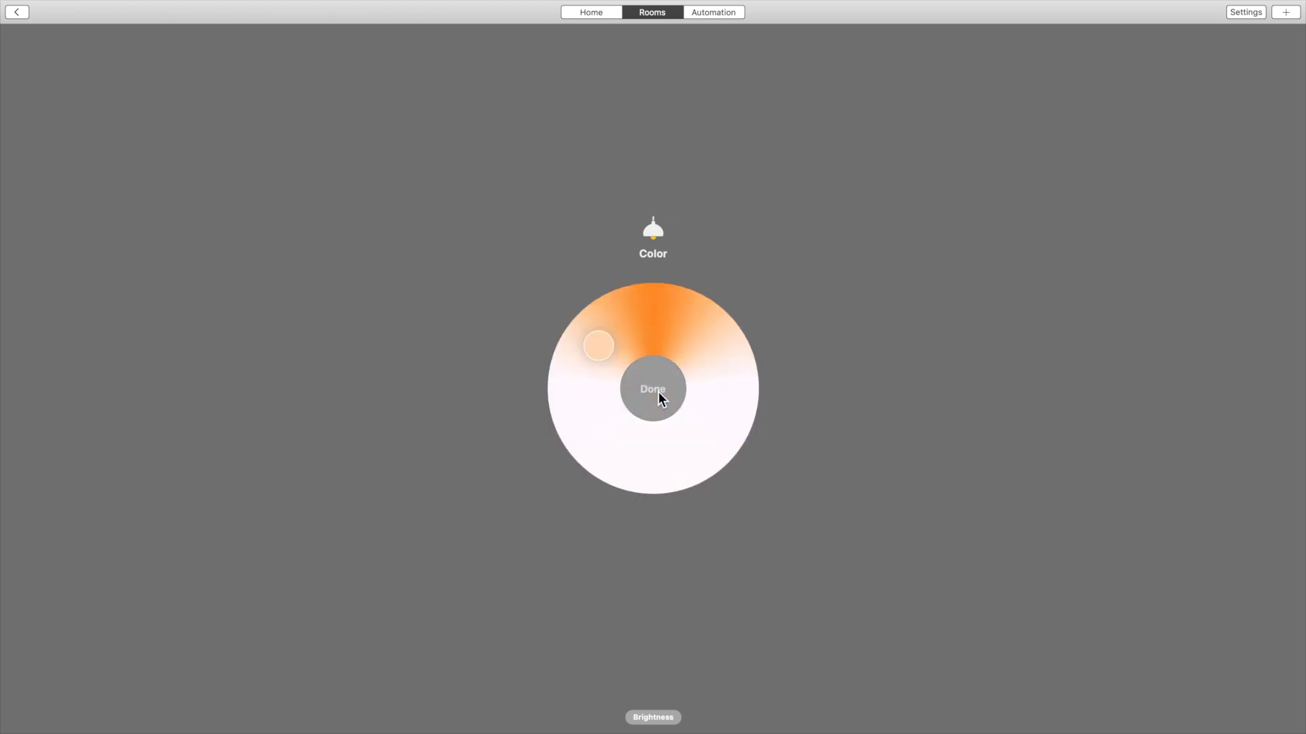
{"action": "left_click_drag", "start_coordinate": [598, 345], "coordinate": [620, 333]}
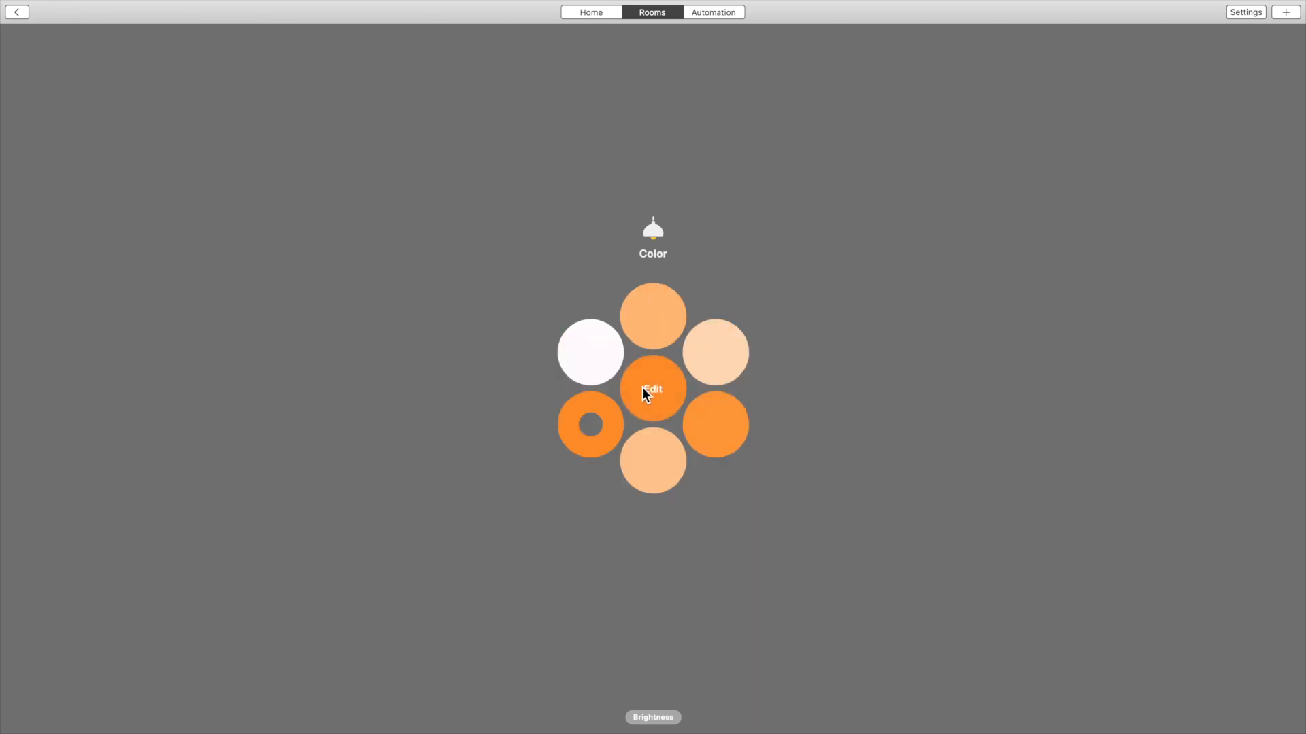
{"action": "left_click", "coordinate": [589, 352]}
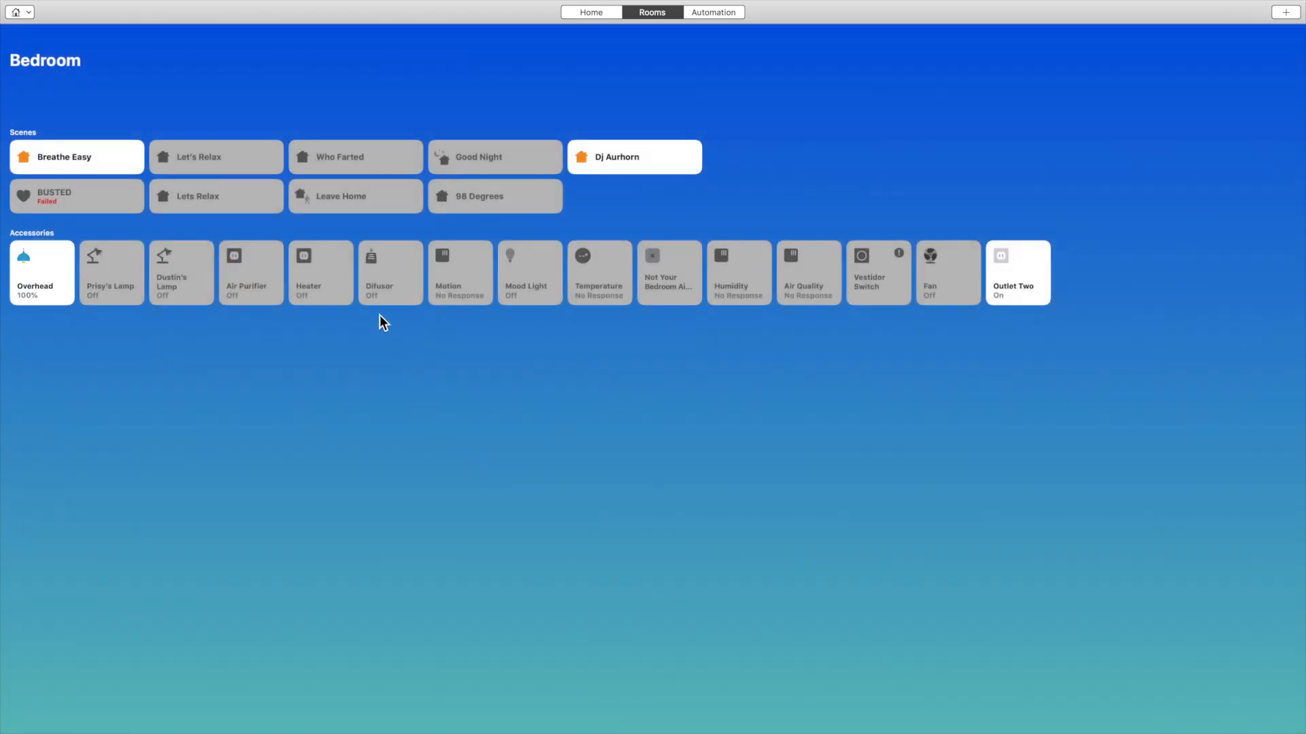
{"action": "mouse_move", "coordinate": [83, 276]}
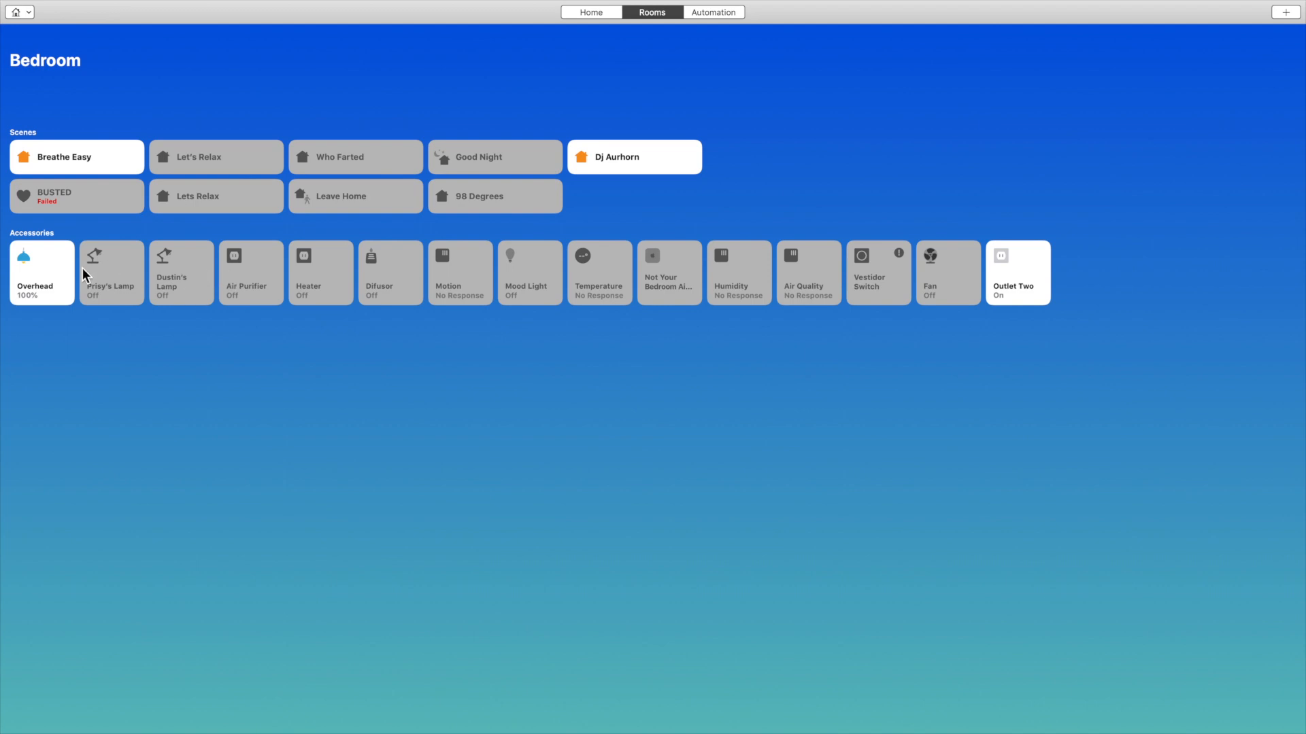
Switch the Overhead light off, turn the Air Purifier on, and bring up its Settings sheet.
{"action": "left_click", "coordinate": [41, 272]}
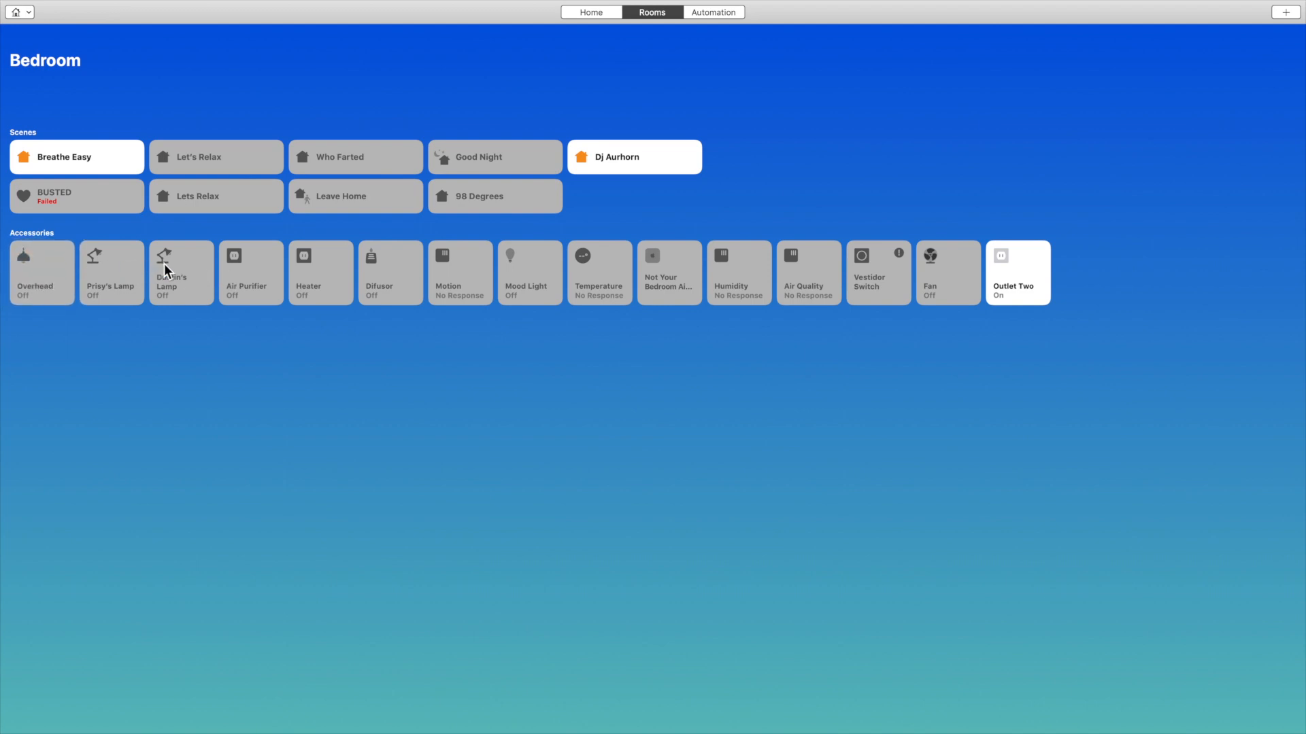
{"action": "mouse_move", "coordinate": [243, 275]}
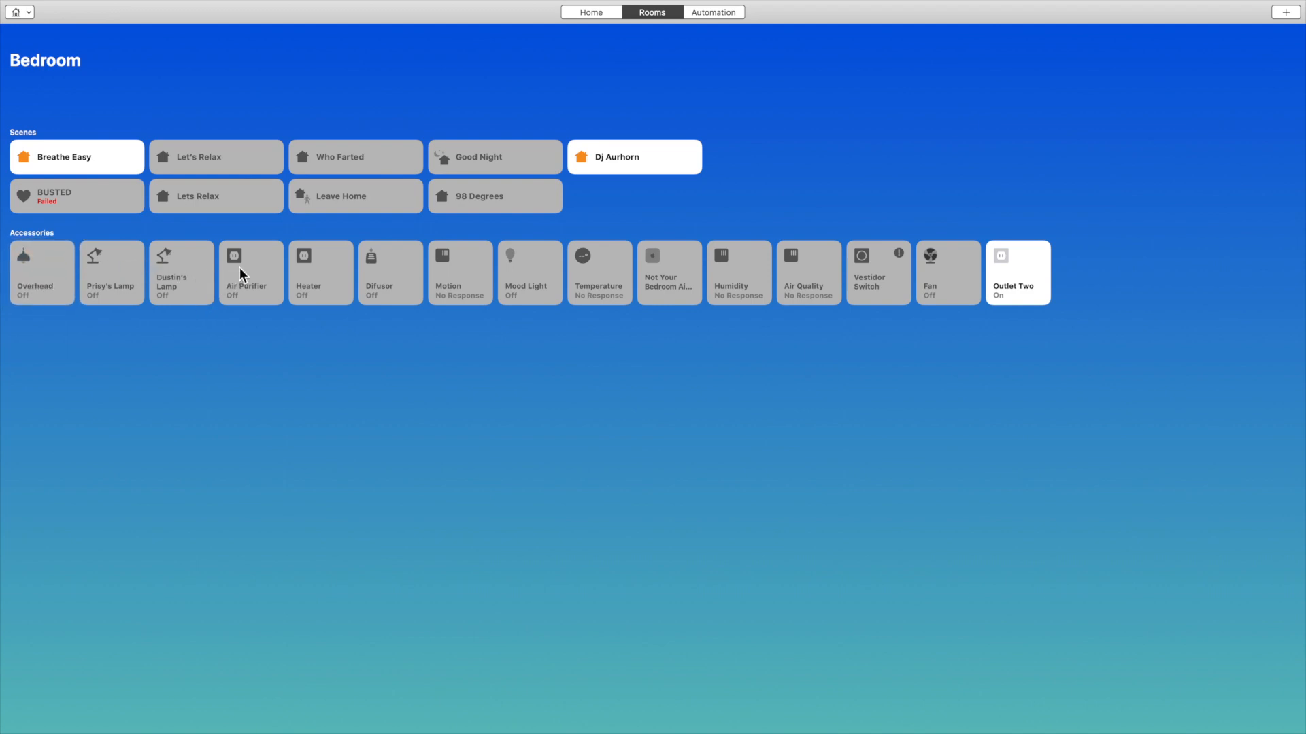
{"action": "left_click", "coordinate": [250, 272]}
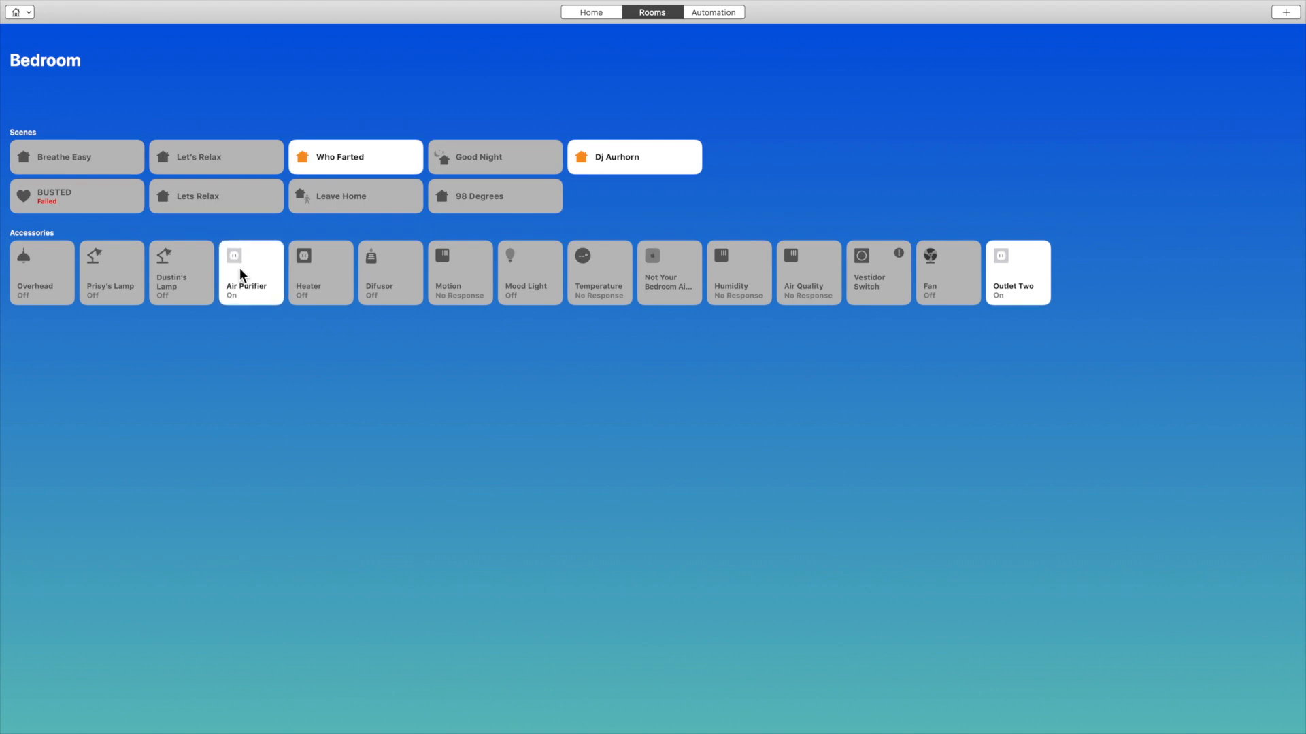
{"action": "mouse_move", "coordinate": [242, 278]}
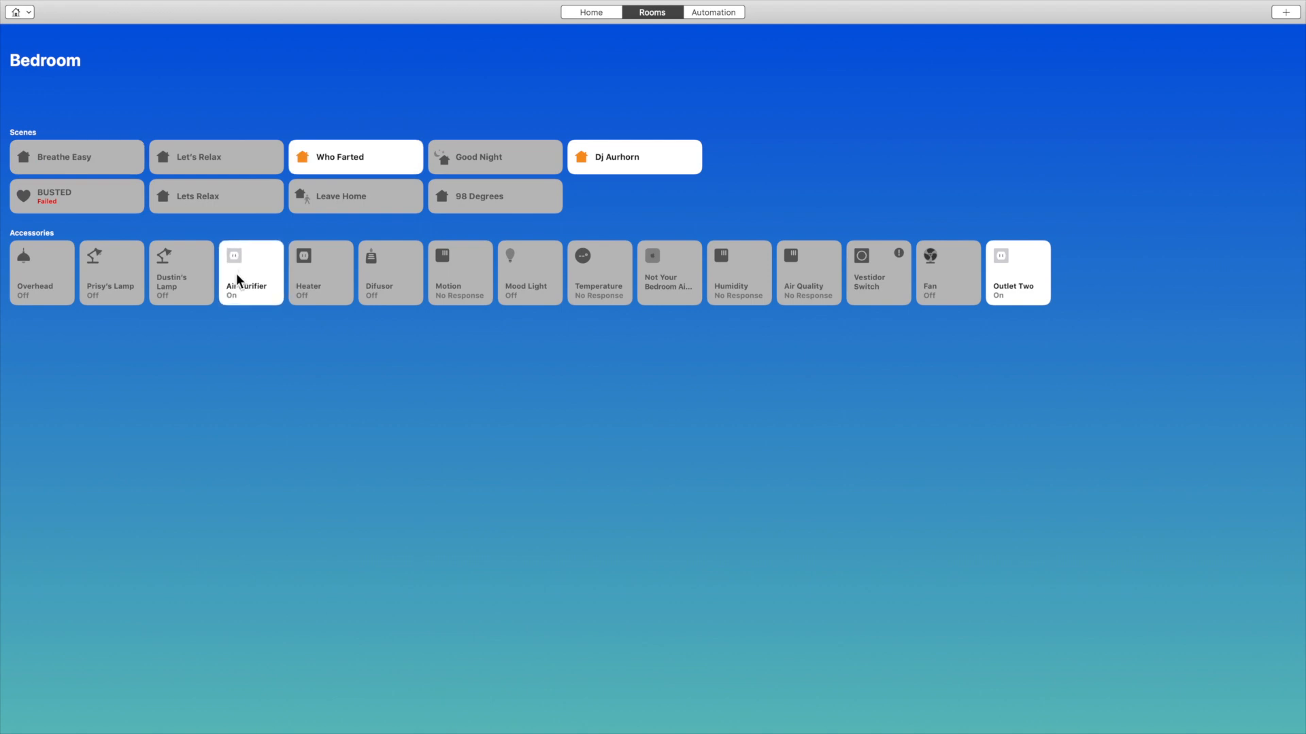
{"action": "right_click", "coordinate": [250, 272]}
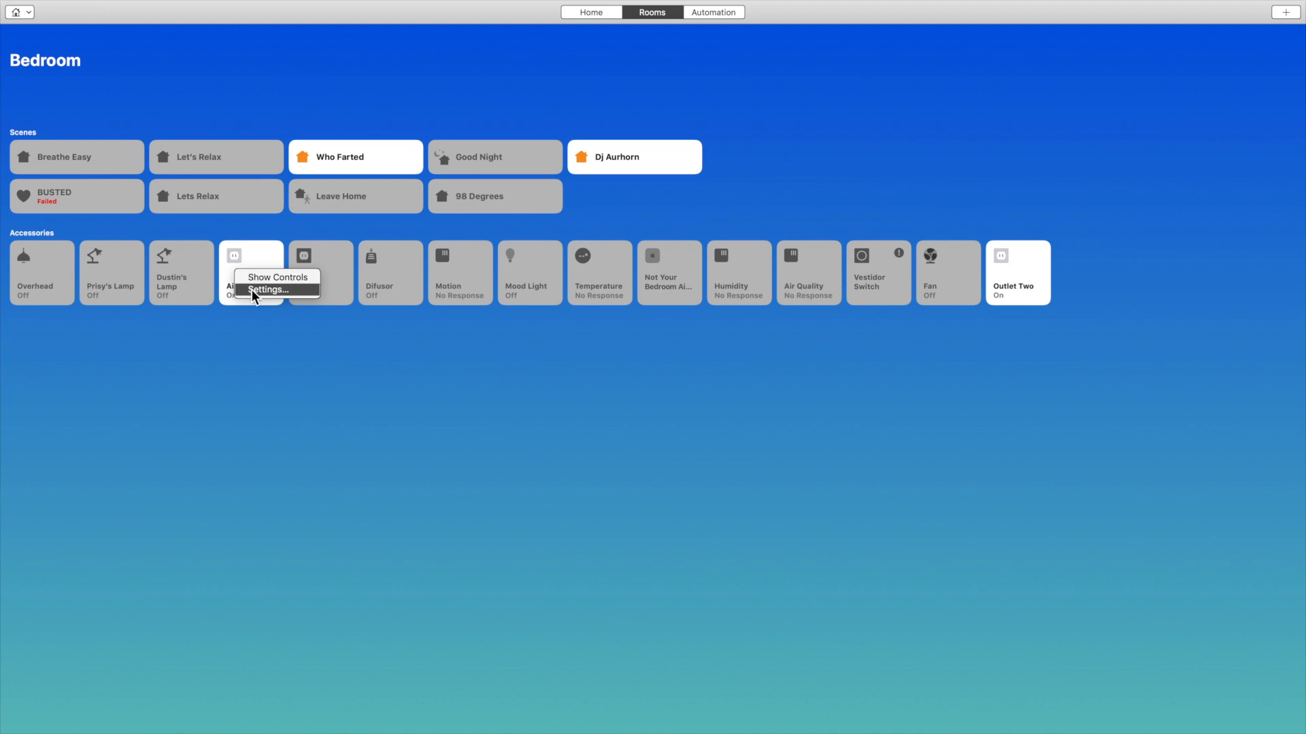
{"action": "left_click", "coordinate": [267, 288]}
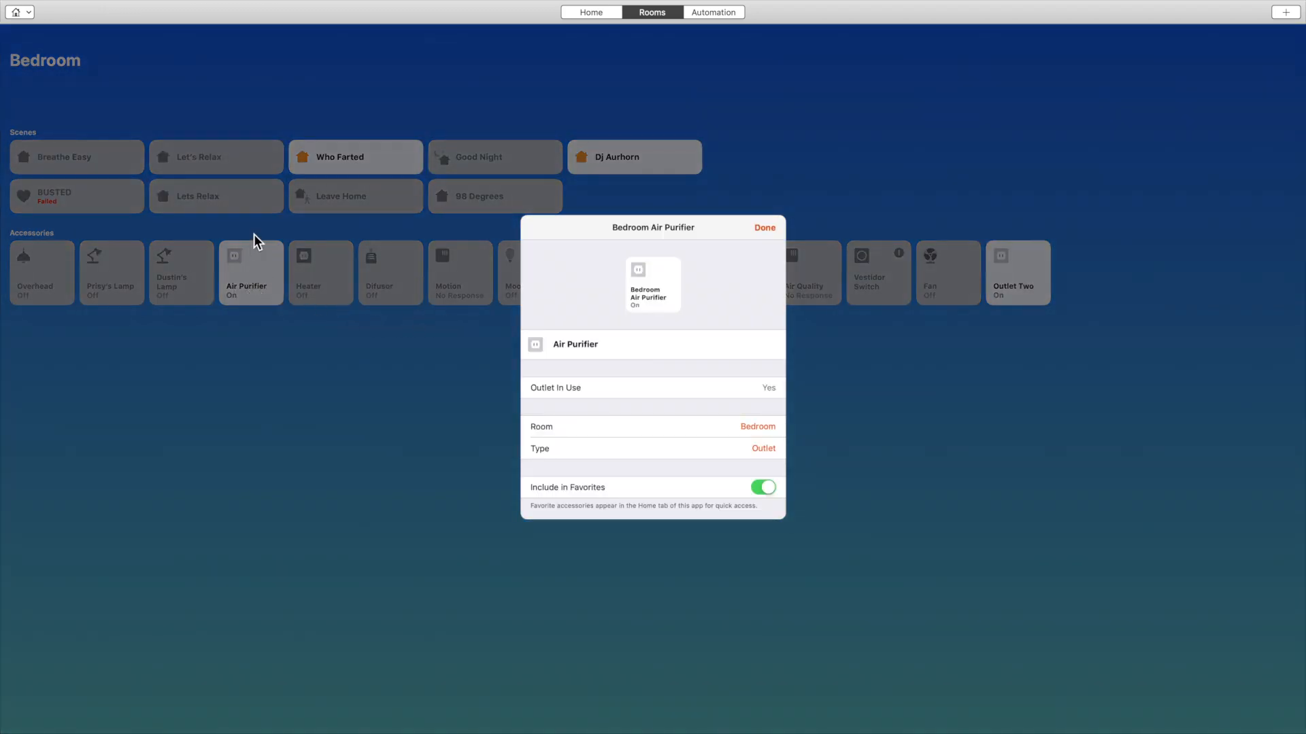
{"action": "mouse_move", "coordinate": [403, 288]}
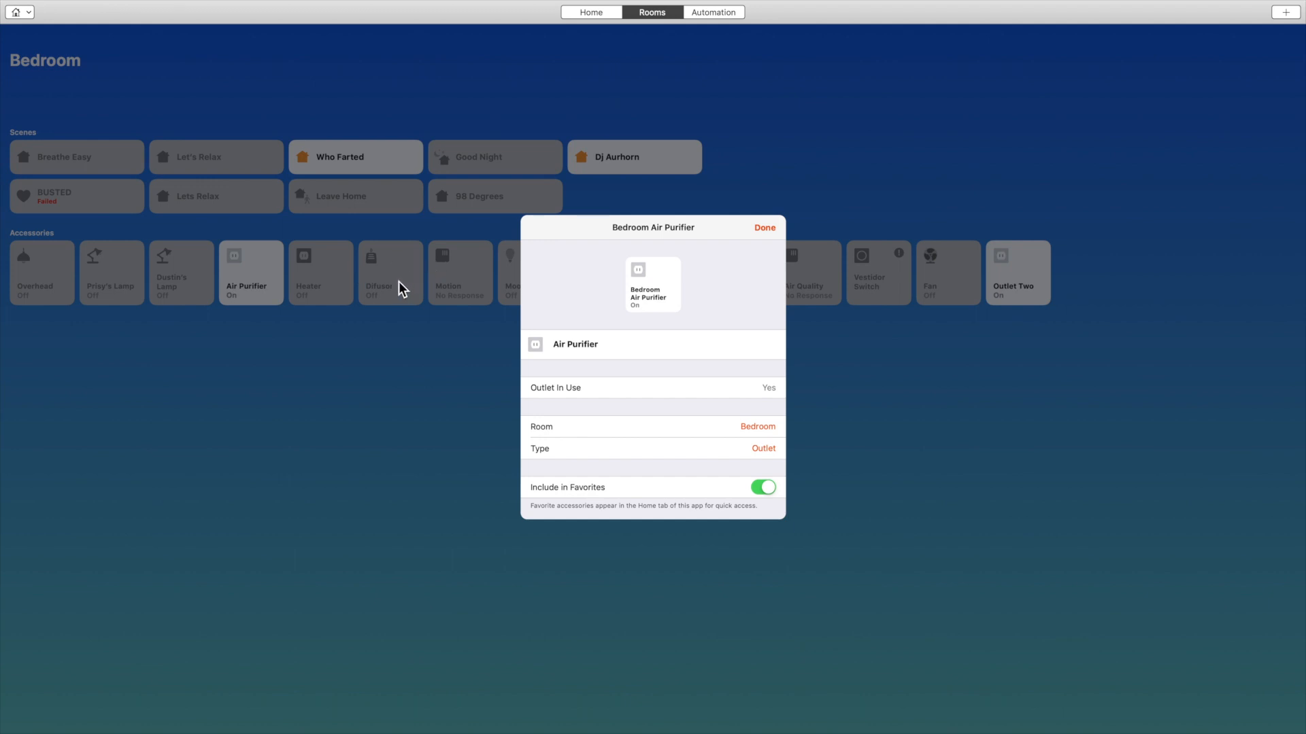
{"action": "left_click", "coordinate": [574, 344]}
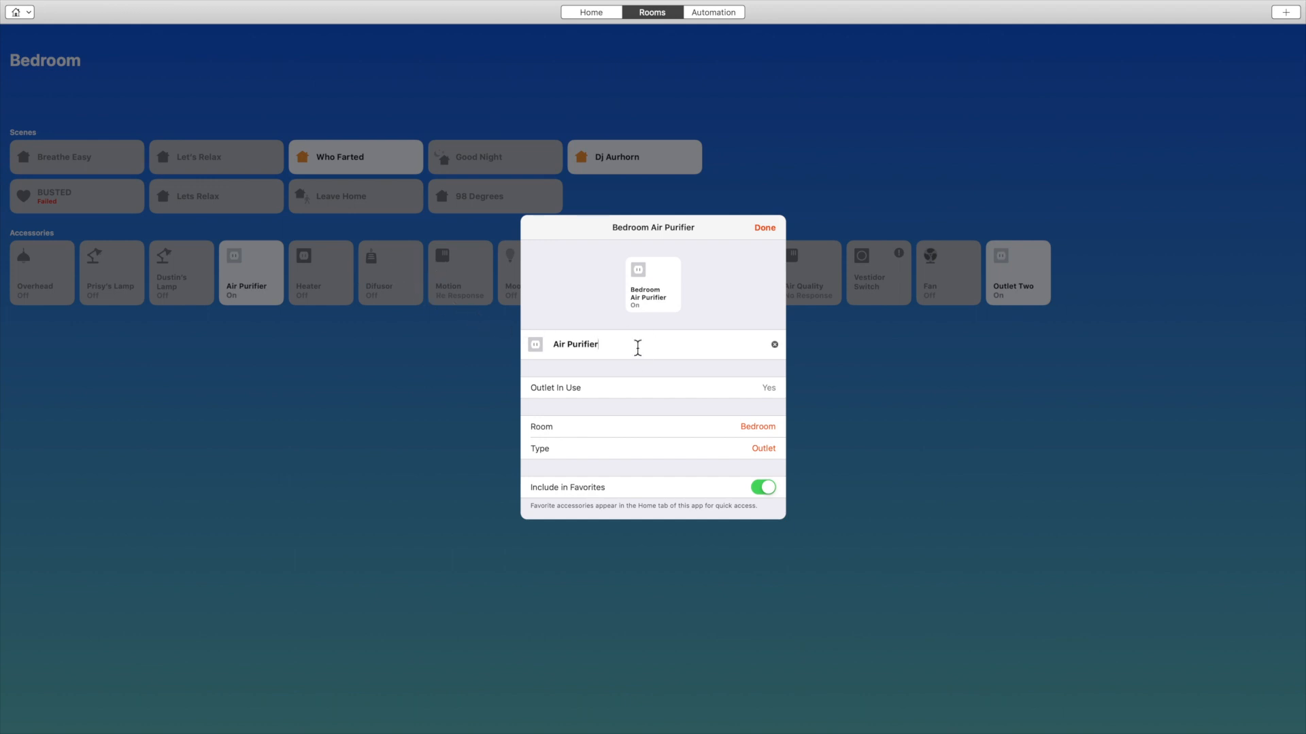
{"action": "mouse_move", "coordinate": [589, 395]}
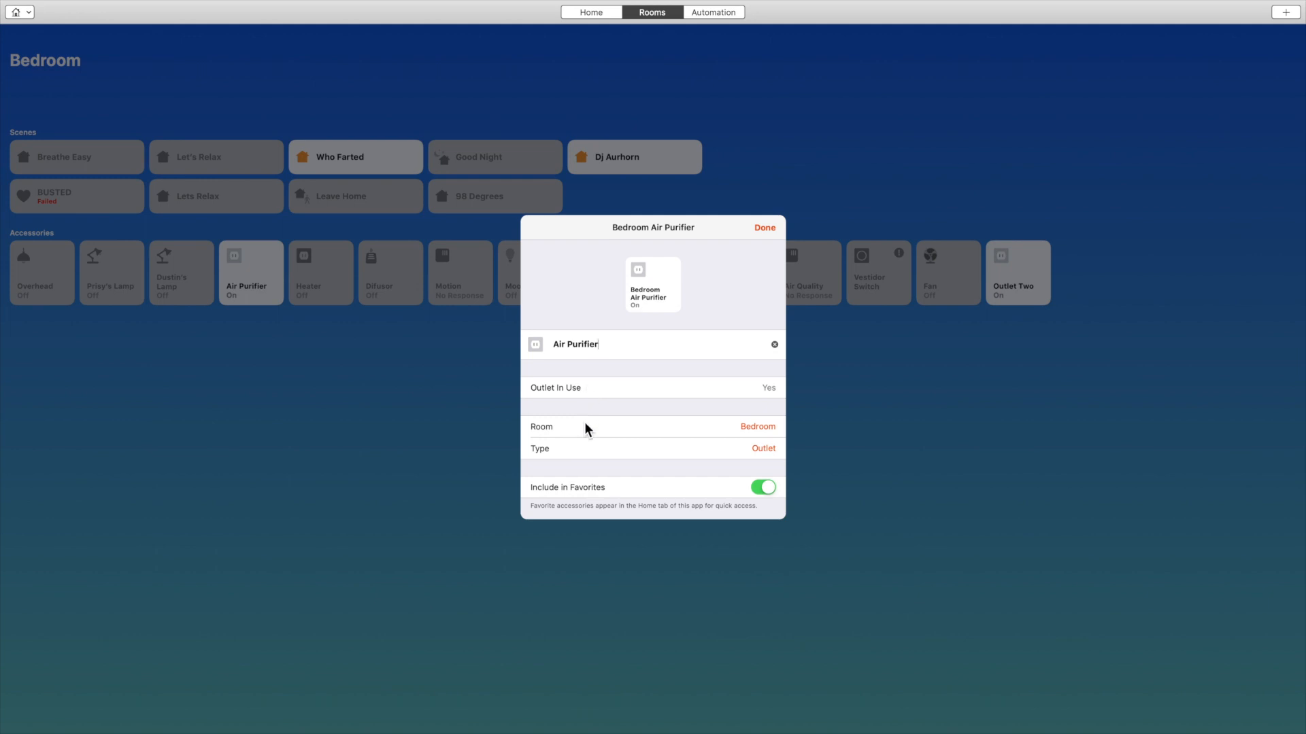
{"action": "left_click", "coordinate": [756, 425]}
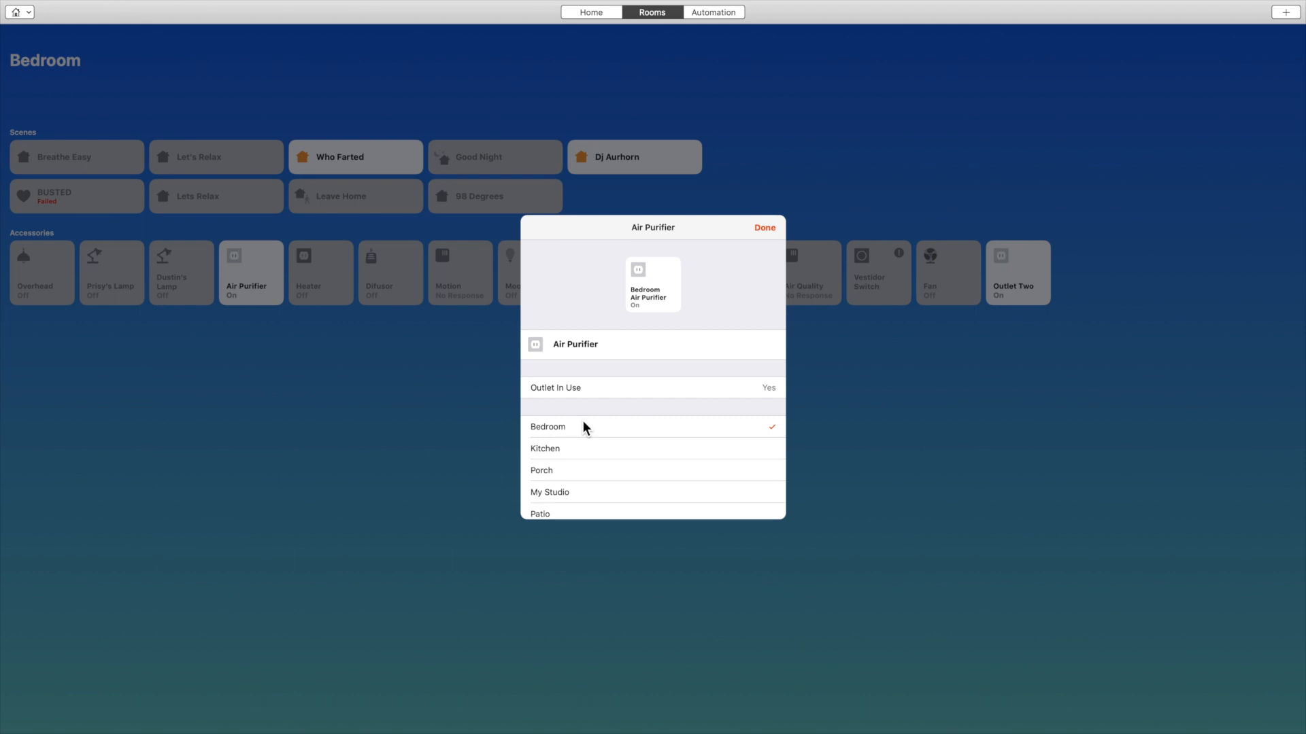
{"action": "left_click", "coordinate": [548, 425]}
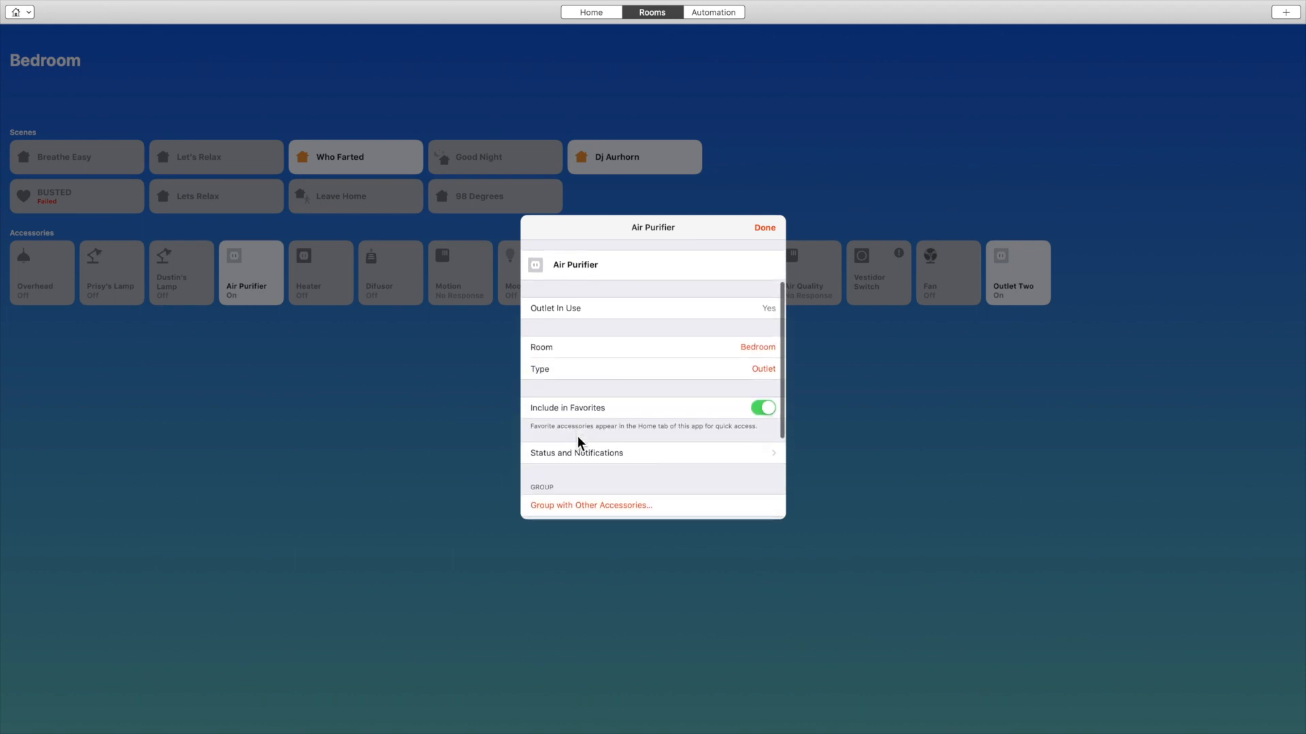
{"action": "scroll", "scroll_direction": "down", "scroll_amount": 3}
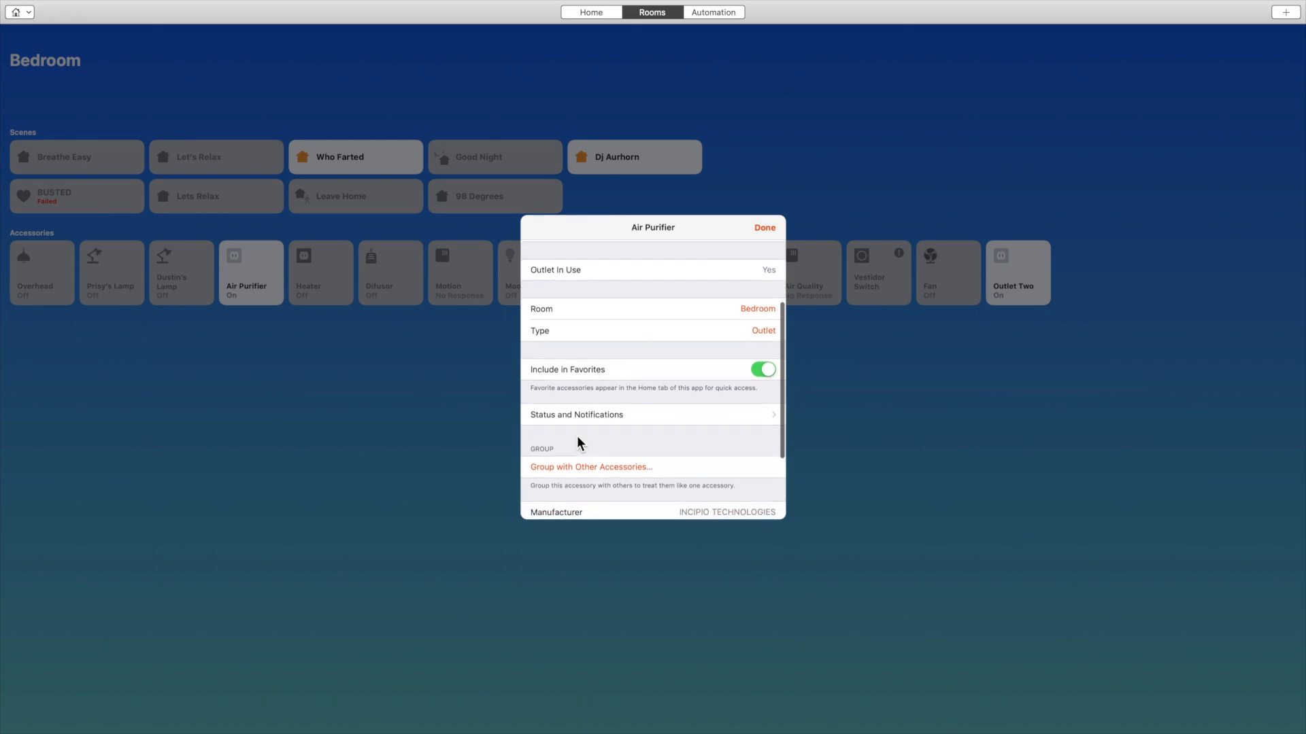
{"action": "scroll", "scroll_direction": "down", "scroll_amount": 3}
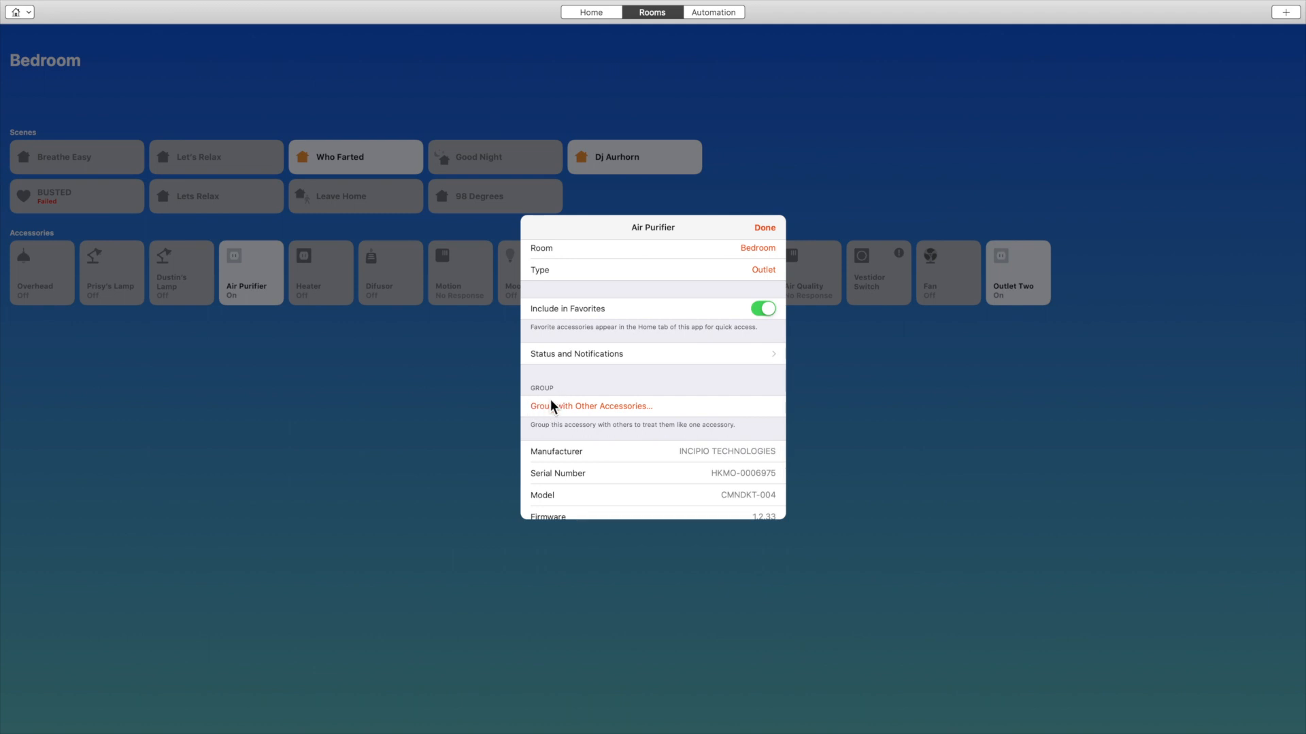
{"action": "scroll", "scroll_direction": "down", "scroll_amount": 3}
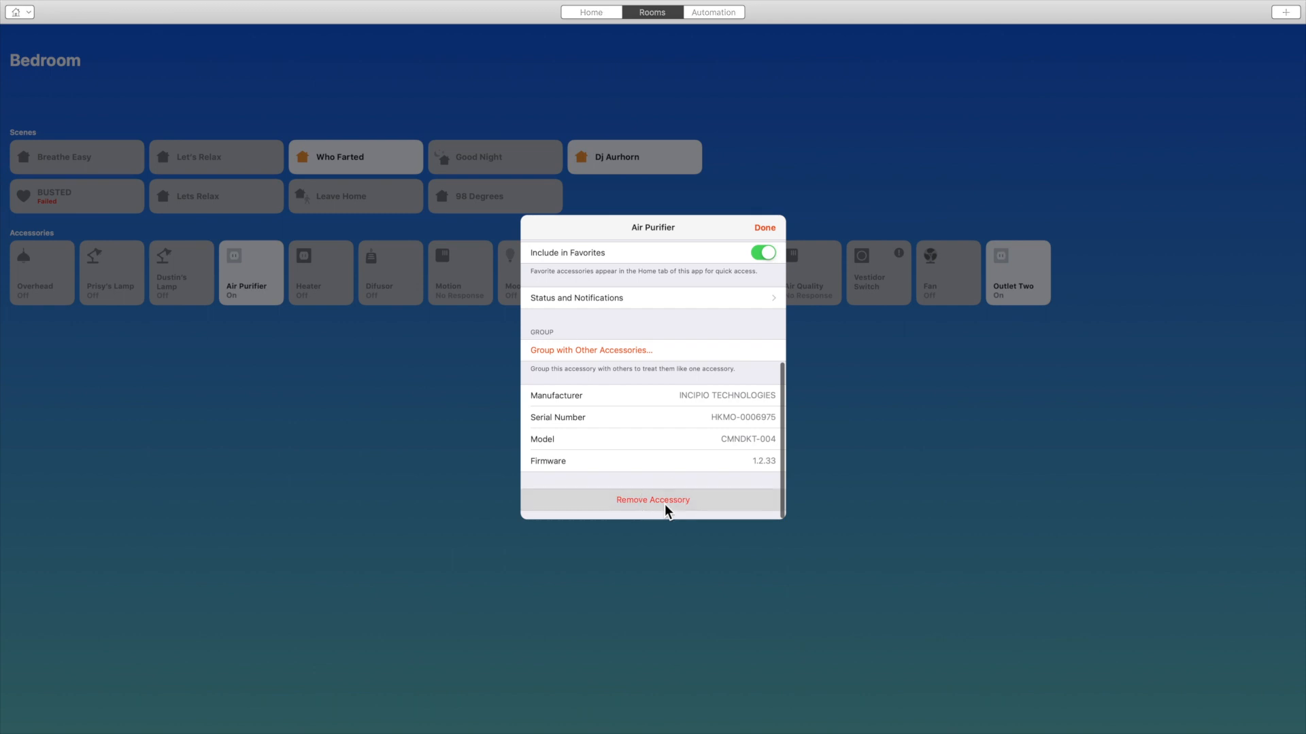
{"action": "left_click", "coordinate": [653, 499]}
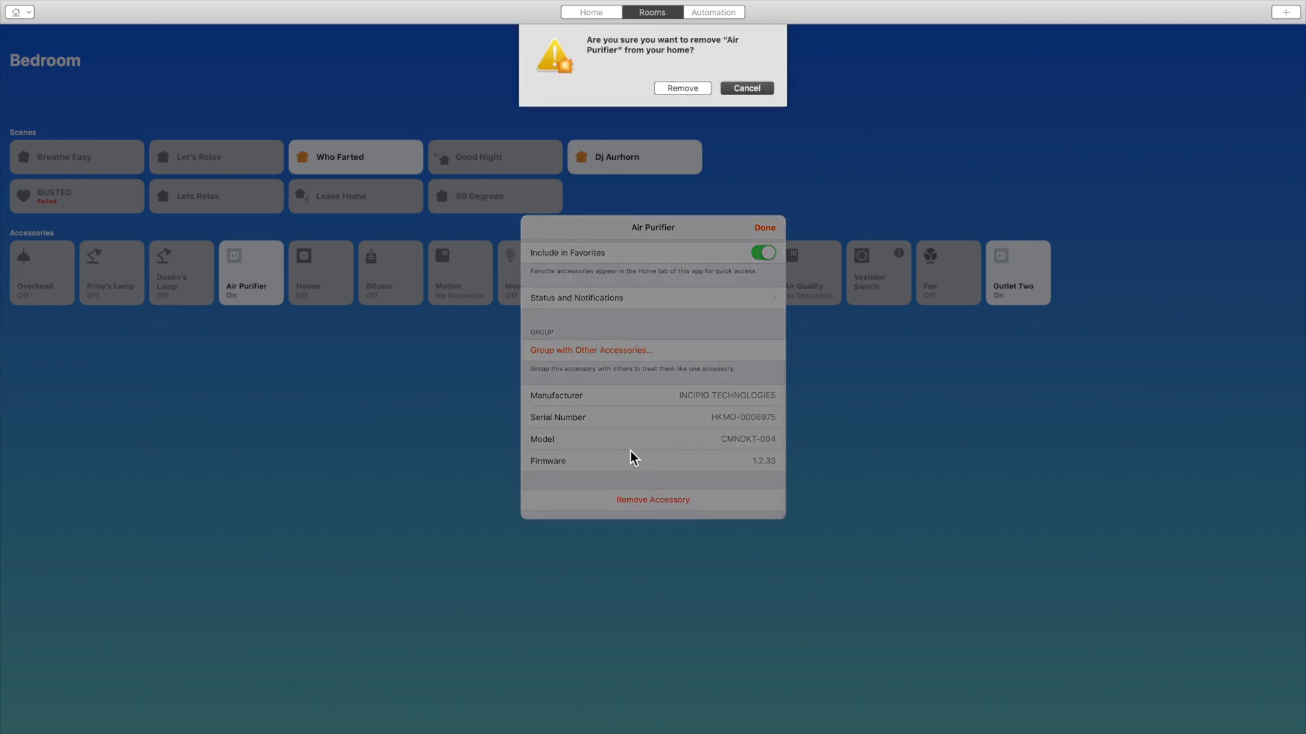
{"action": "mouse_move", "coordinate": [697, 253]}
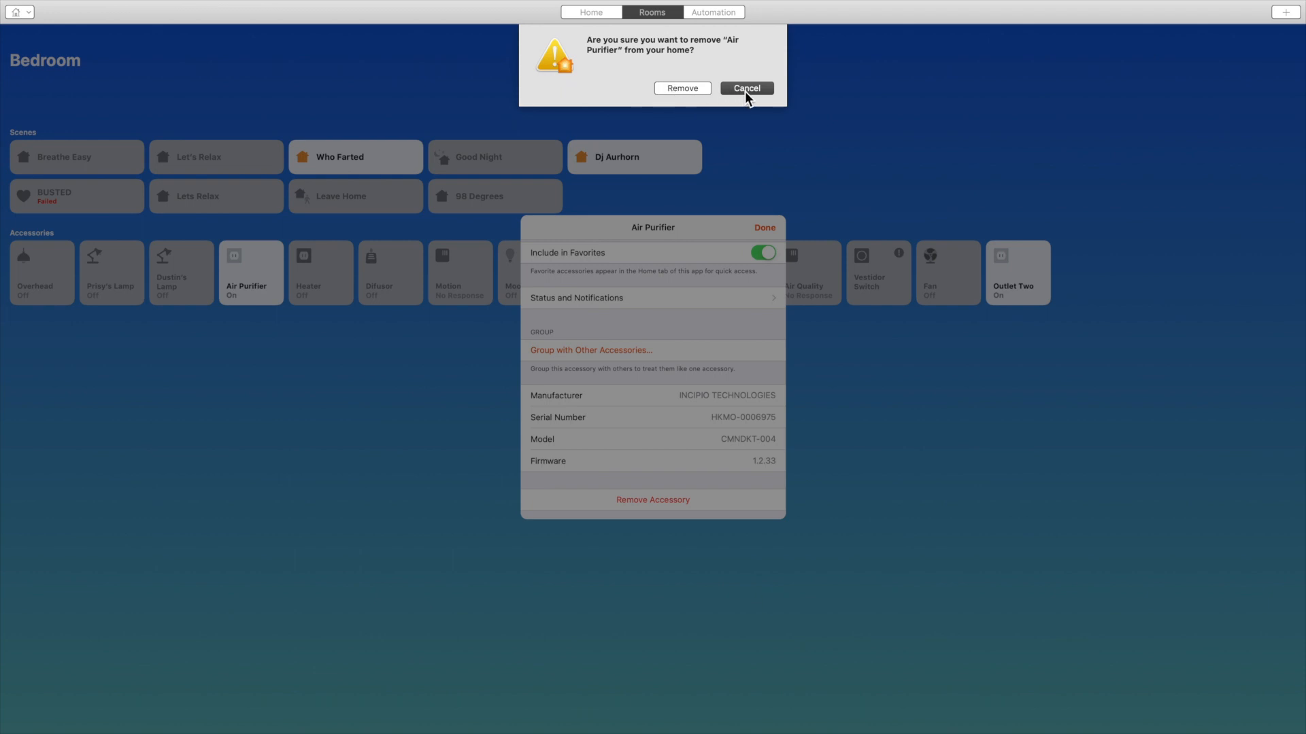
{"action": "left_click", "coordinate": [745, 89]}
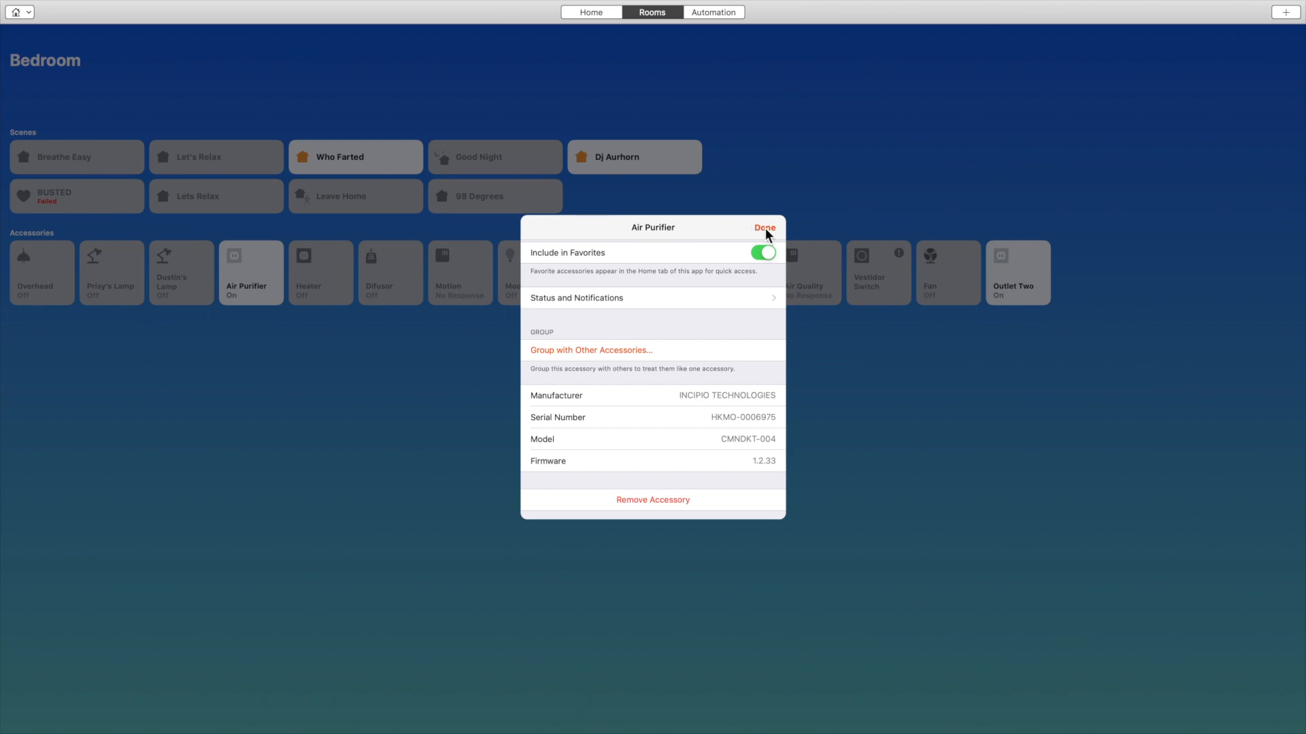
{"action": "left_click", "coordinate": [763, 228]}
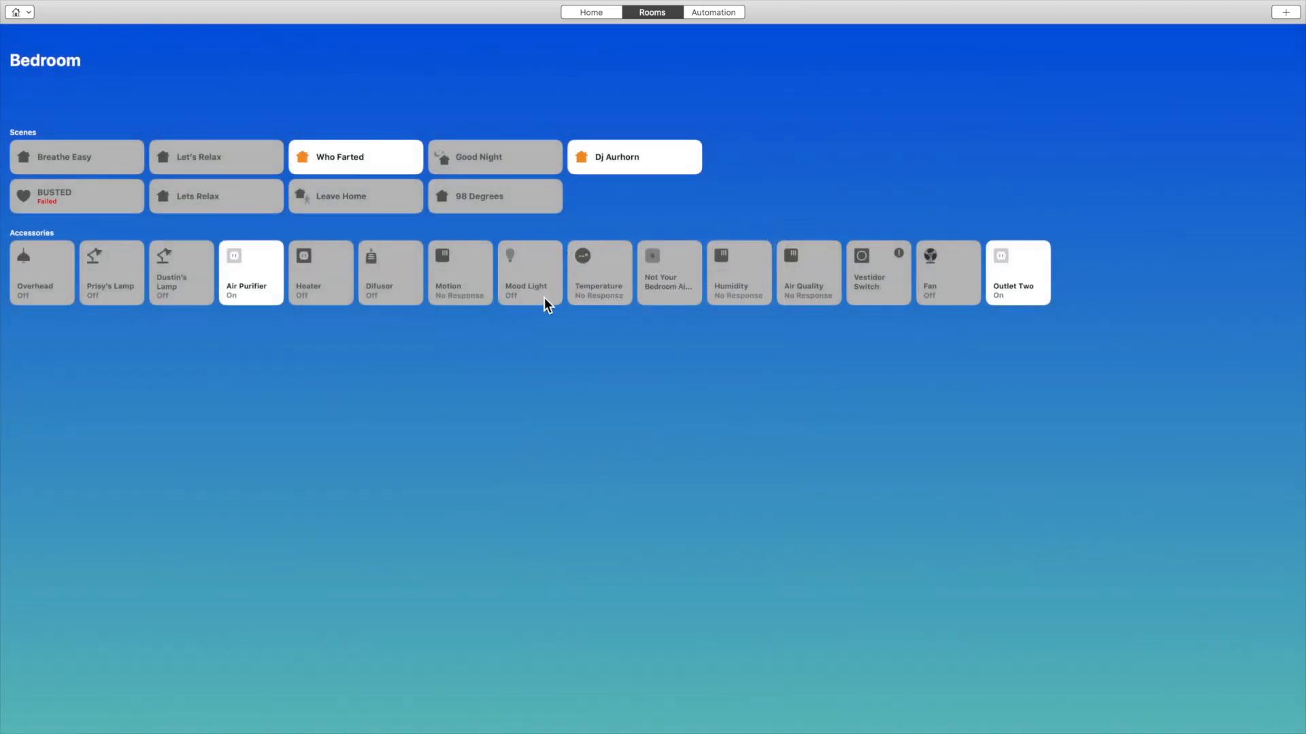
{"action": "mouse_move", "coordinate": [636, 288]}
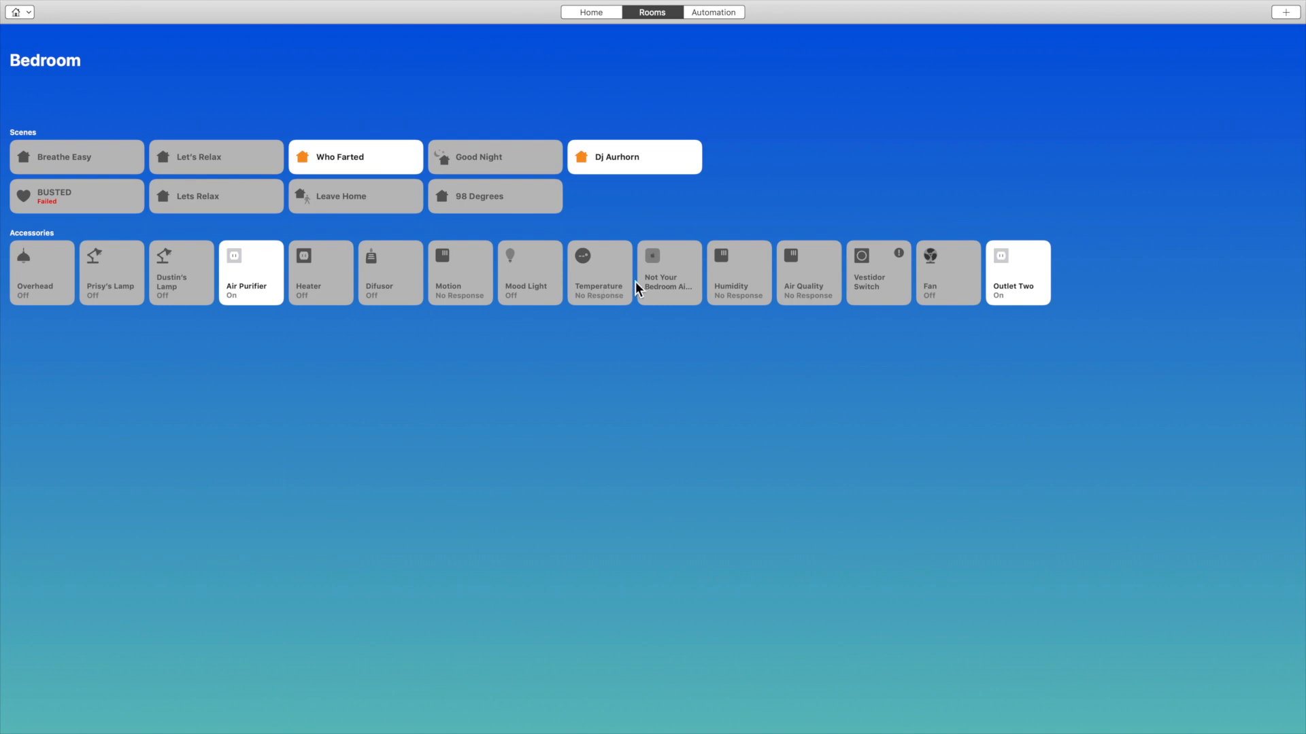
{"action": "mouse_move", "coordinate": [662, 287]}
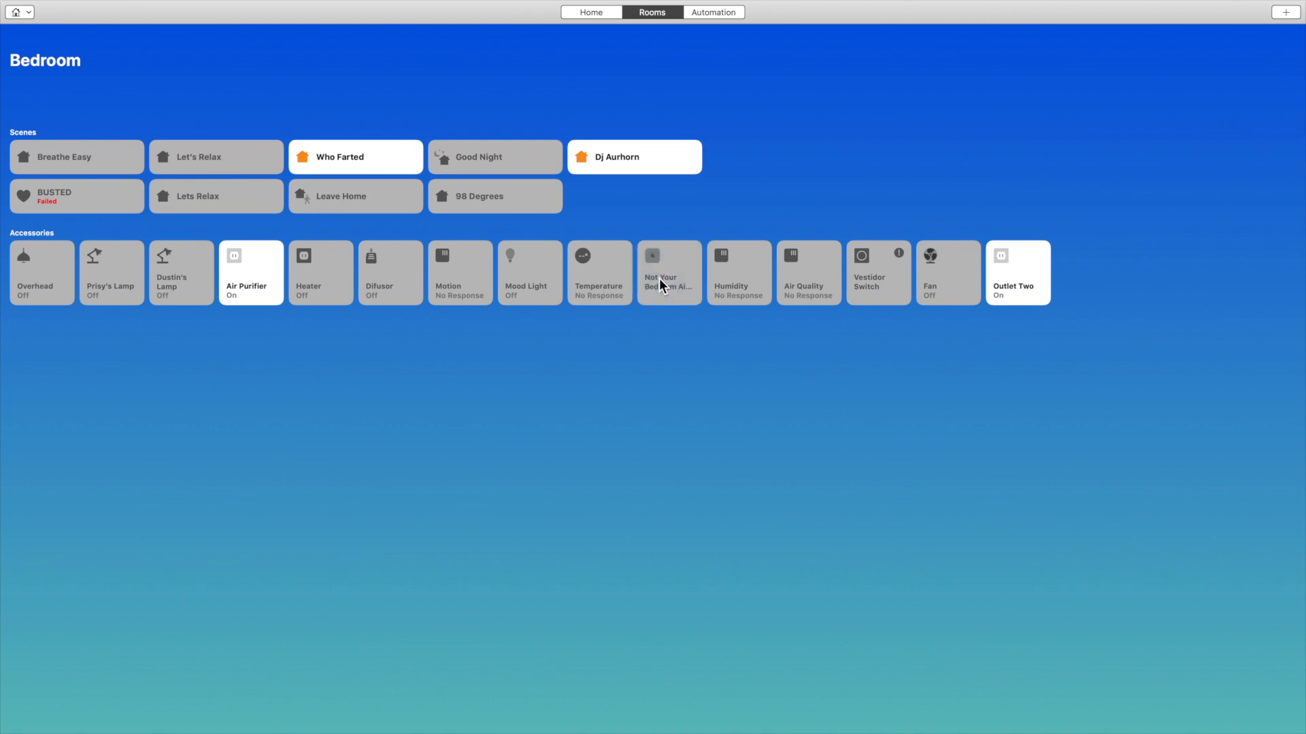
{"action": "right_click", "coordinate": [669, 272]}
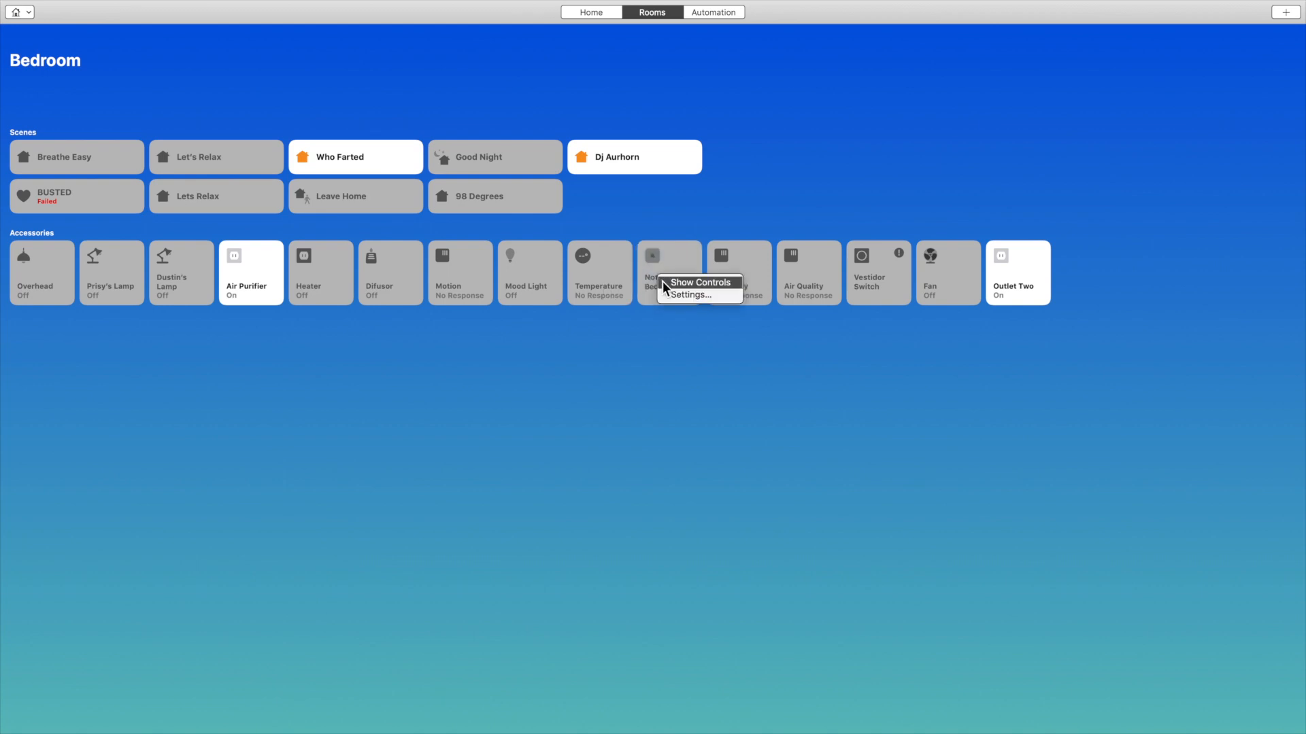
{"action": "left_click", "coordinate": [685, 296]}
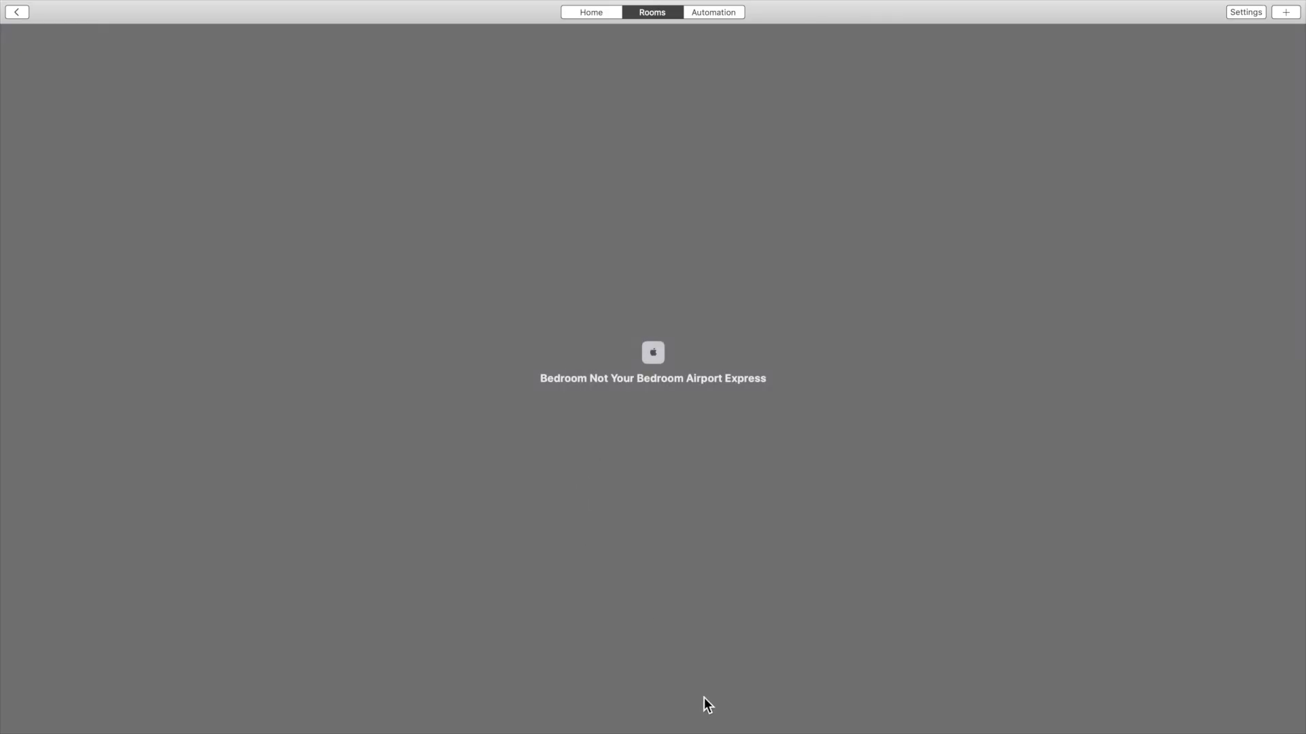
{"action": "mouse_move", "coordinate": [561, 651]}
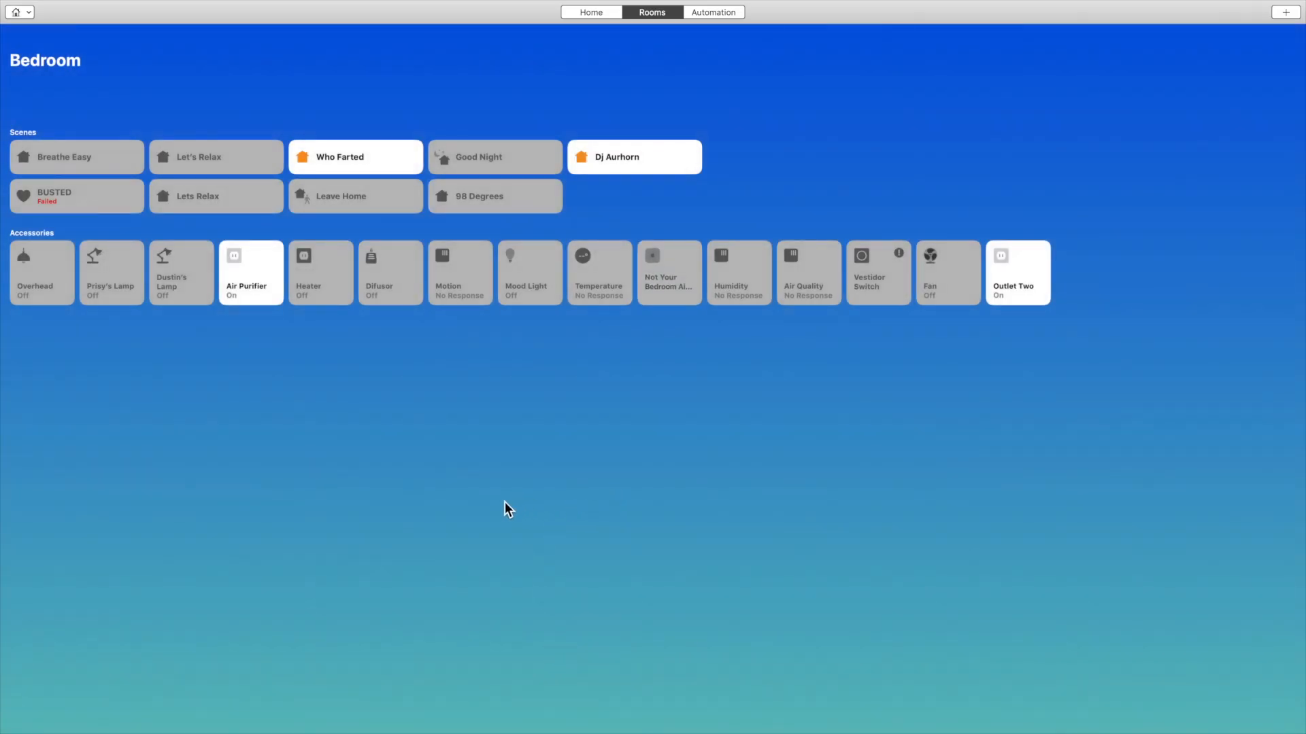
{"action": "mouse_move", "coordinate": [647, 355]}
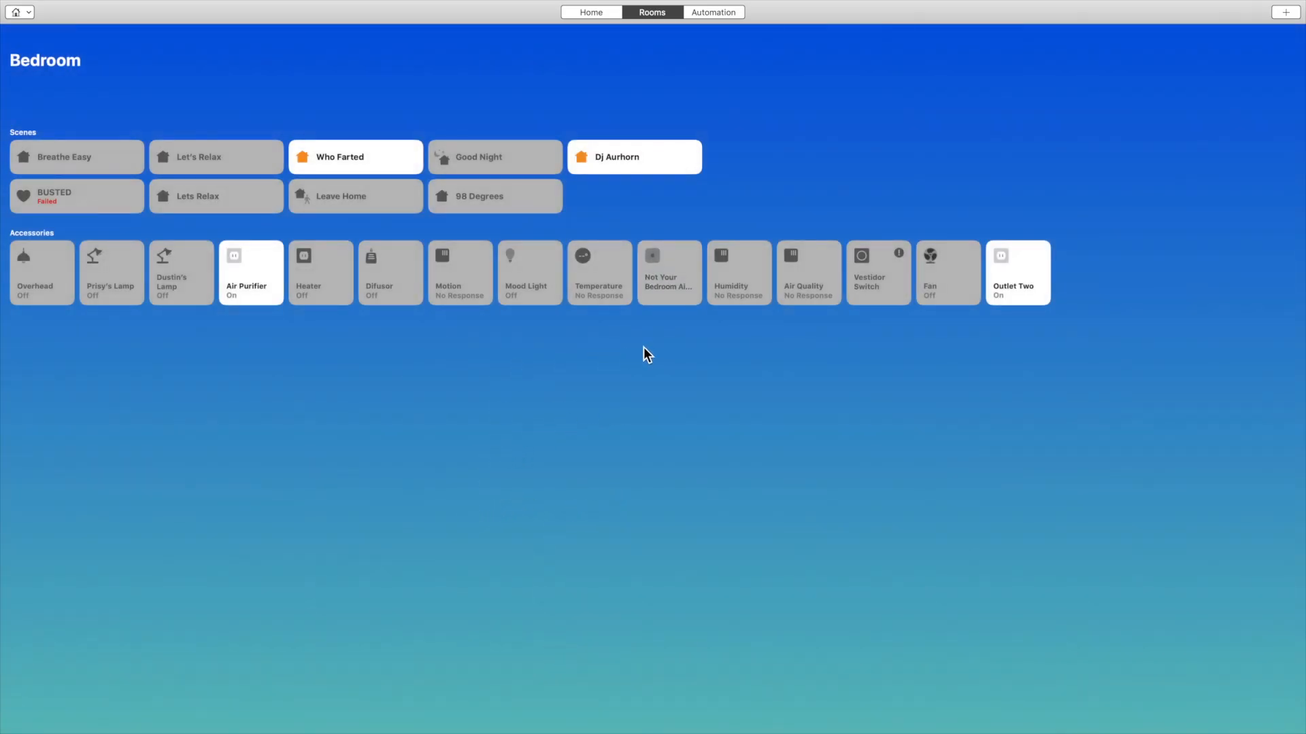
{"action": "right_click", "coordinate": [669, 272]}
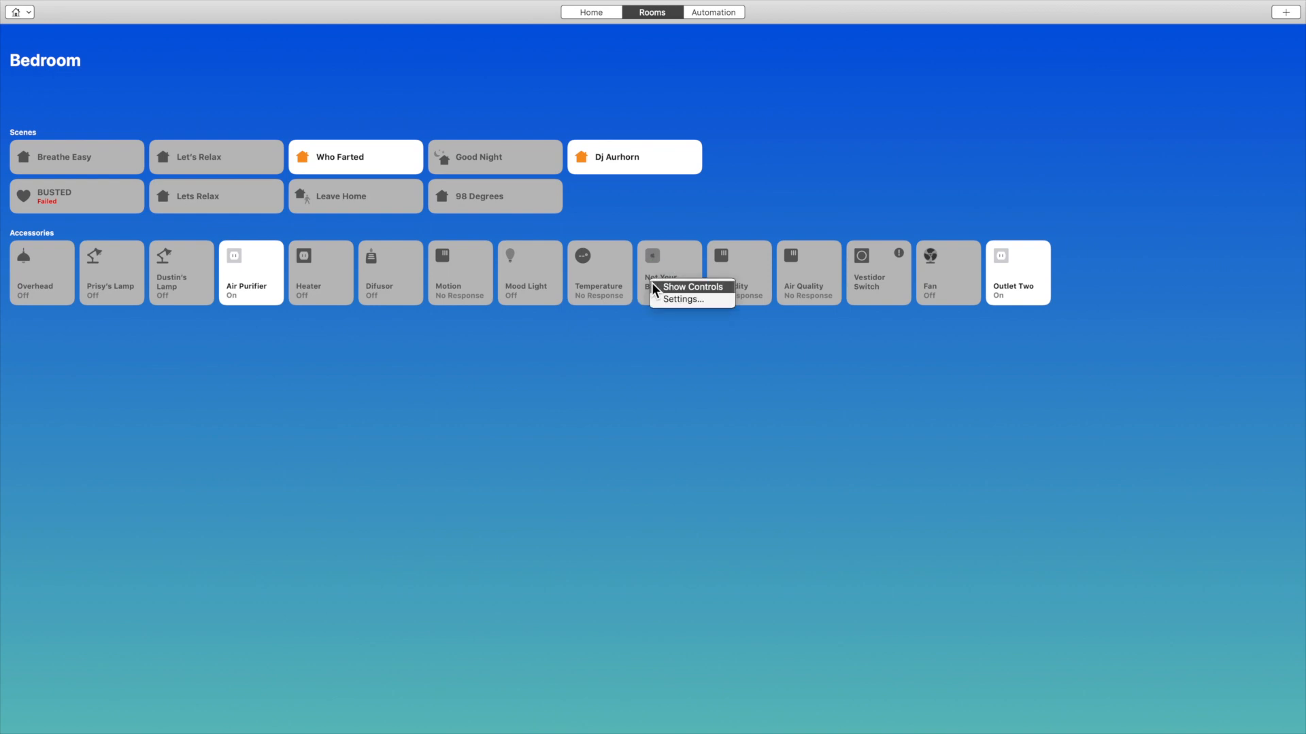
In the Airport Express settings, turn off Include in Favorites and close the sheet.
{"action": "left_click", "coordinate": [680, 300]}
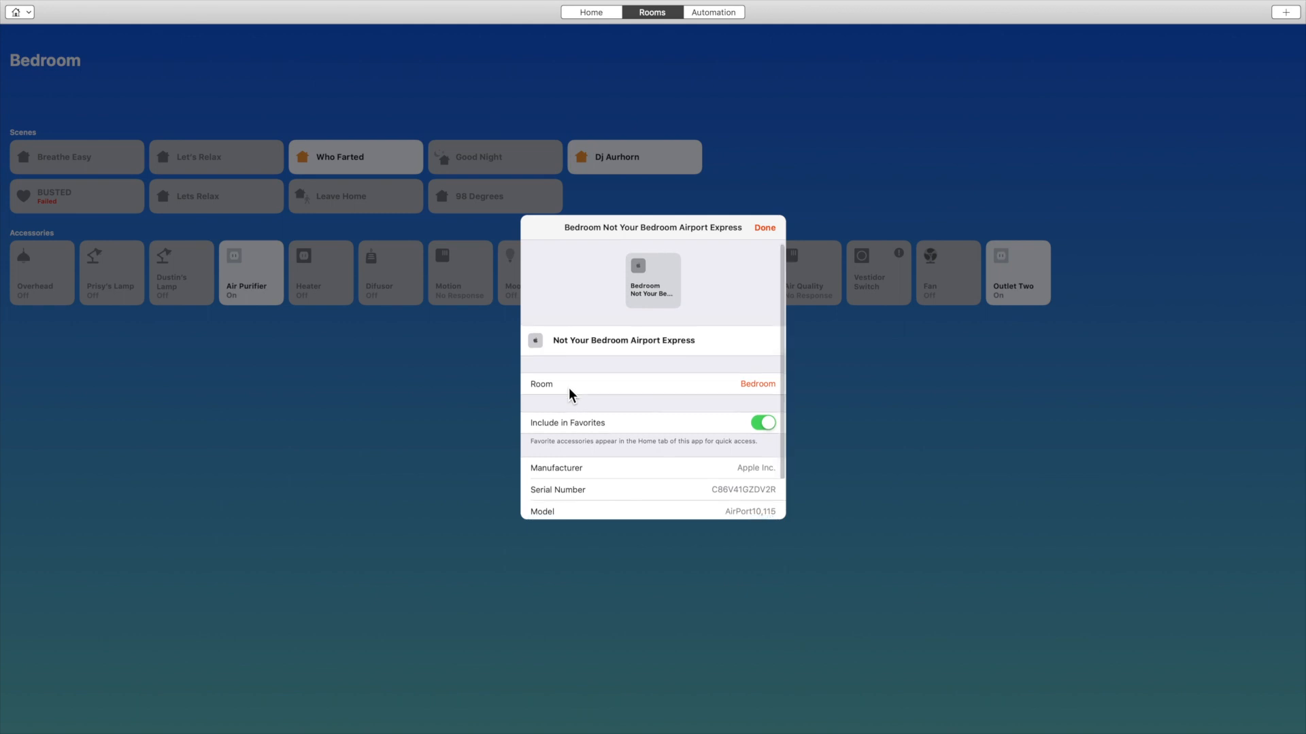
{"action": "scroll", "scroll_direction": "down", "scroll_amount": 3}
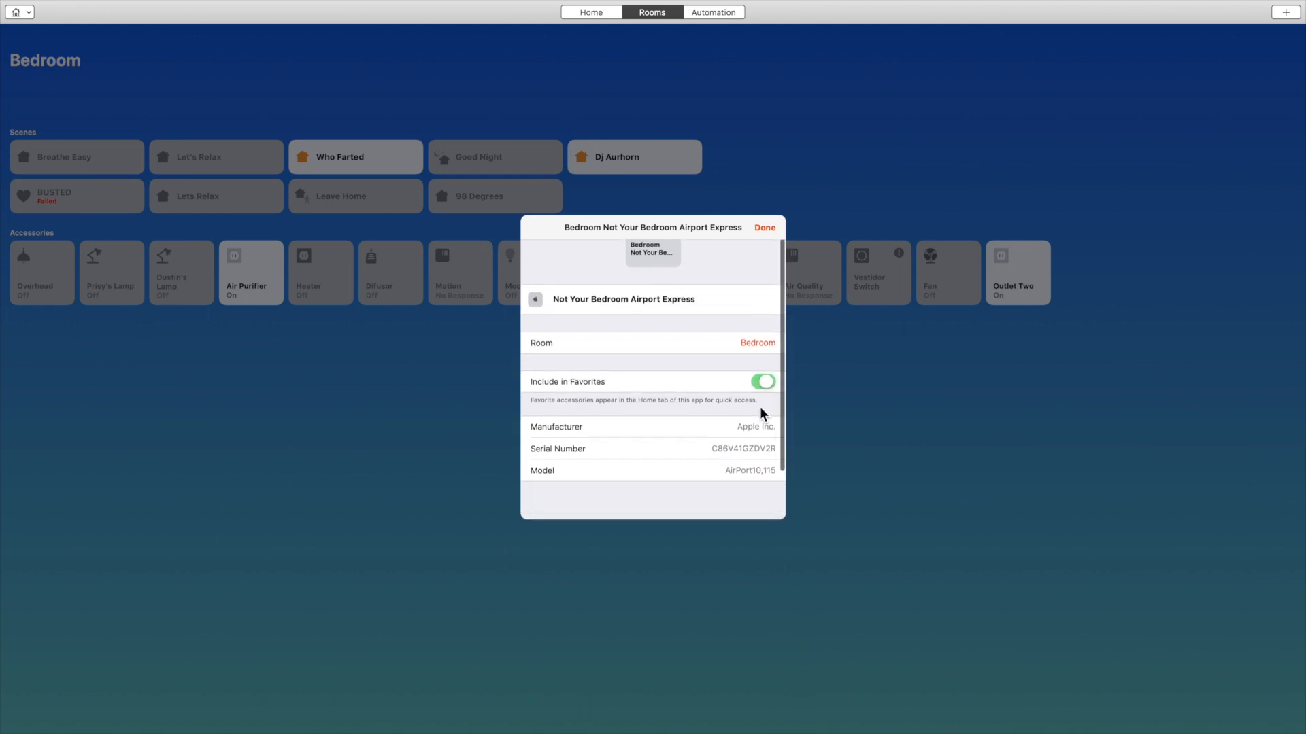
{"action": "left_click", "coordinate": [762, 381]}
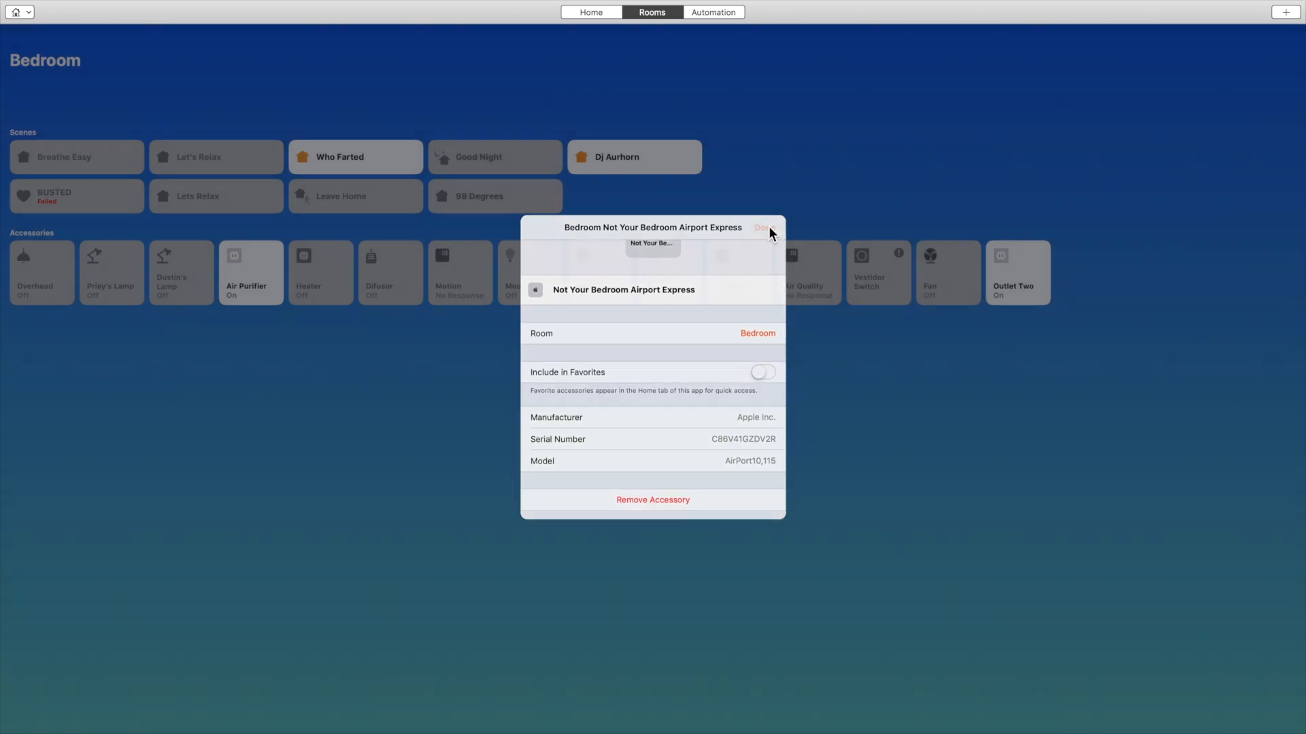
{"action": "left_click", "coordinate": [712, 12]}
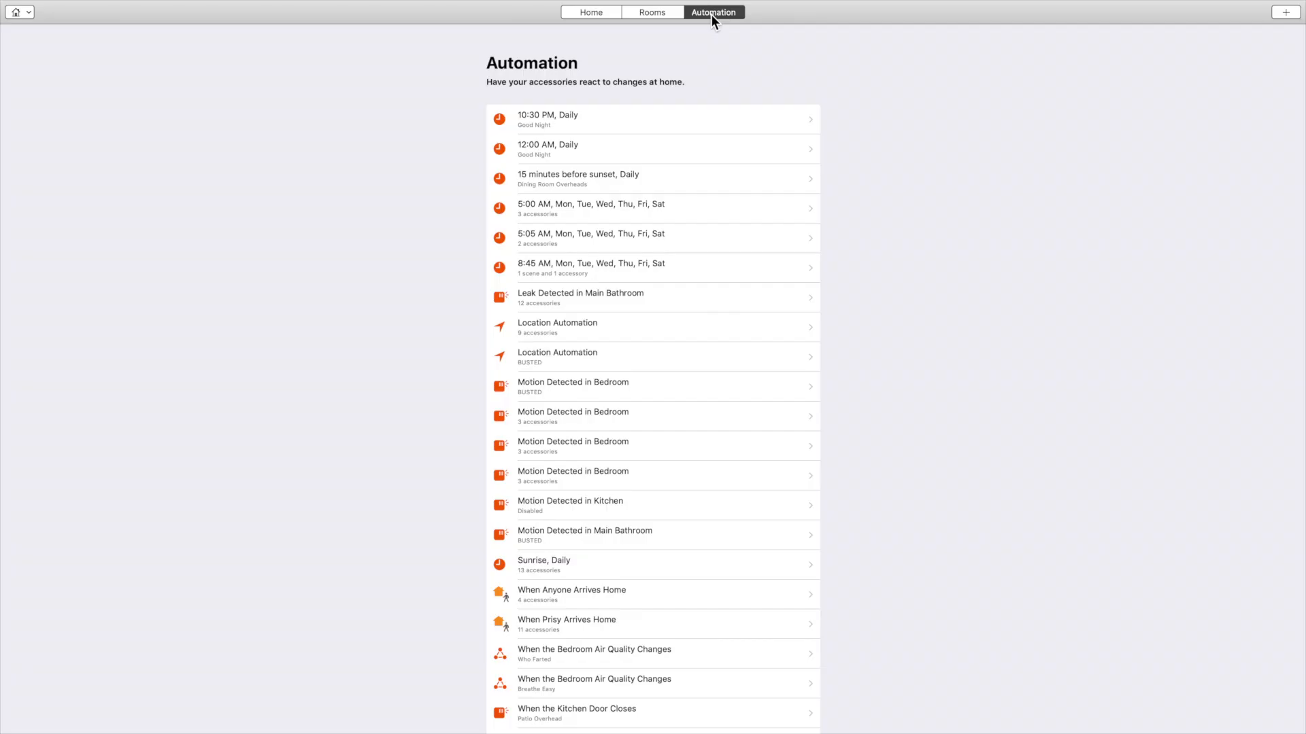
{"action": "mouse_move", "coordinate": [511, 139]}
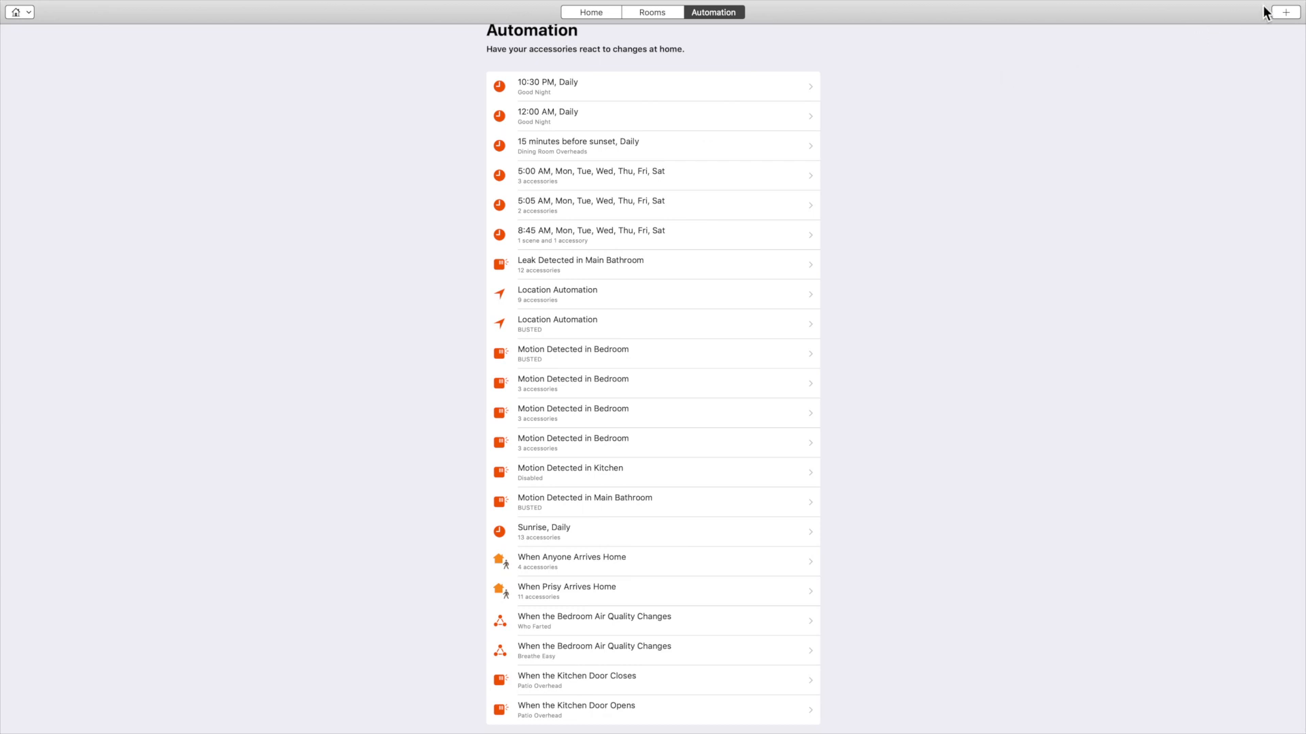
Start a New Automation from the add menu, then cancel it without creating anything.
{"action": "left_click", "coordinate": [1286, 12]}
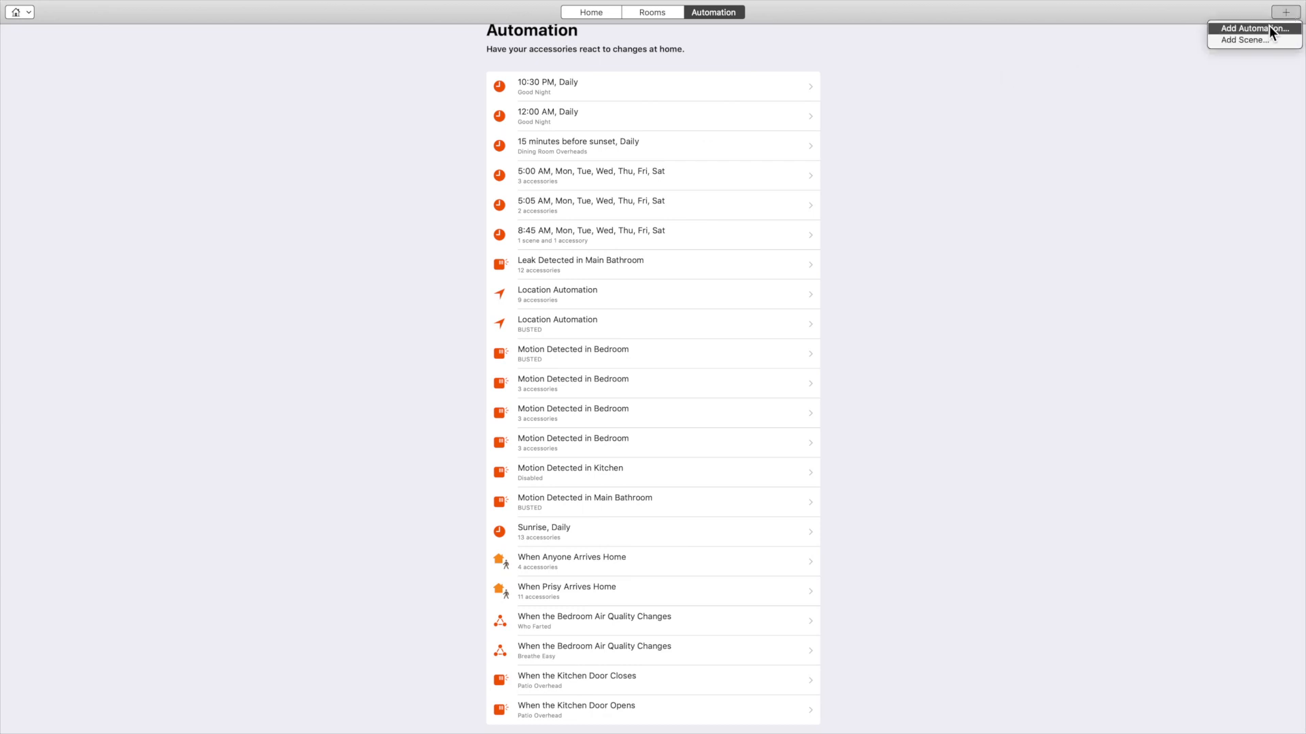
{"action": "left_click", "coordinate": [1251, 29]}
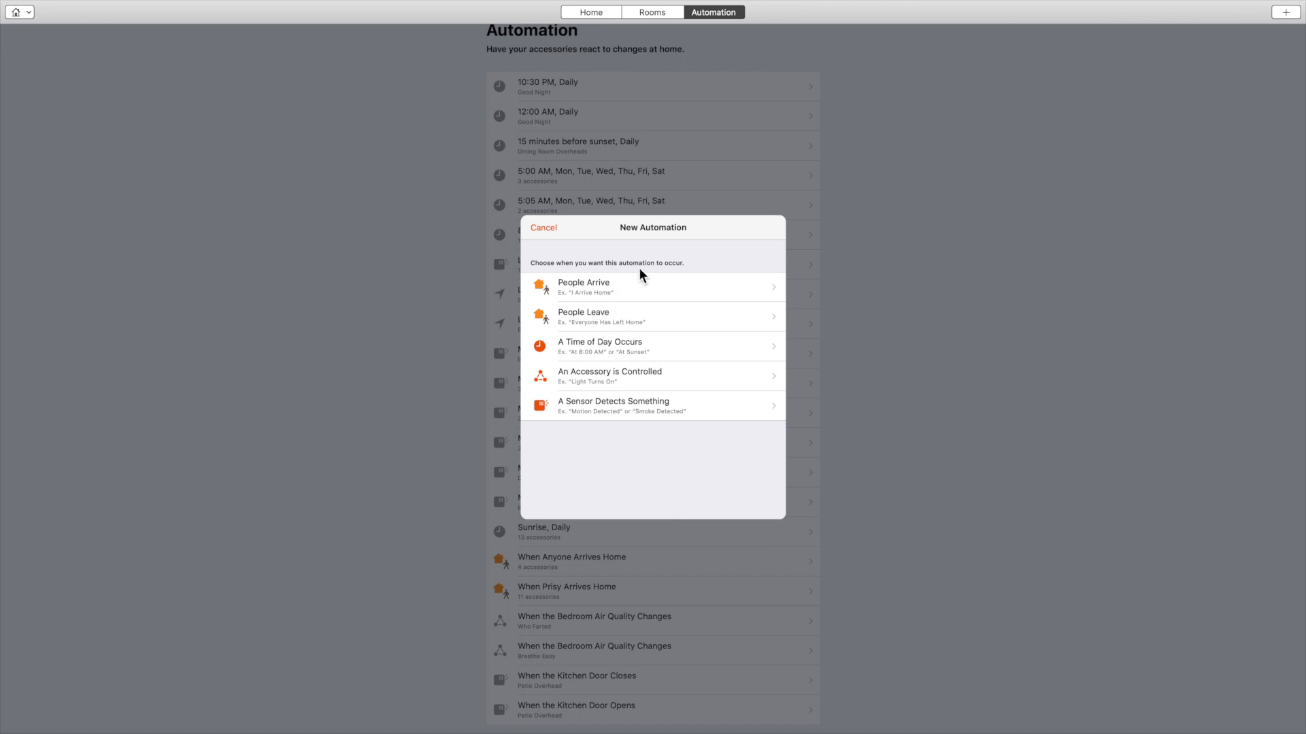
{"action": "mouse_move", "coordinate": [625, 211]}
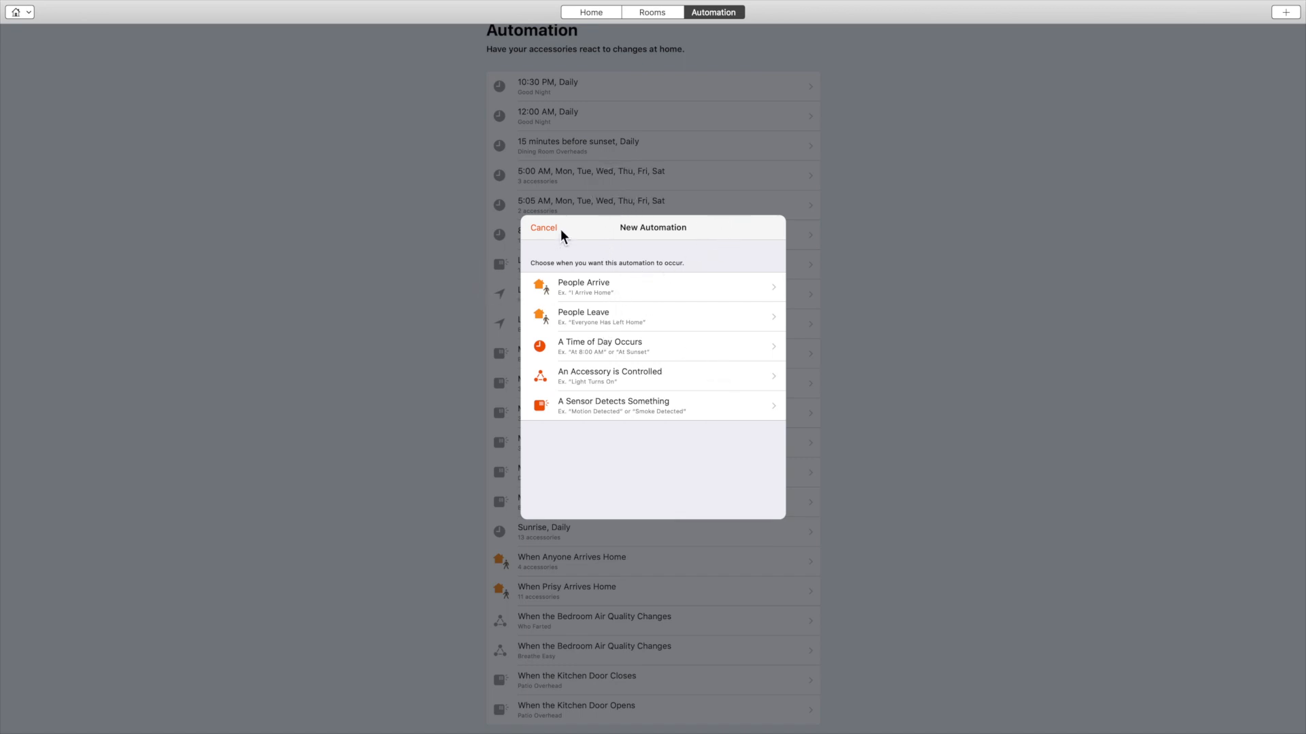
{"action": "left_click", "coordinate": [542, 227]}
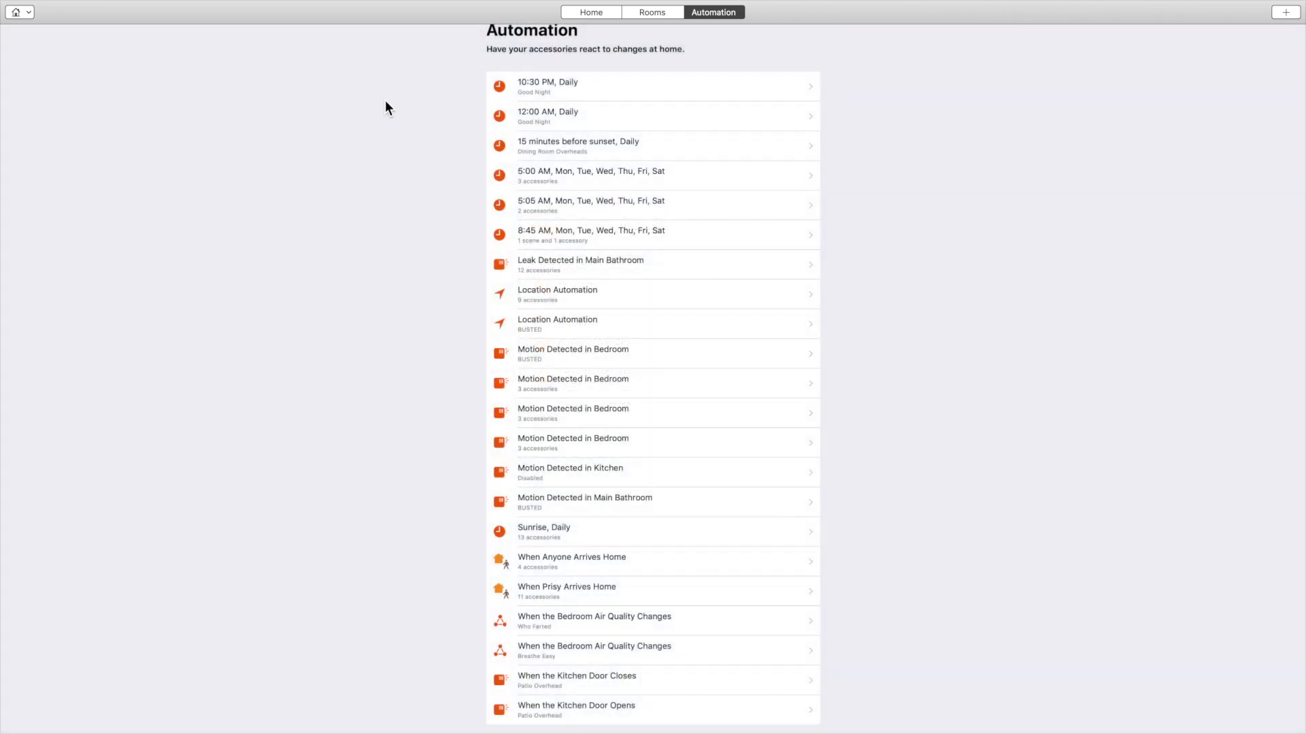
Glance at Bedroom in Rooms, return to the Home overview, and pull down the Edit menu.
{"action": "left_click", "coordinate": [590, 13]}
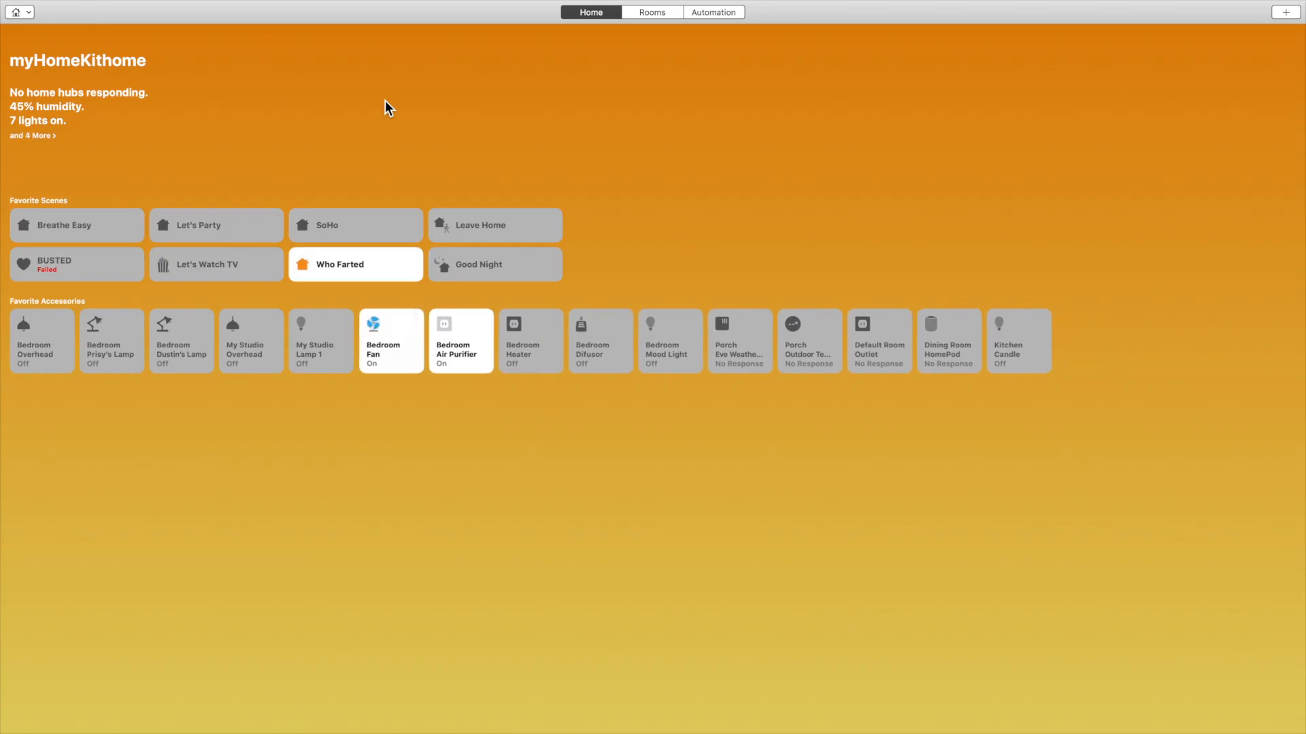
{"action": "left_click", "coordinate": [651, 12]}
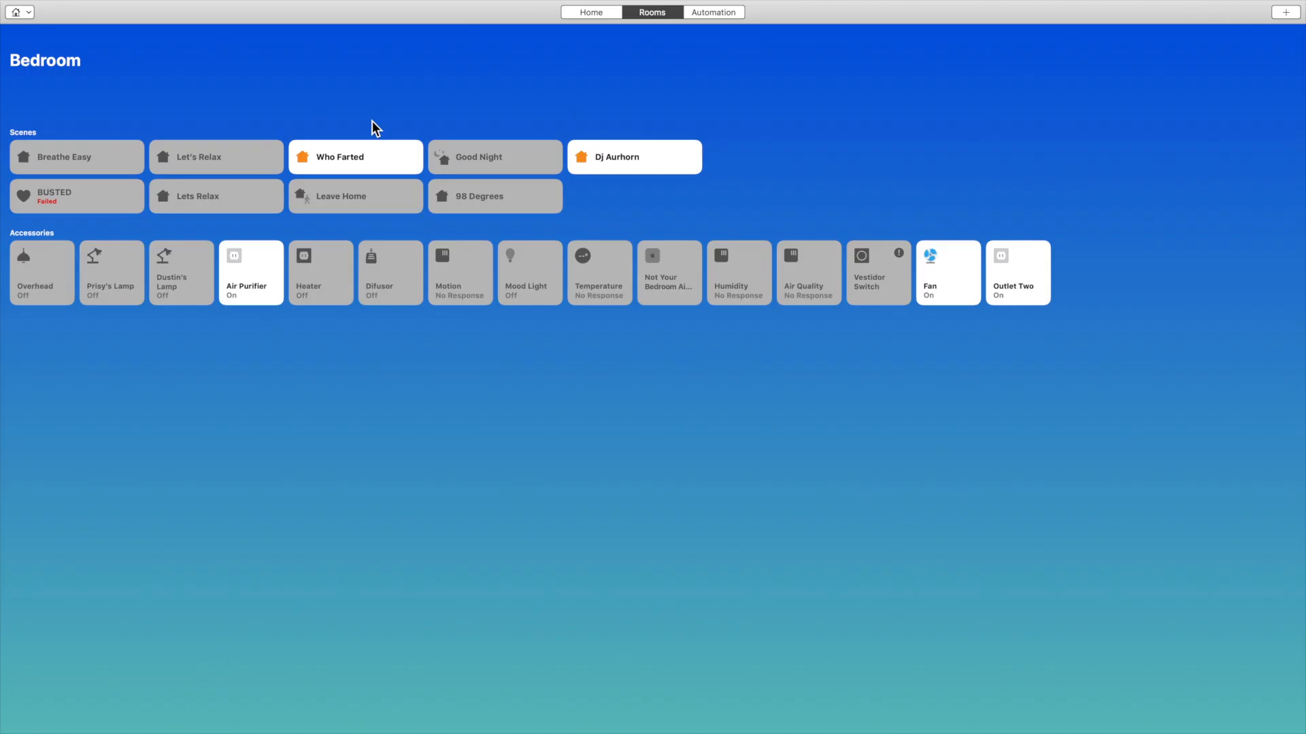
{"action": "left_click", "coordinate": [590, 12]}
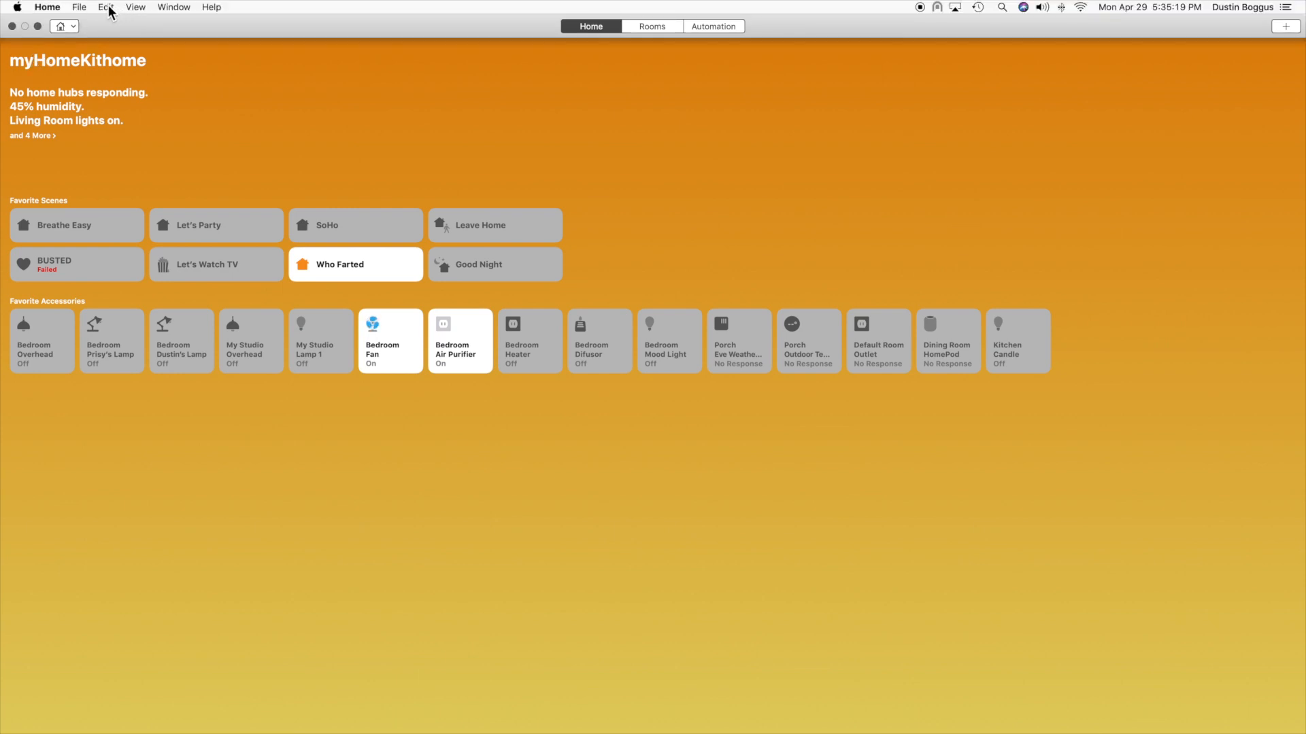
{"action": "left_click", "coordinate": [106, 7]}
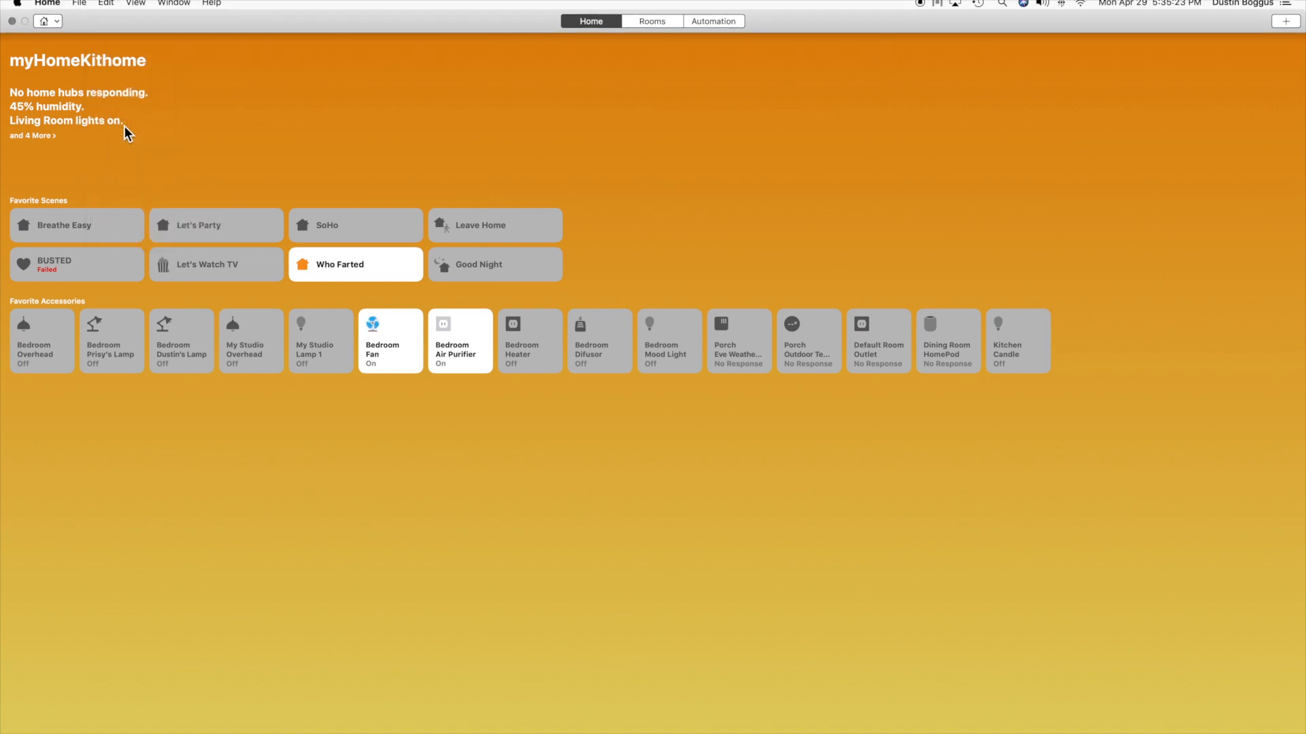
In home settings, confirm Kitchen Door notifications are allowed under Doors & Locks.
{"action": "left_click", "coordinate": [42, 12]}
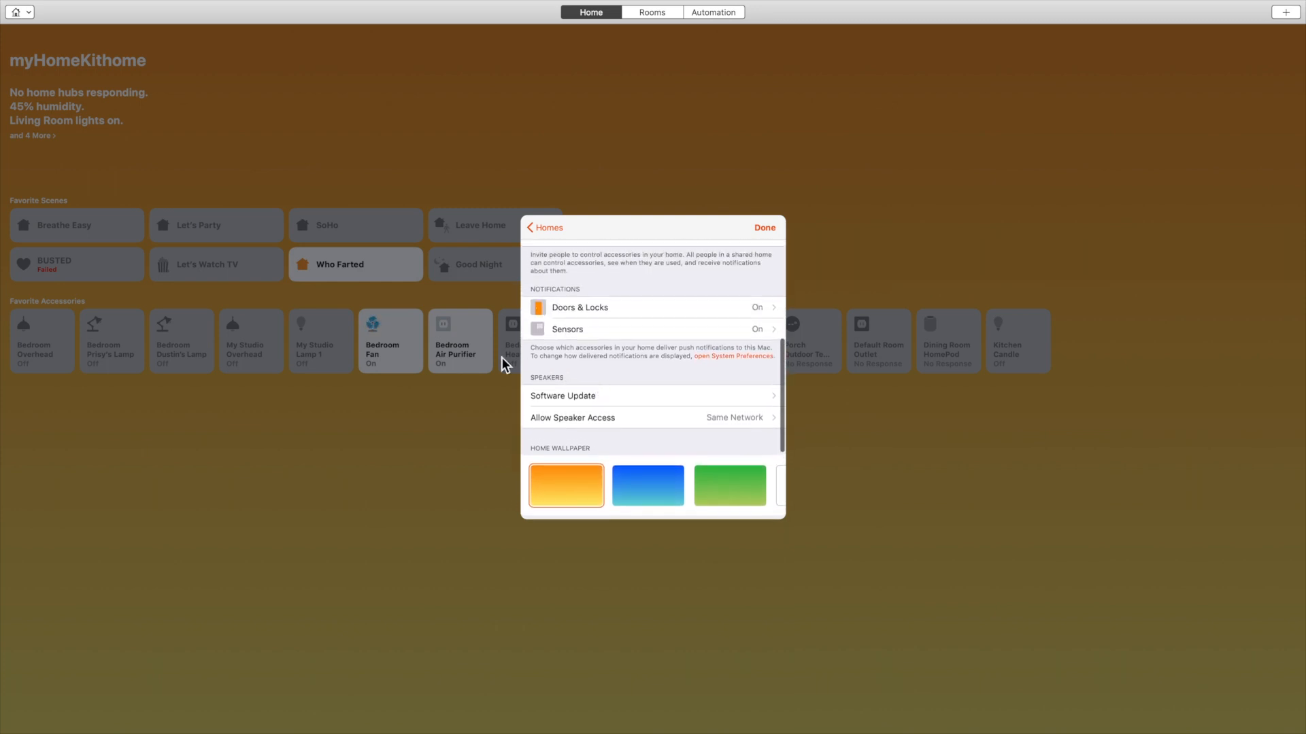
{"action": "left_click", "coordinate": [579, 307]}
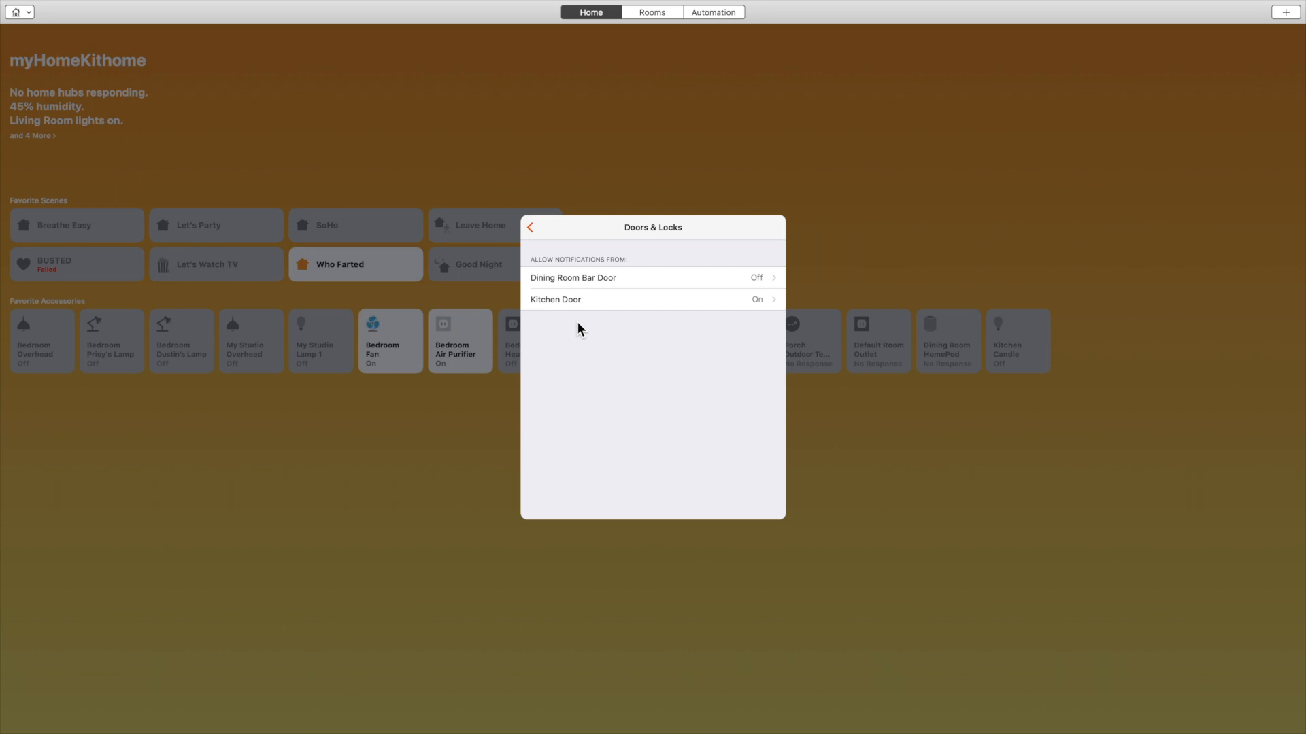
{"action": "mouse_move", "coordinate": [547, 287]}
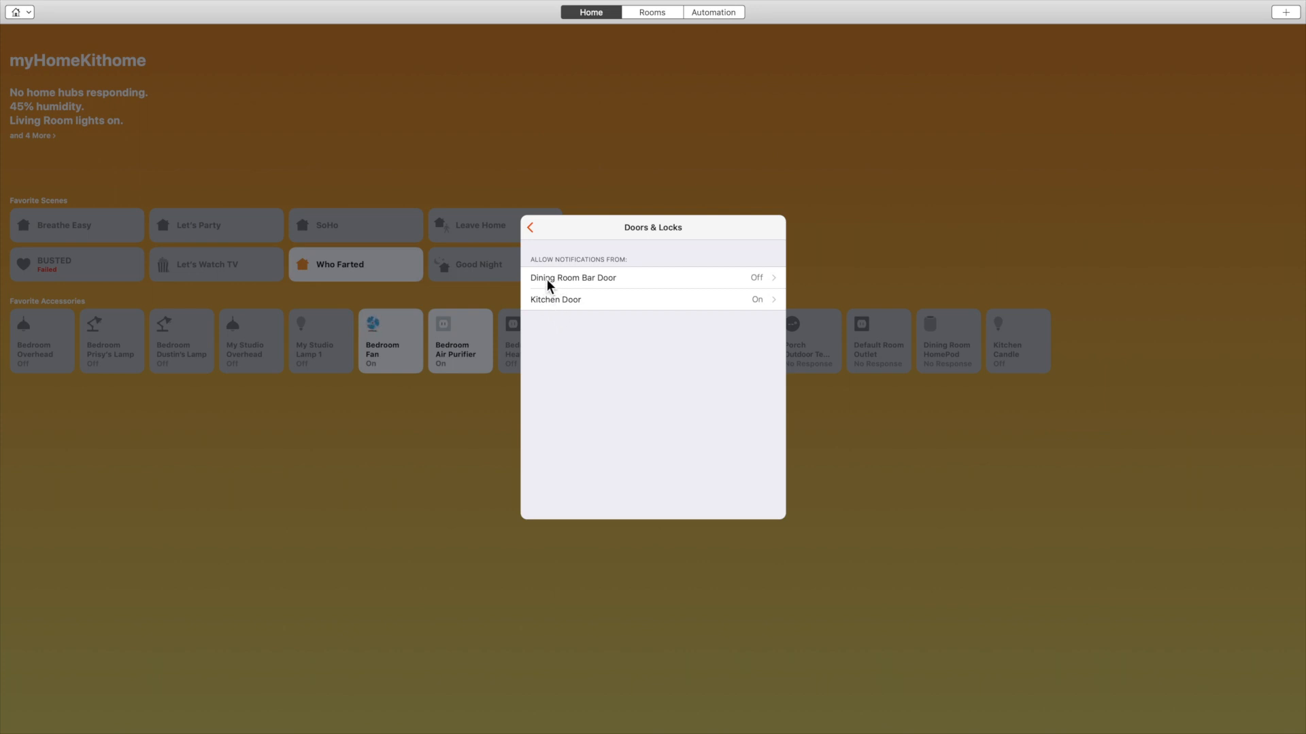
{"action": "left_click", "coordinate": [555, 299]}
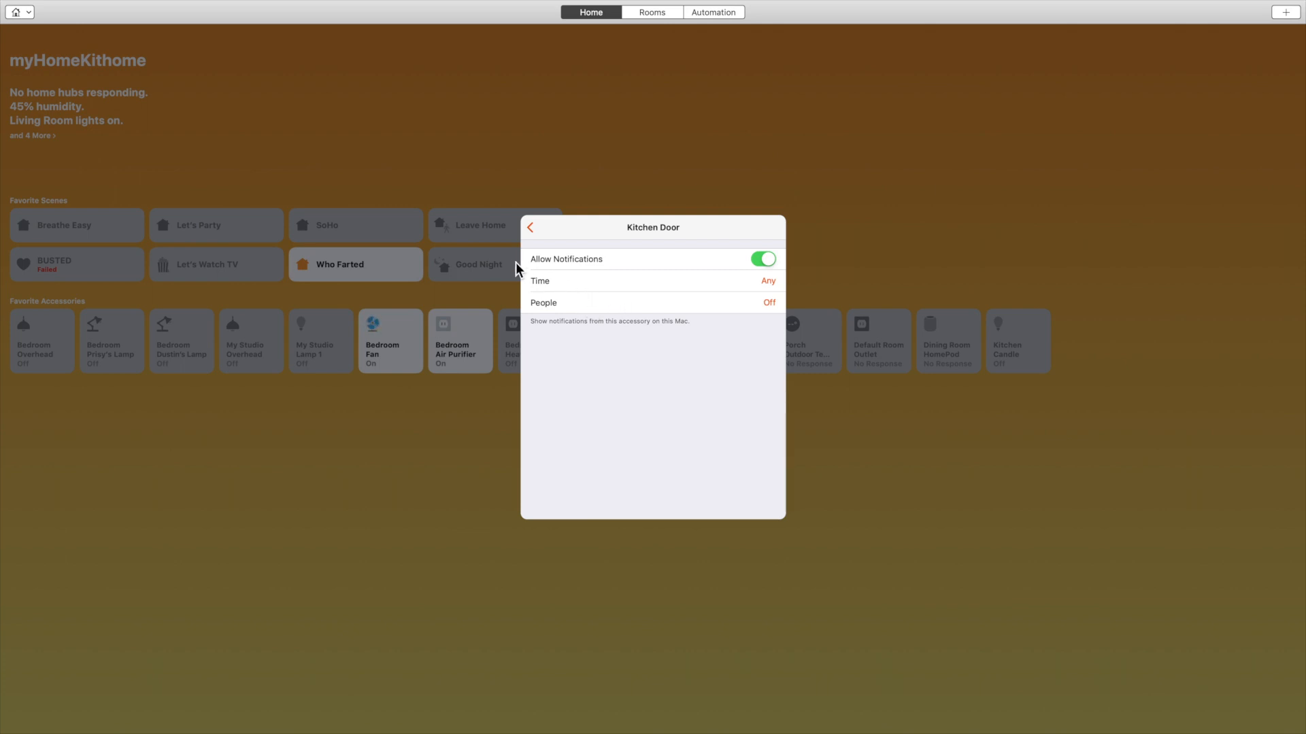
{"action": "left_click", "coordinate": [529, 227]}
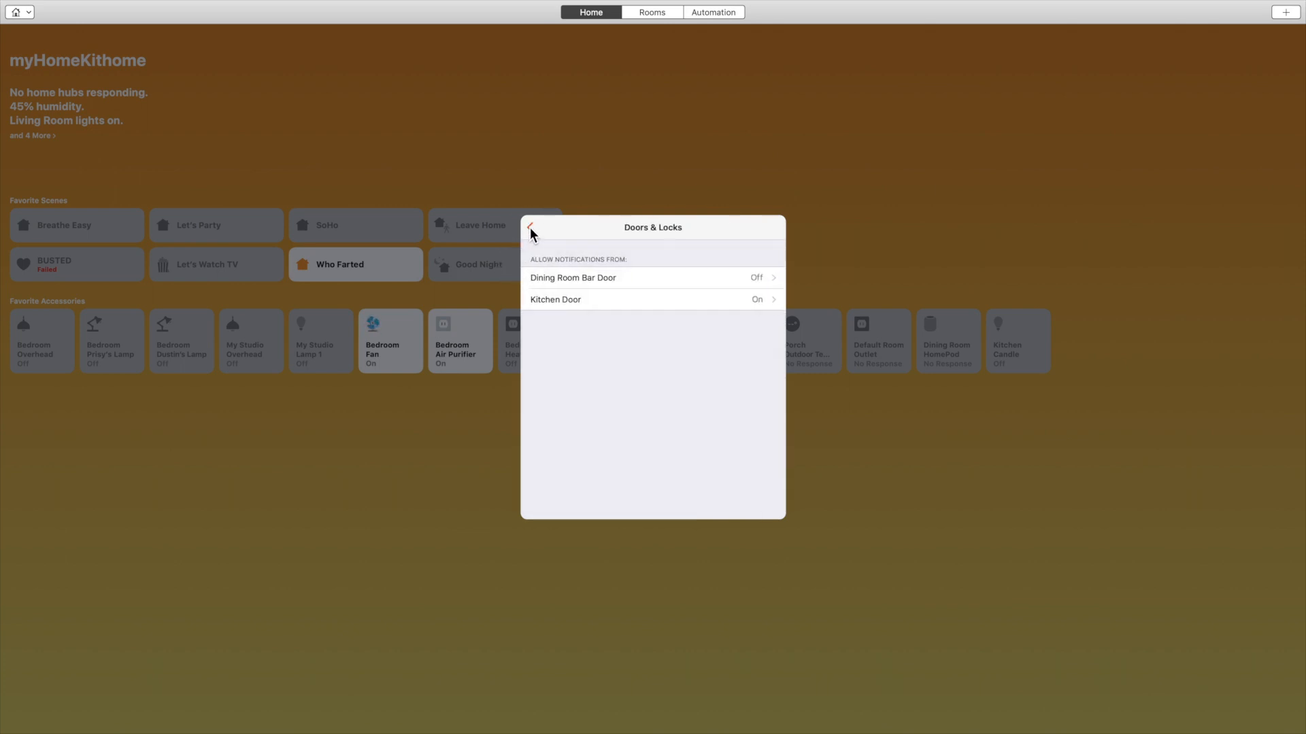
{"action": "left_click", "coordinate": [532, 227]}
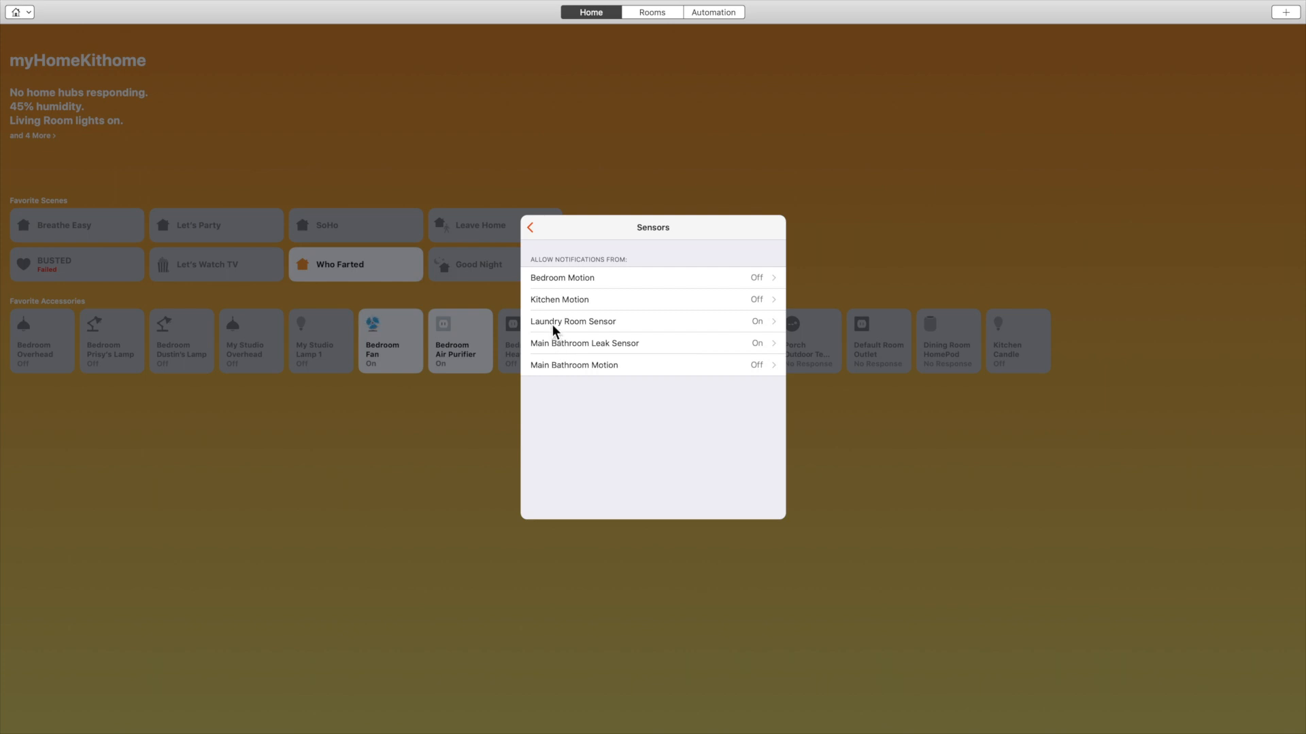
Confirm Laundry Room Sensor notifications are allowed under Sensors and return to home settings.
{"action": "left_click", "coordinate": [573, 321]}
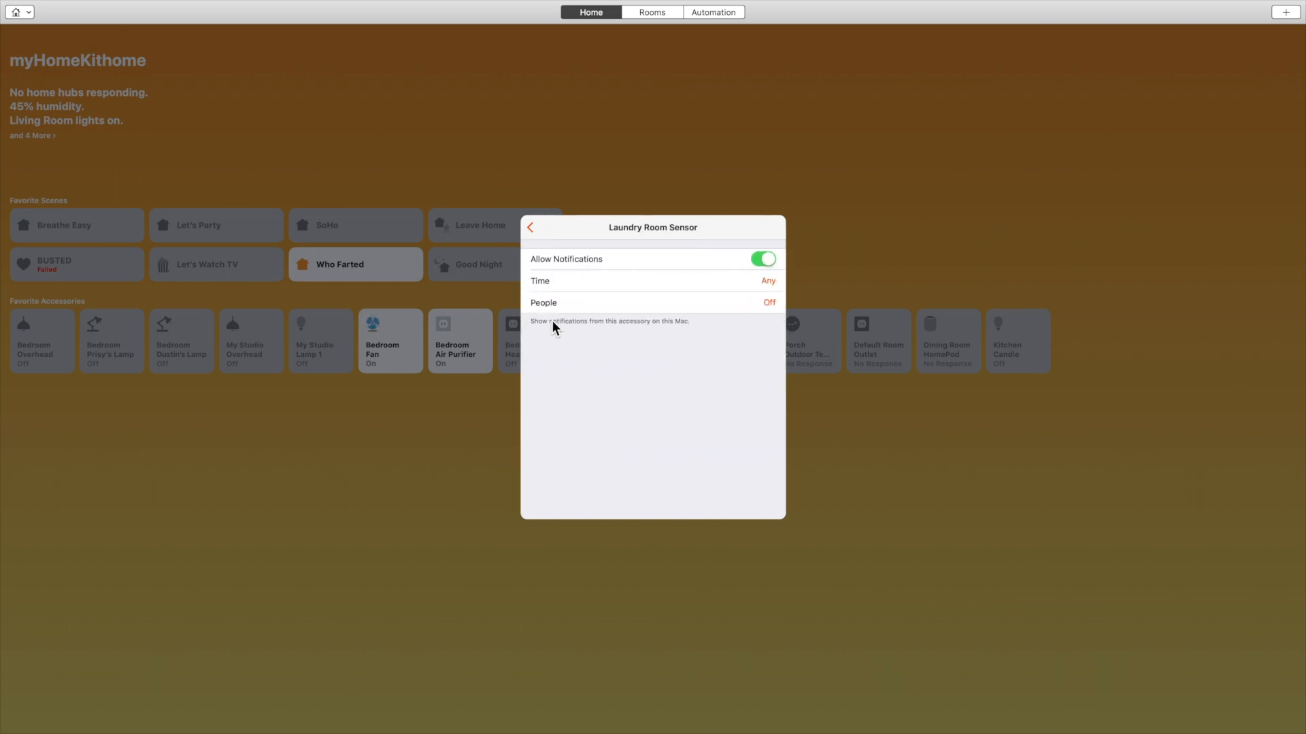
{"action": "left_click", "coordinate": [529, 227]}
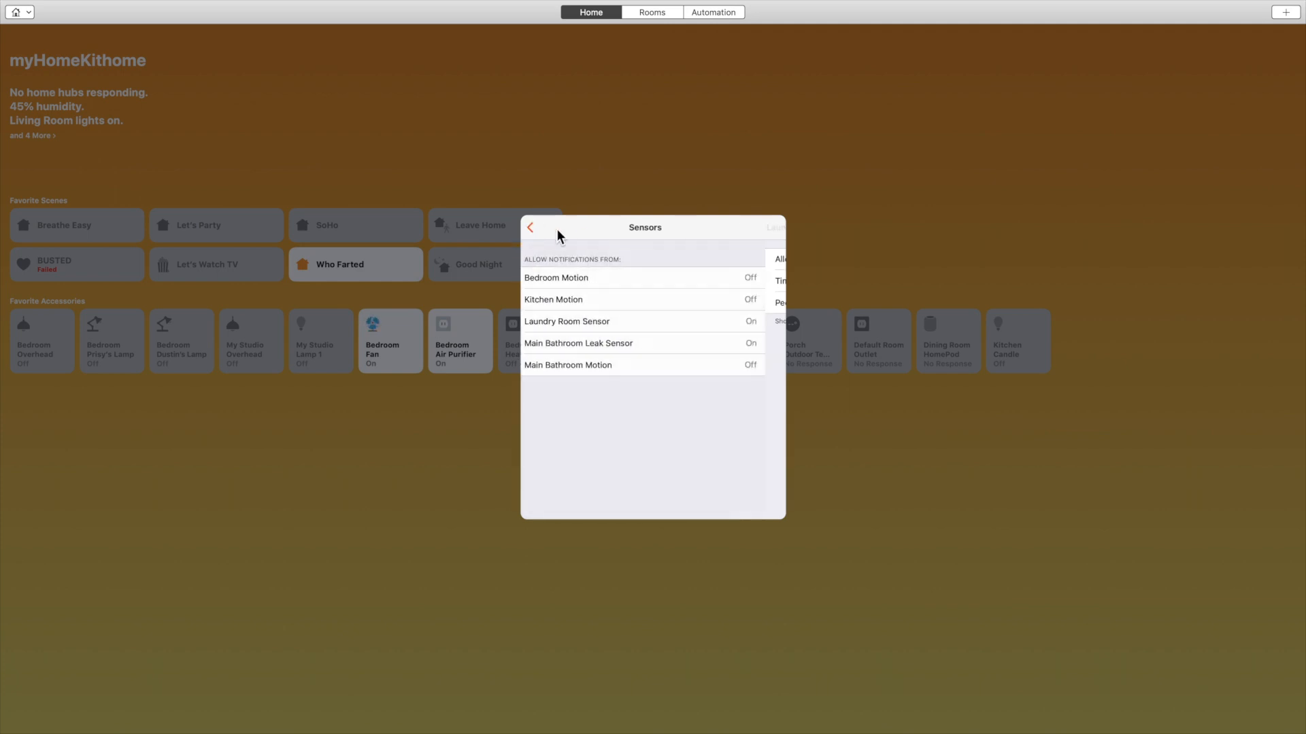
{"action": "left_click", "coordinate": [531, 227]}
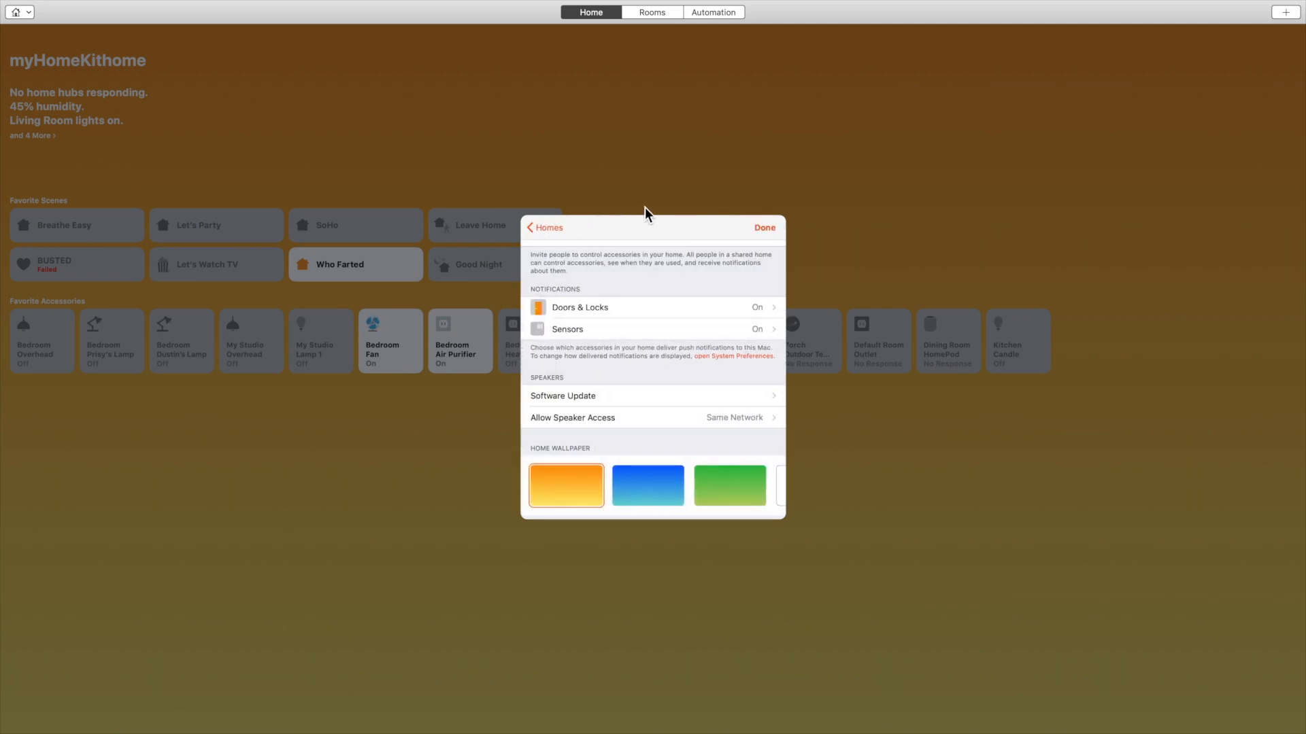
{"action": "mouse_move", "coordinate": [763, 227]}
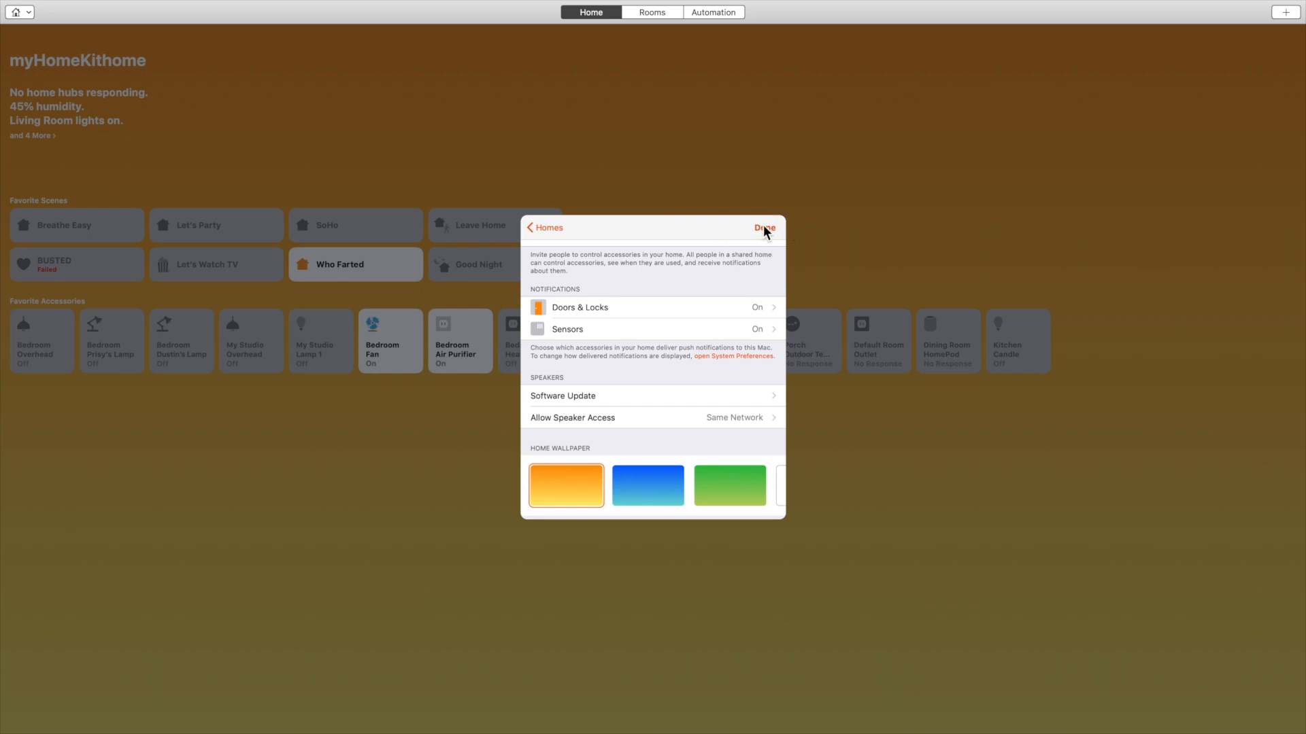
Close the home settings and pull down the Edit menu to edit the Bedroom room.
{"action": "left_click", "coordinate": [763, 227]}
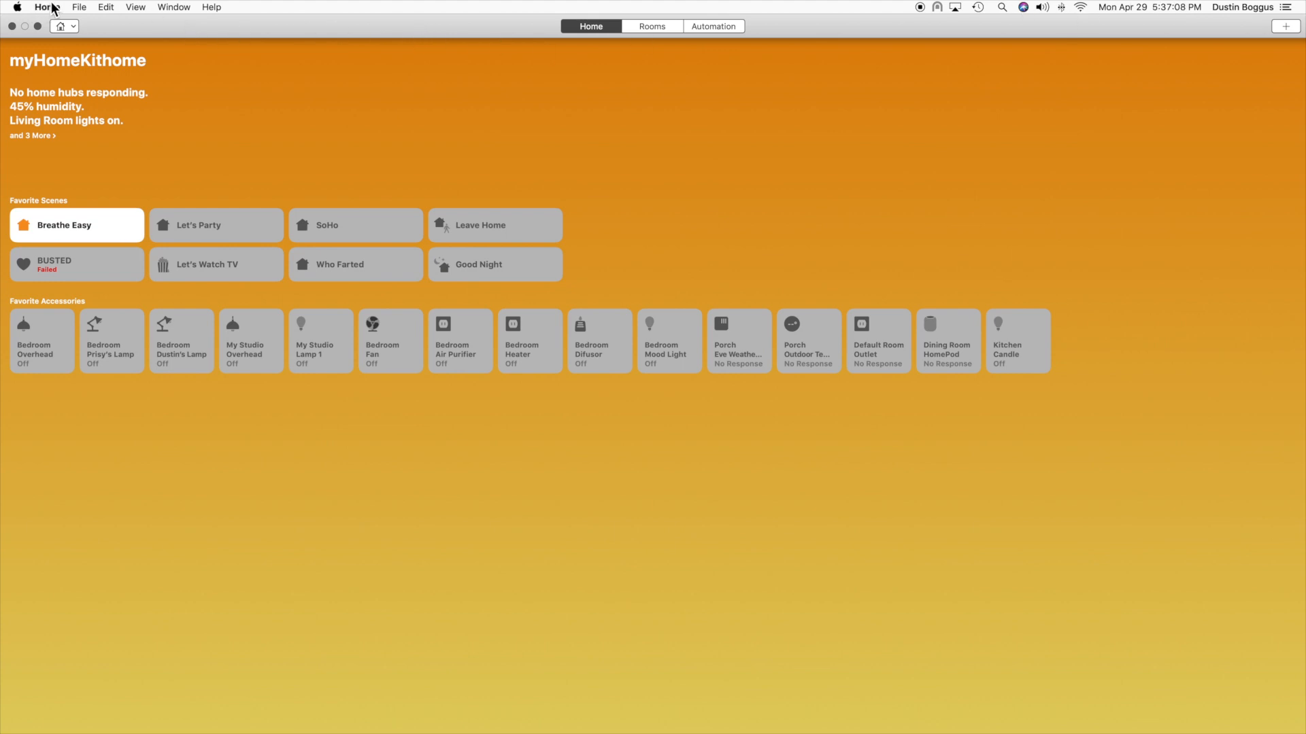
{"action": "left_click", "coordinate": [104, 7]}
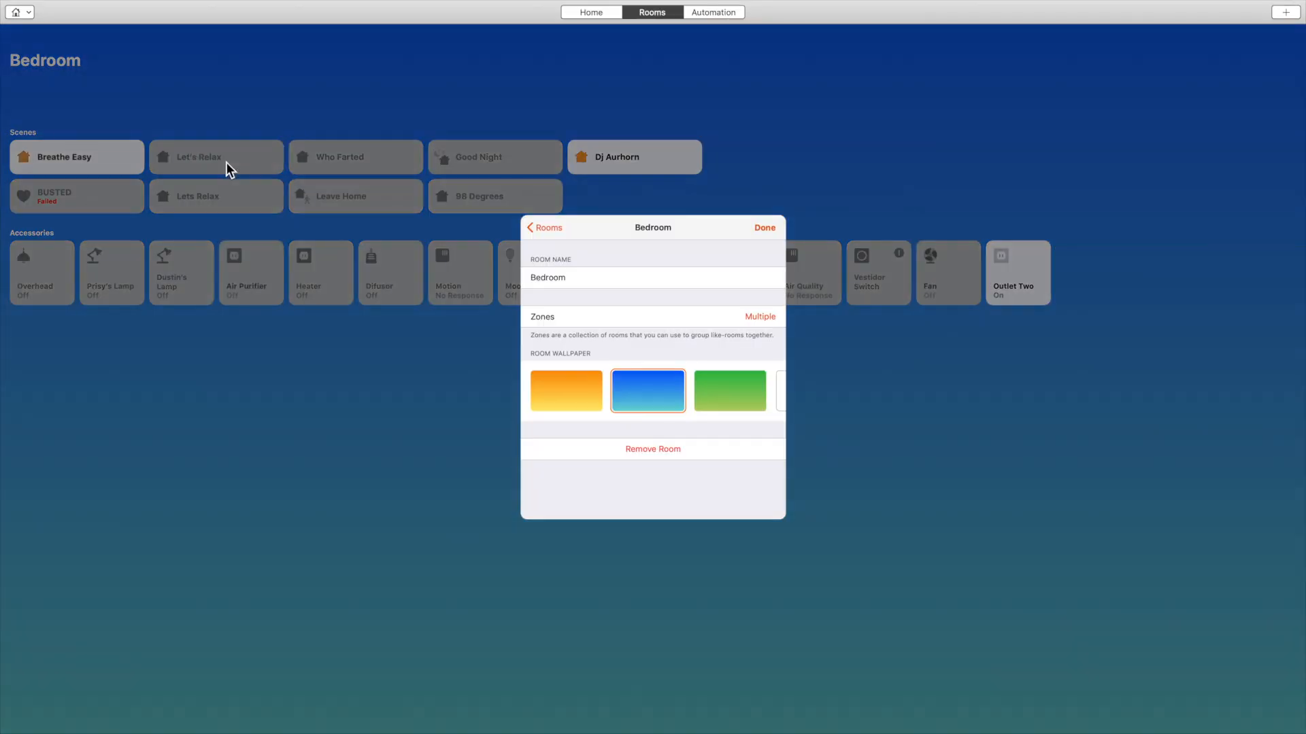
{"action": "mouse_move", "coordinate": [647, 390]}
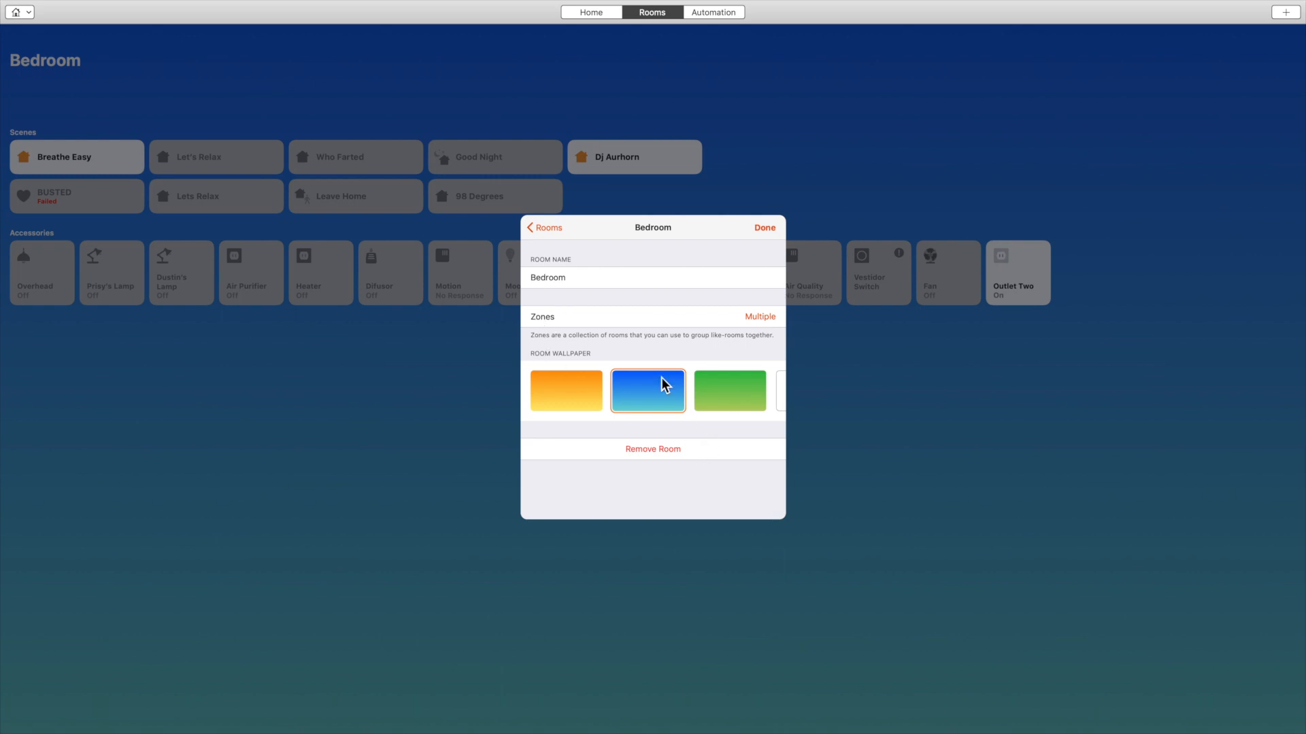
{"action": "mouse_move", "coordinate": [517, 231]}
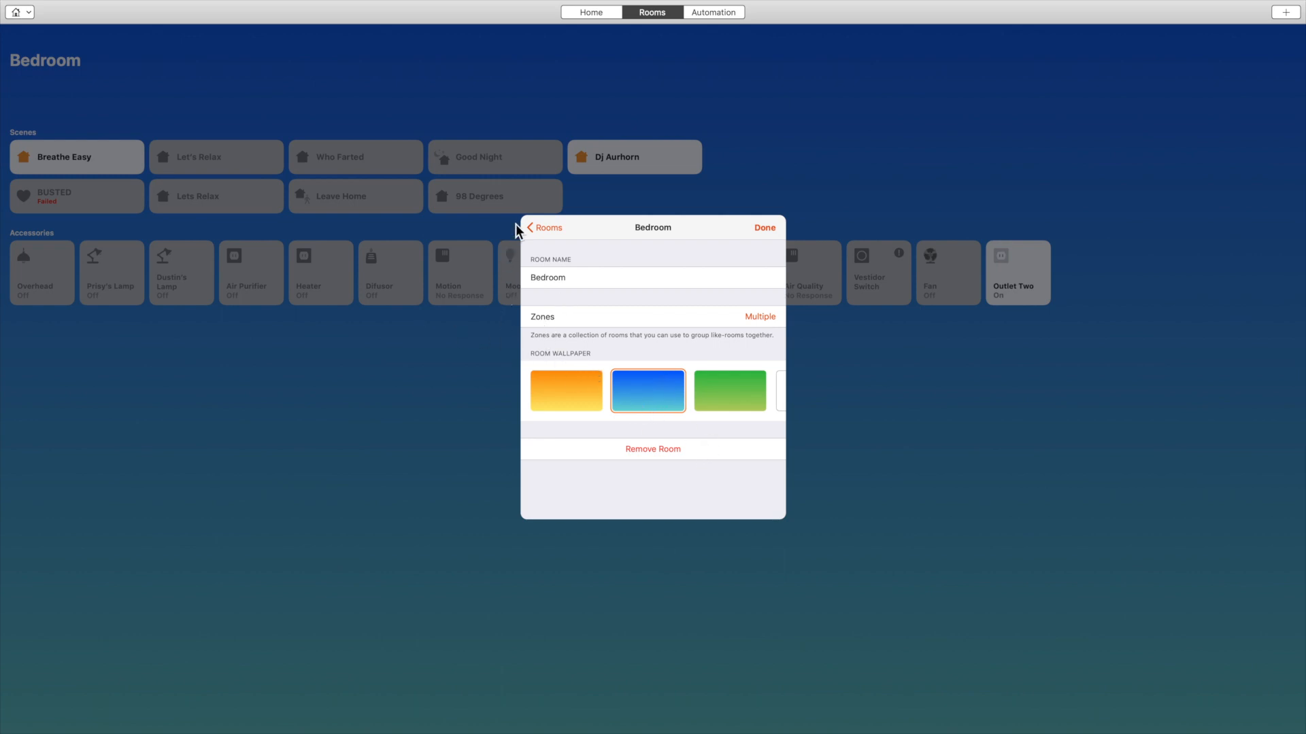
{"action": "mouse_move", "coordinate": [771, 236]}
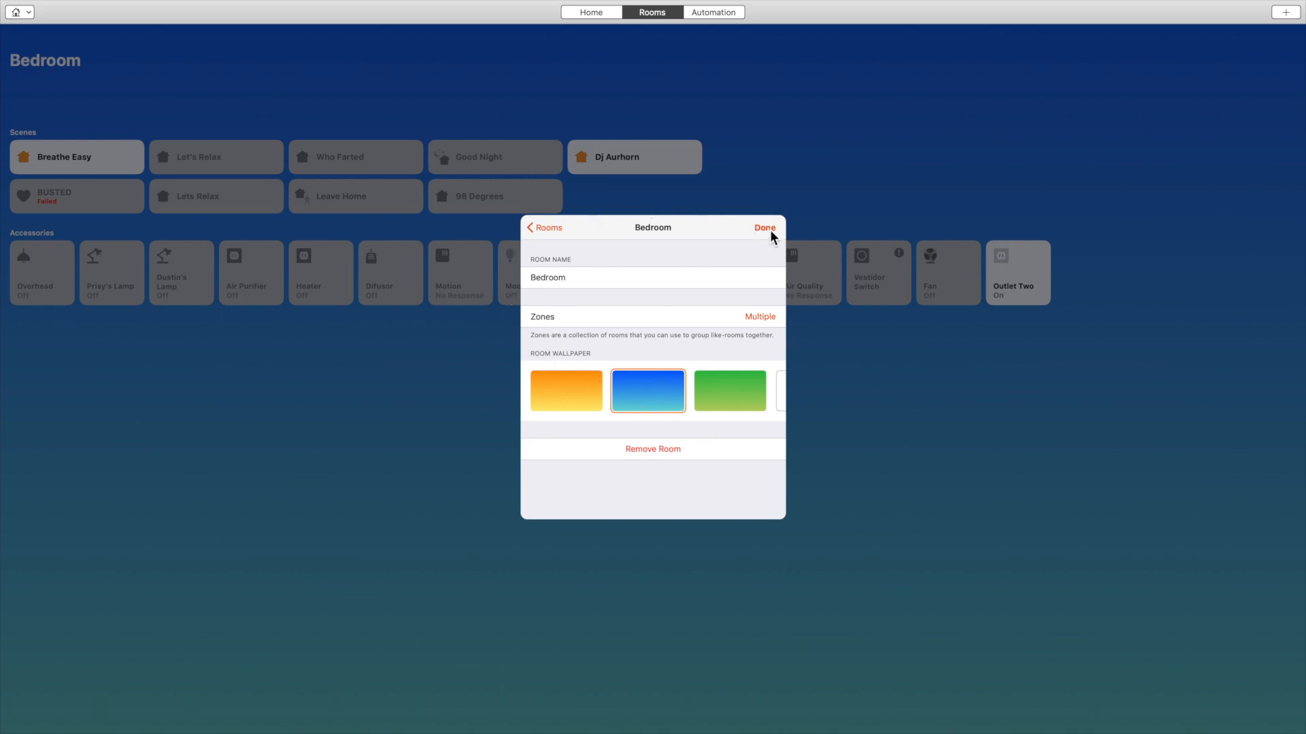
Close Bedroom's room settings and switch the view to the Kitchen room.
{"action": "left_click", "coordinate": [763, 227]}
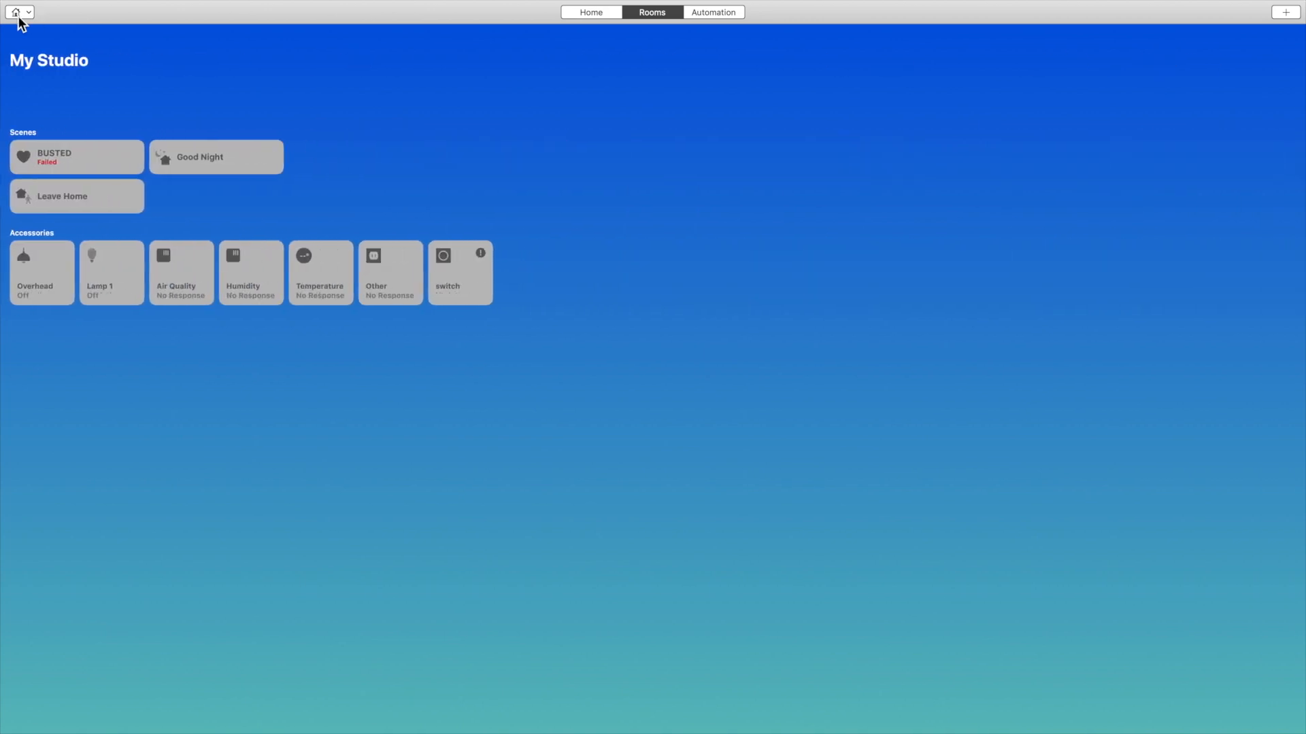
{"action": "left_click", "coordinate": [20, 12]}
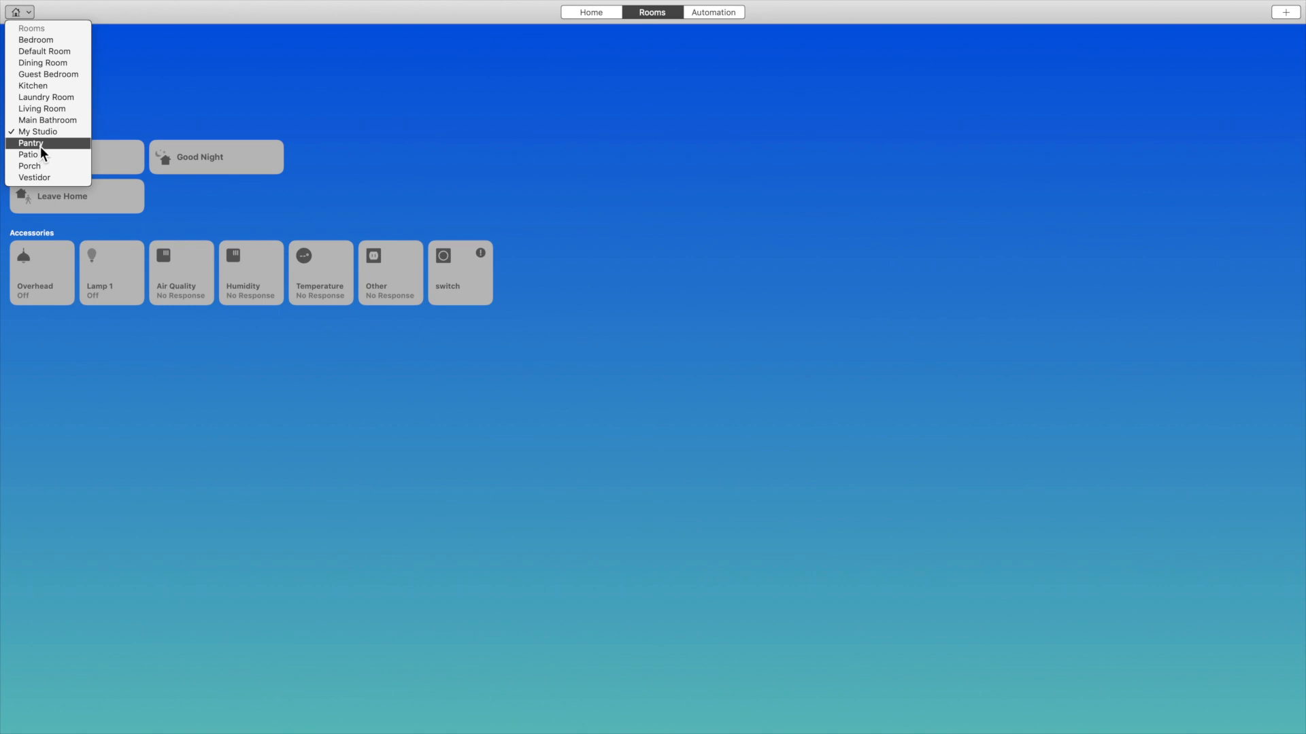
{"action": "mouse_move", "coordinate": [45, 119]}
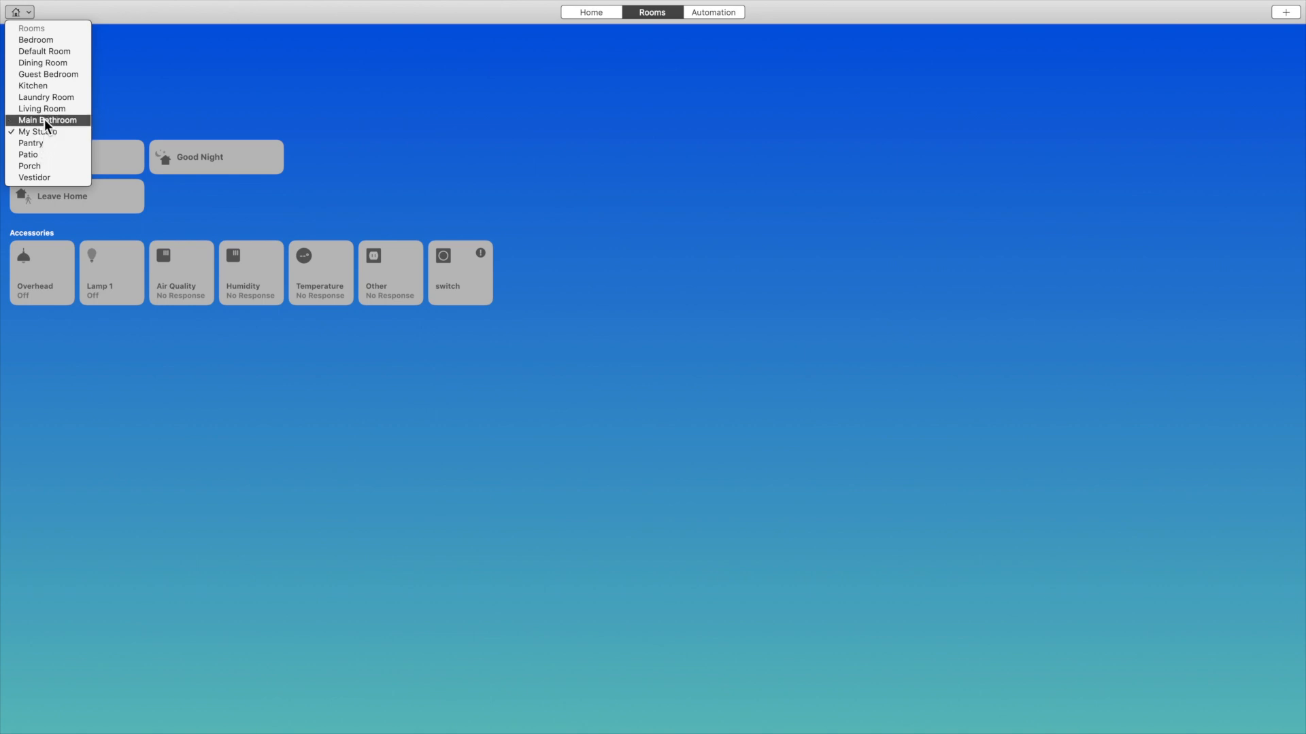
{"action": "left_click", "coordinate": [32, 84]}
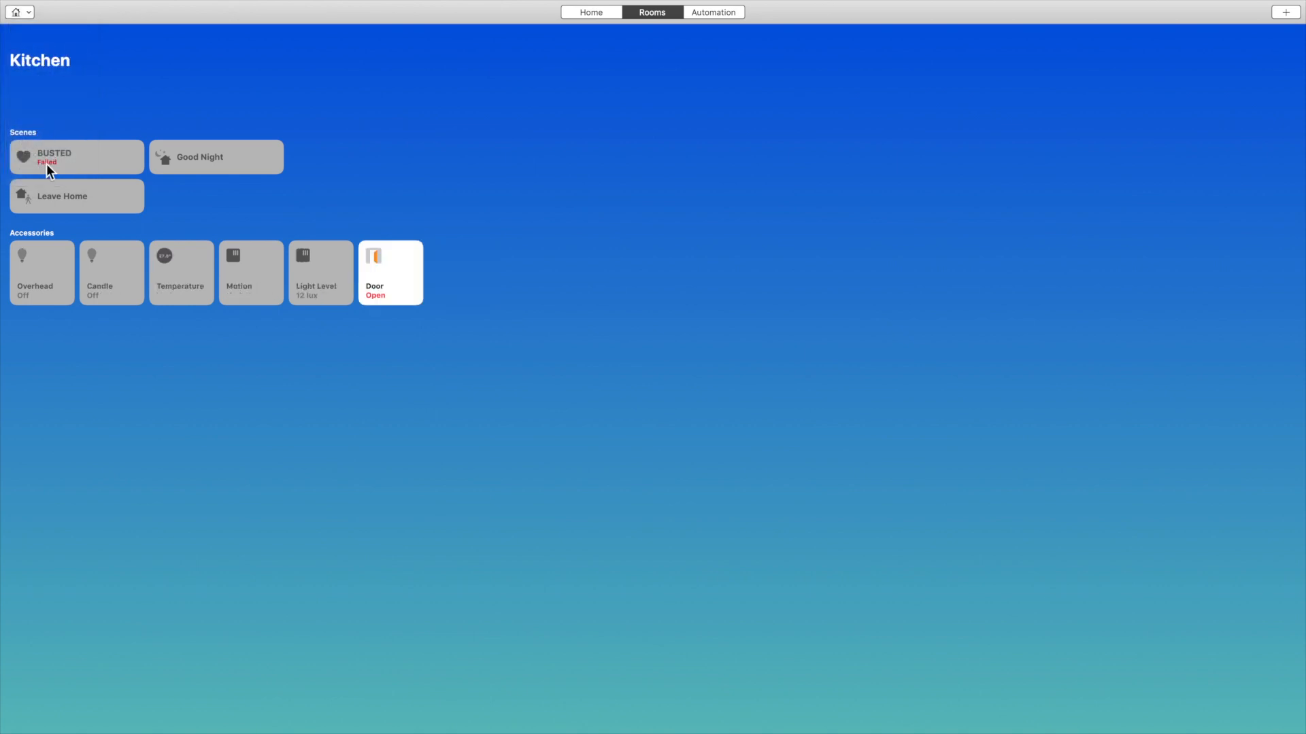
{"action": "mouse_move", "coordinate": [66, 207]}
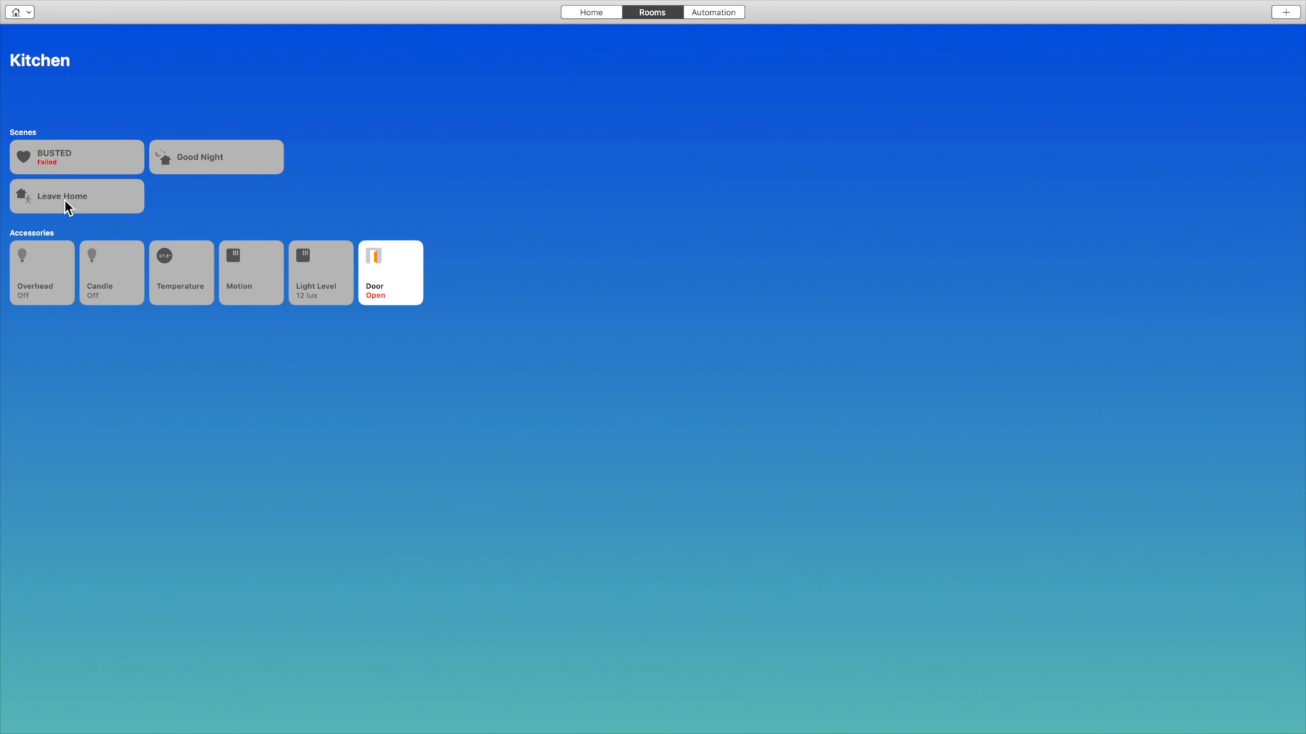
{"action": "mouse_move", "coordinate": [76, 54]}
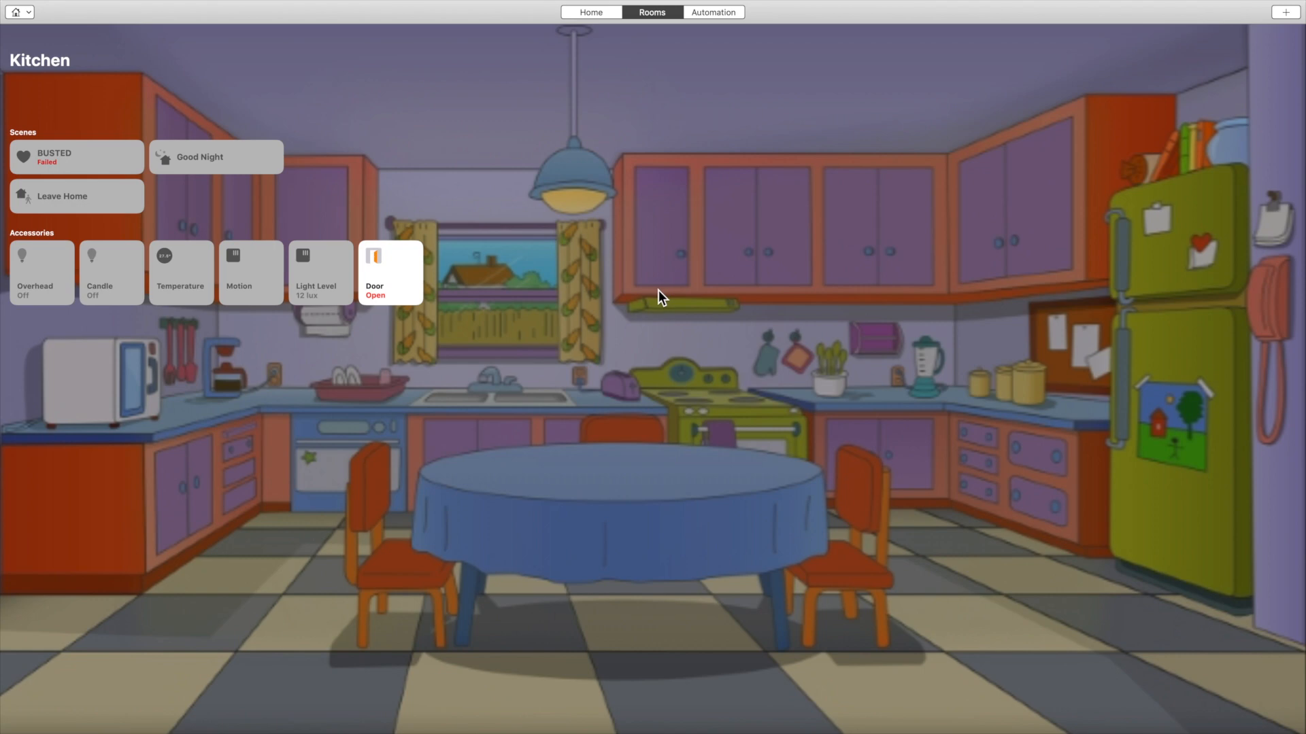
{"action": "mouse_move", "coordinate": [652, 291]}
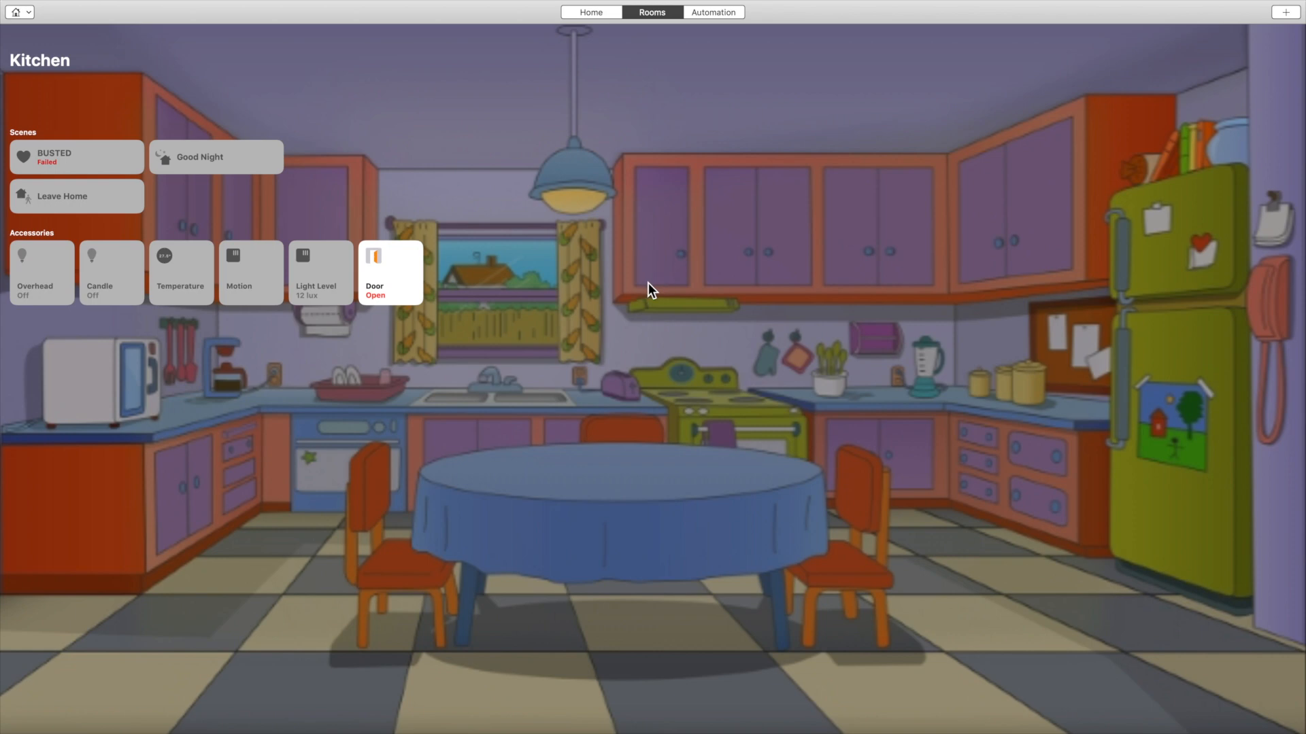